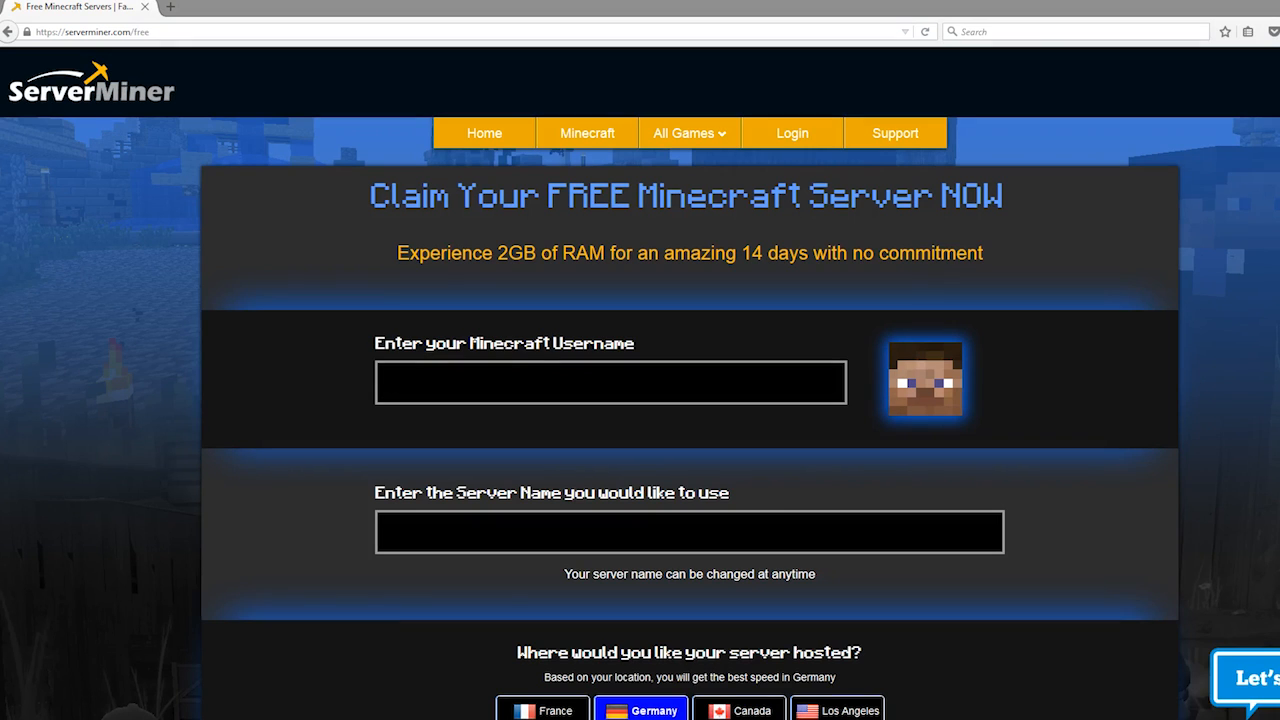
pyautogui.moveTo(478, 476)
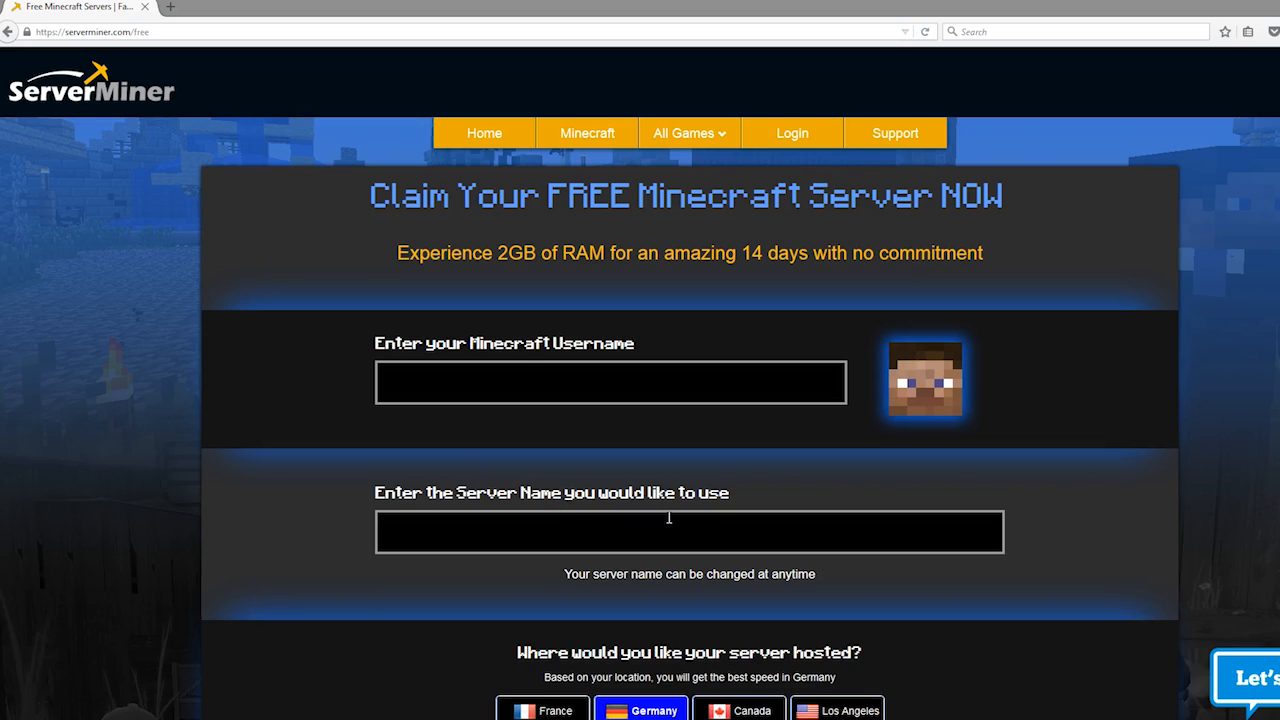
pyautogui.moveTo(612, 435)
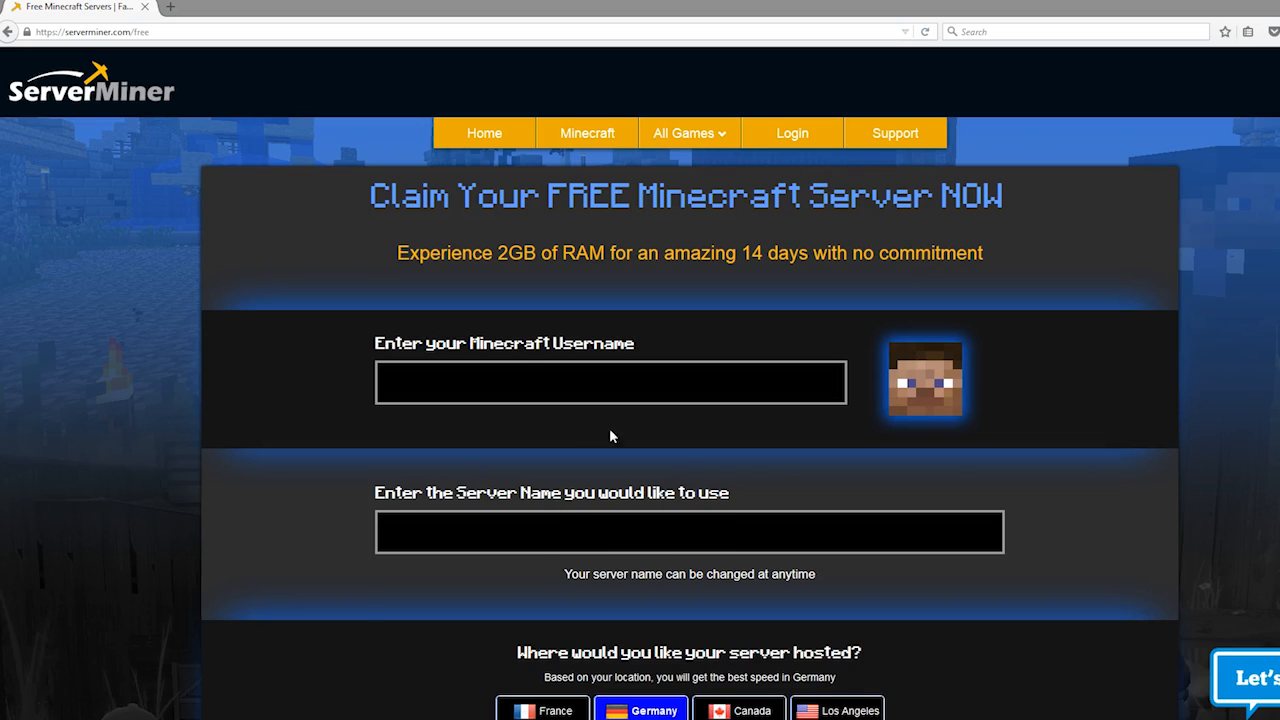
pyautogui.moveTo(608, 513)
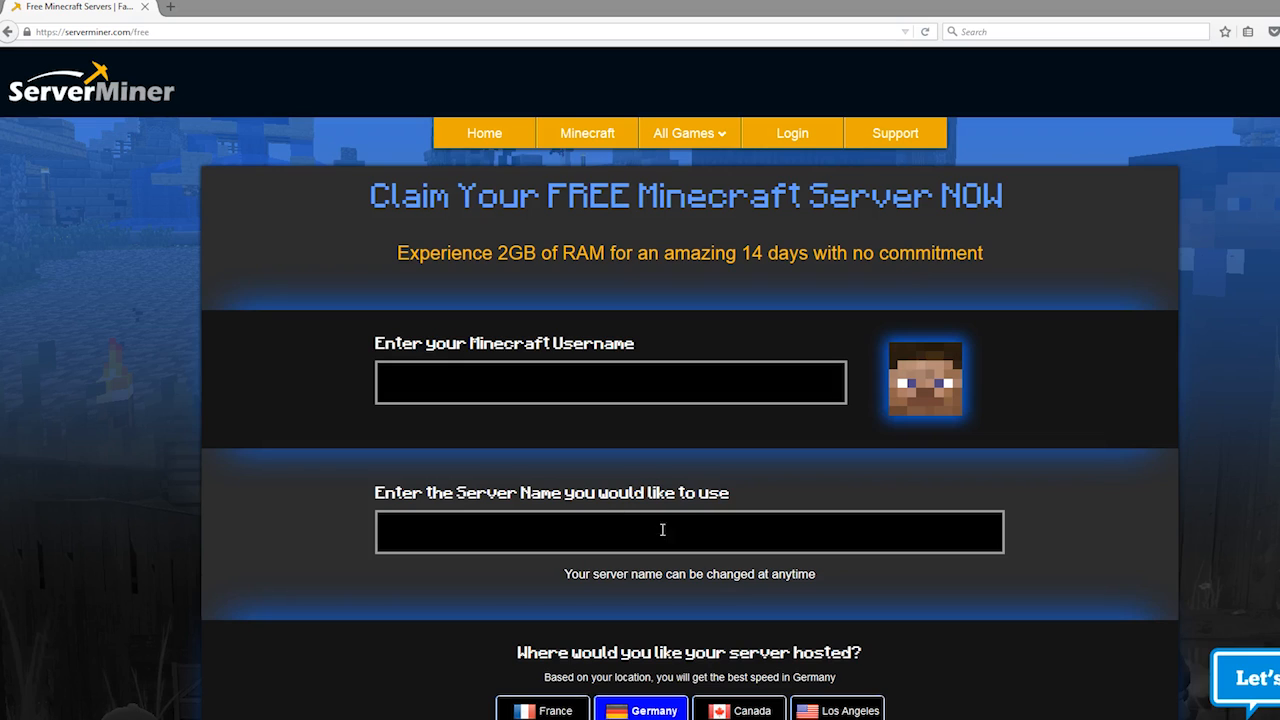
pyautogui.moveTo(492, 253)
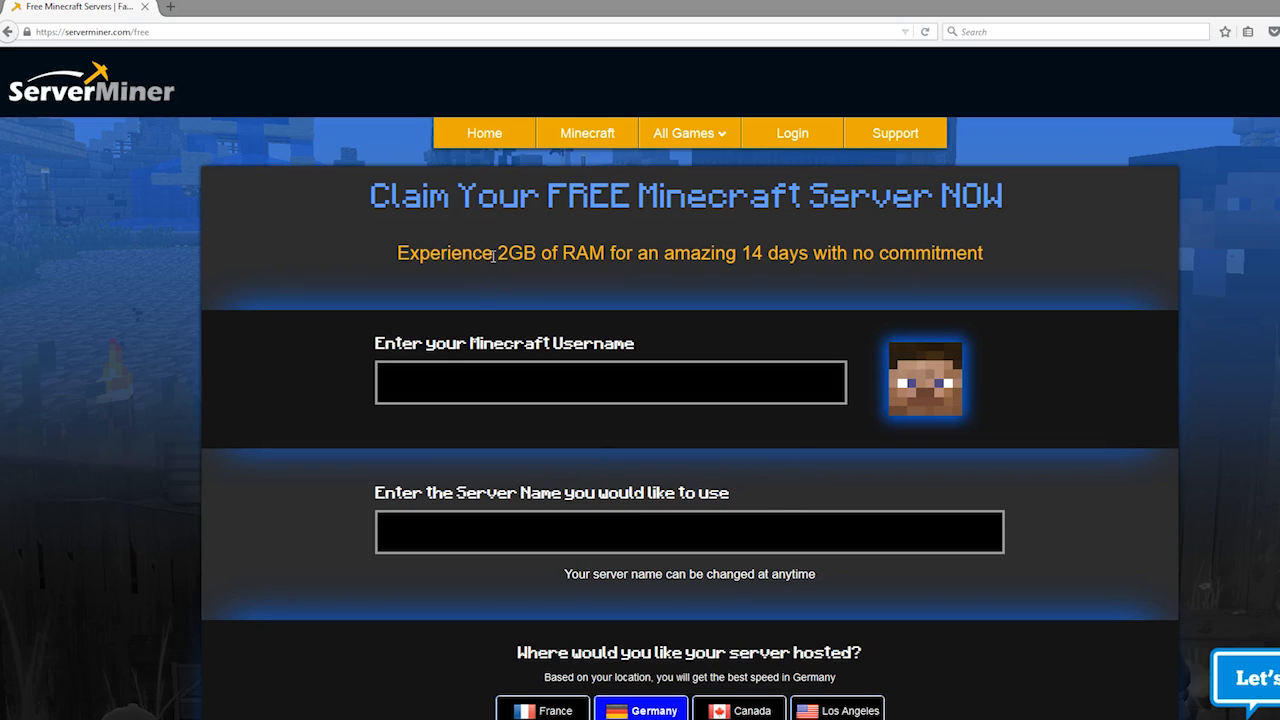
pyautogui.moveTo(669, 320)
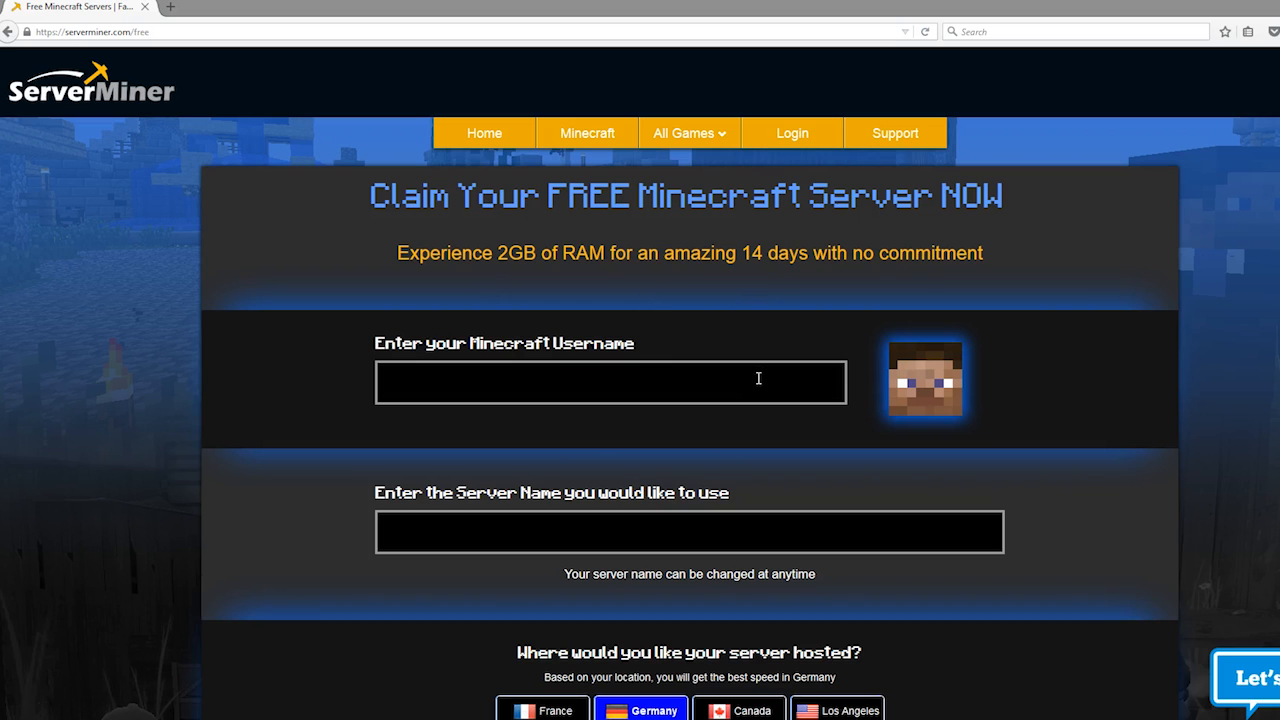
# Enter Minecraft username LtJim007 and server name LtJimcraft on the claim form
pyautogui.scroll(-3)
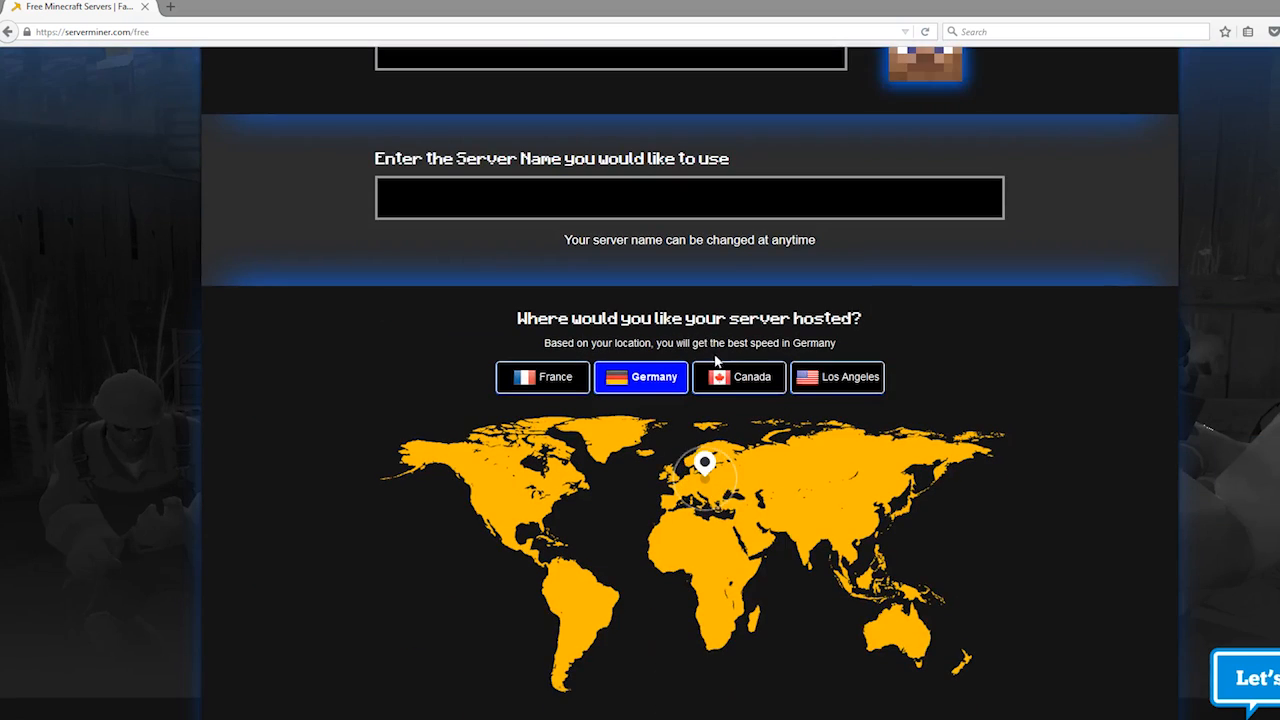
pyautogui.scroll(3)
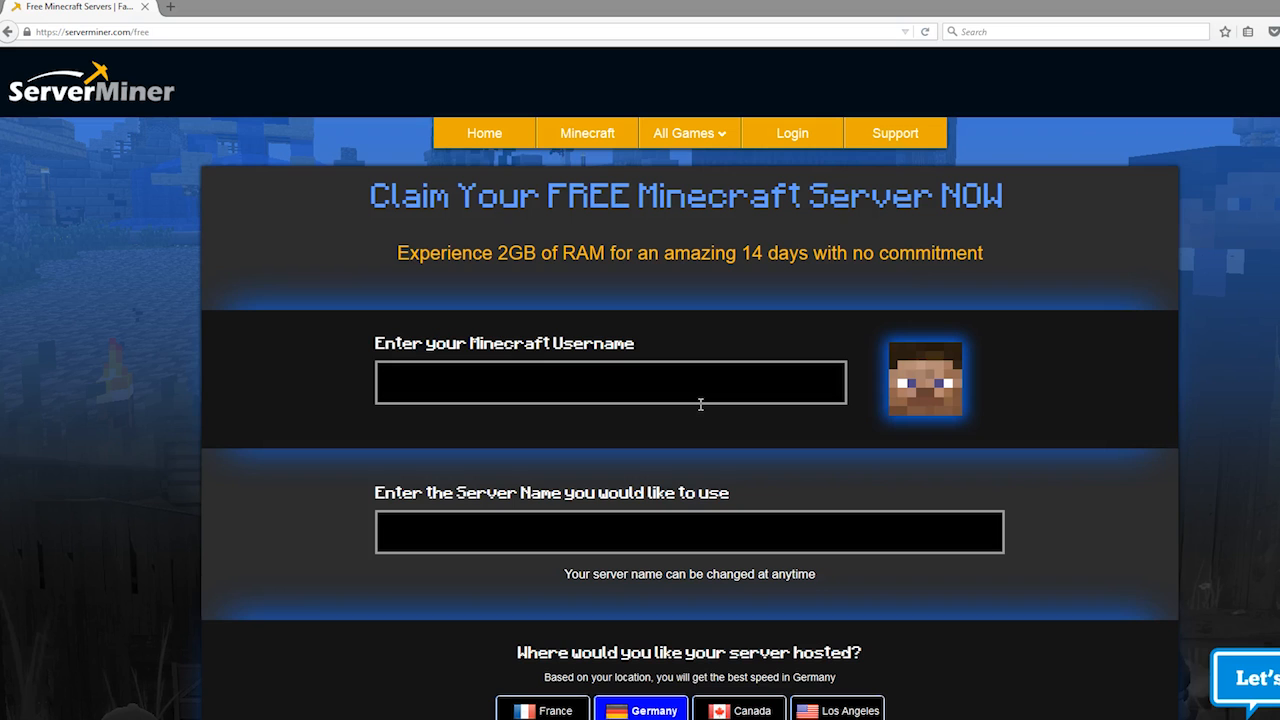
pyautogui.scroll(-3)
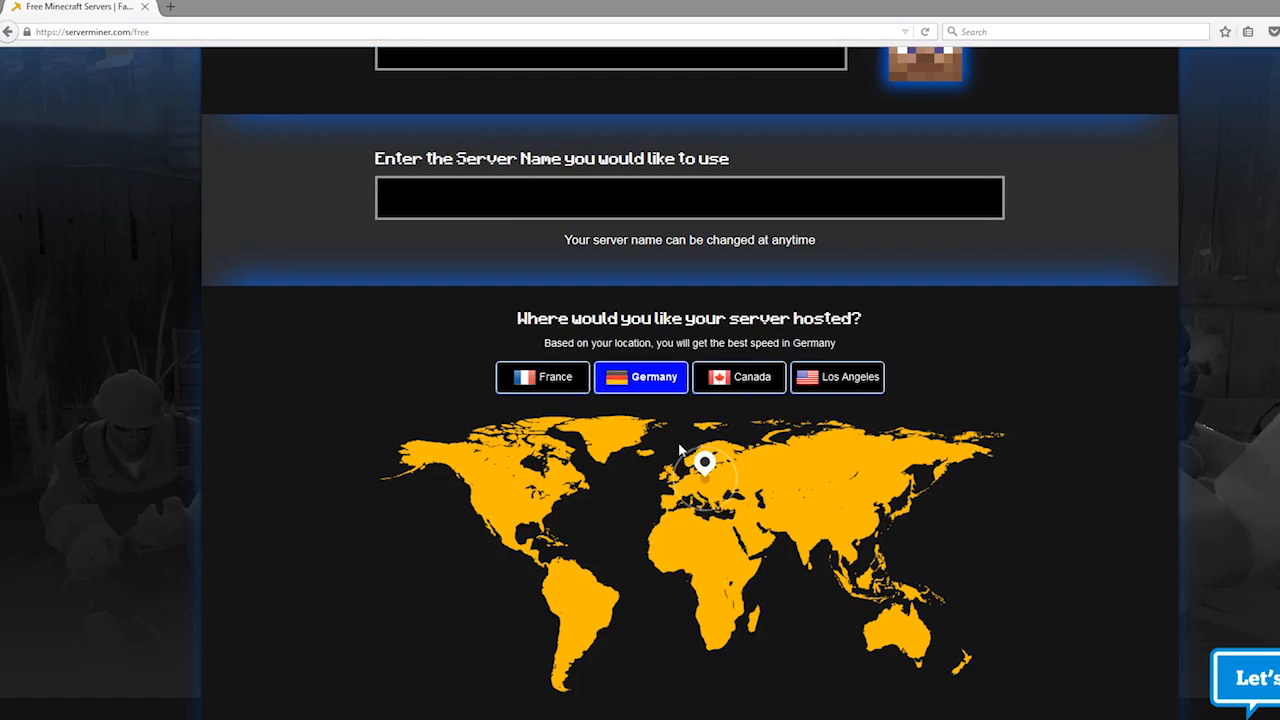
pyautogui.scroll(3)
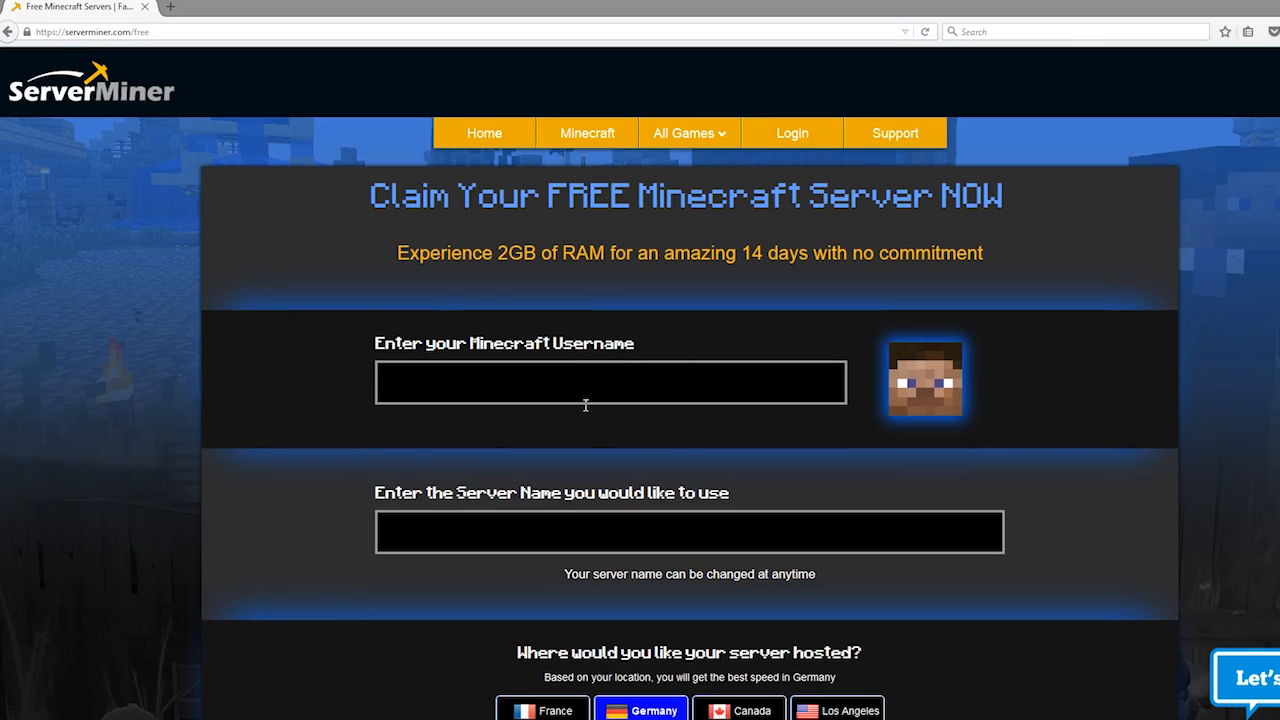
pyautogui.moveTo(657, 391)
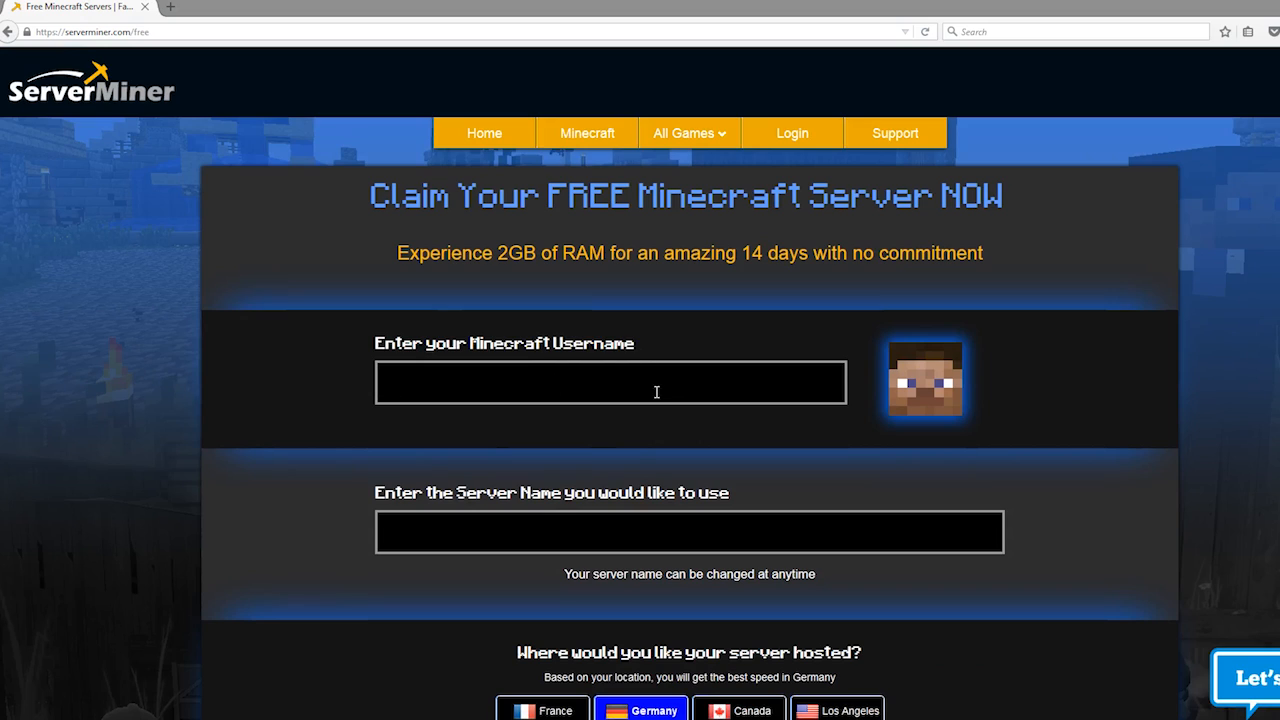
pyautogui.moveTo(510, 329)
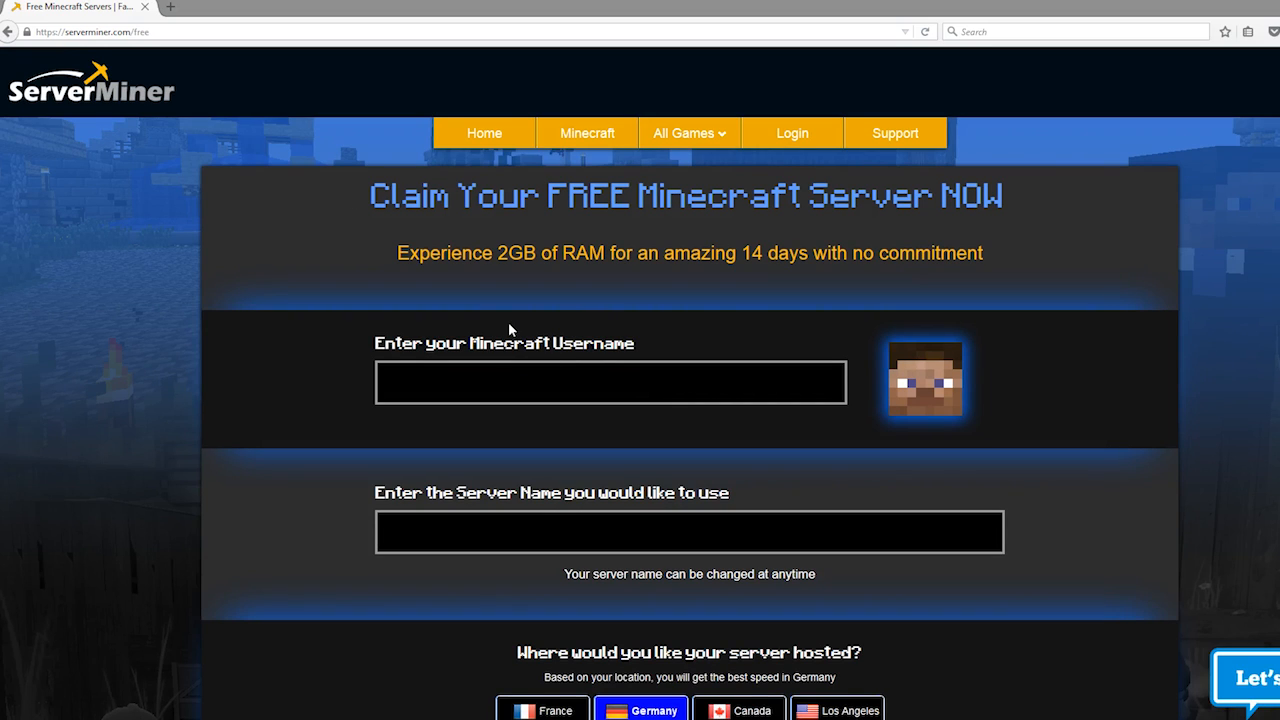
pyautogui.moveTo(475, 325)
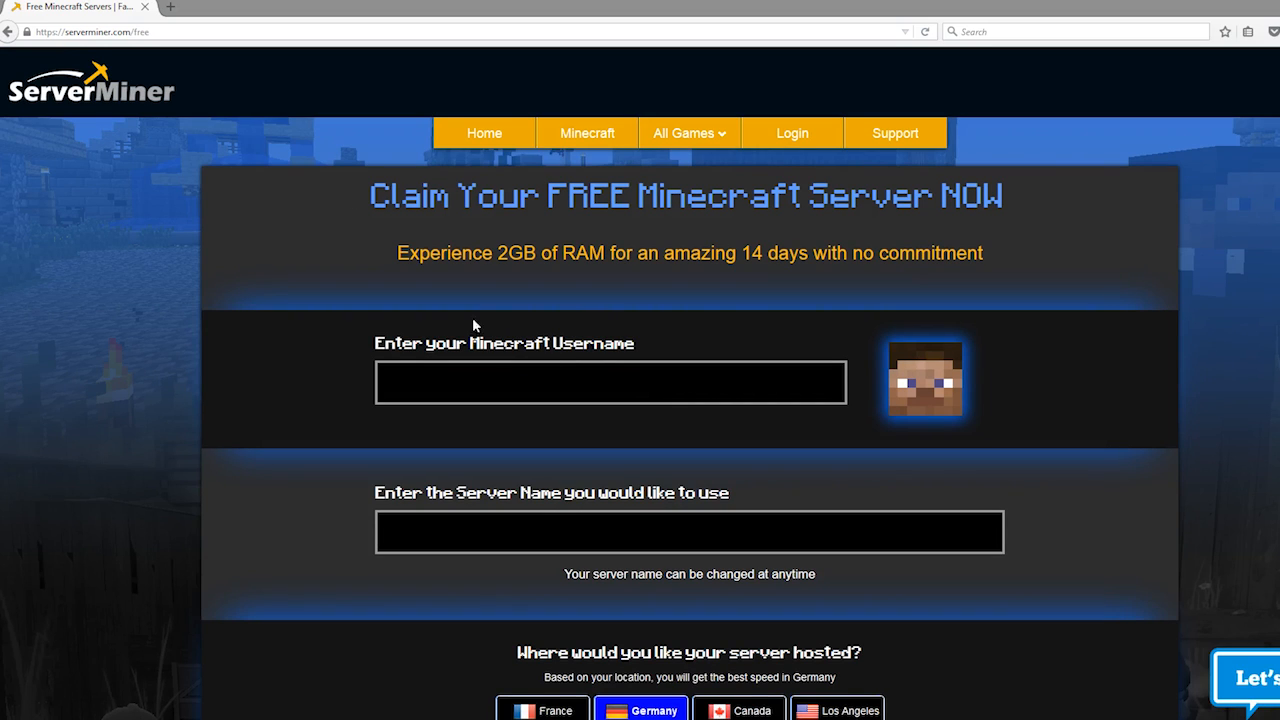
pyautogui.click(610, 382)
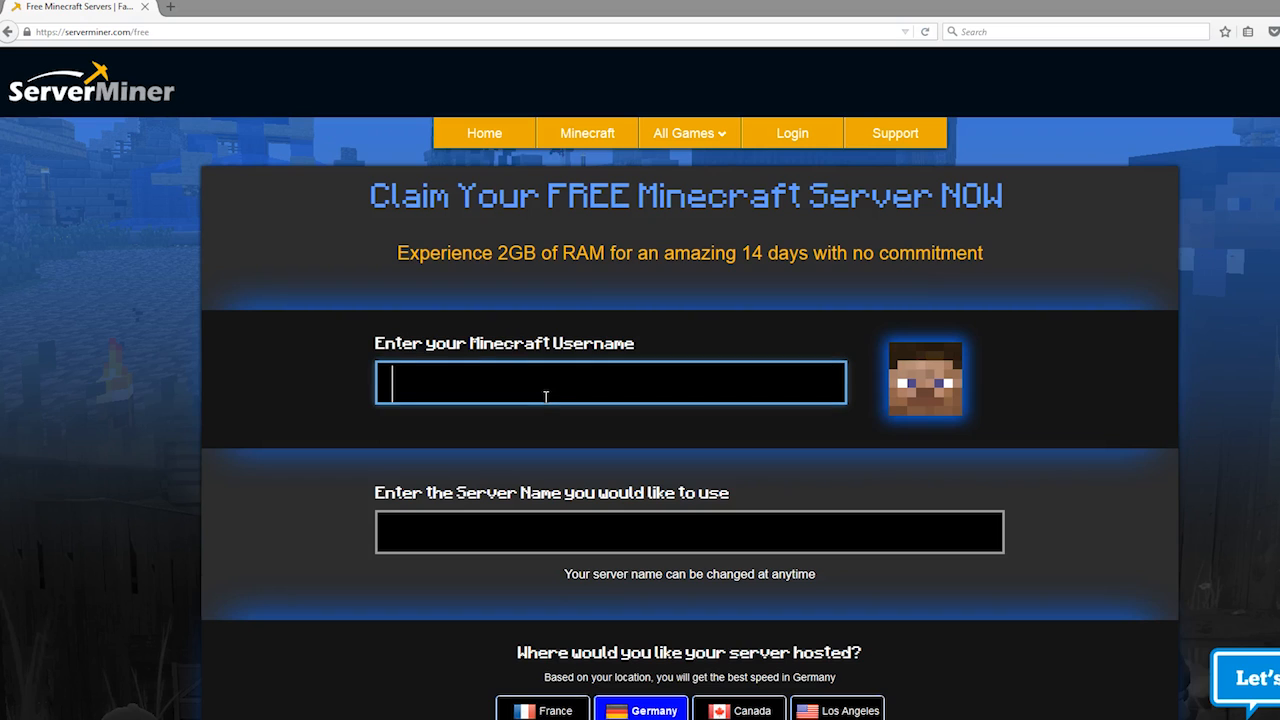
pyautogui.write('LtJim007')
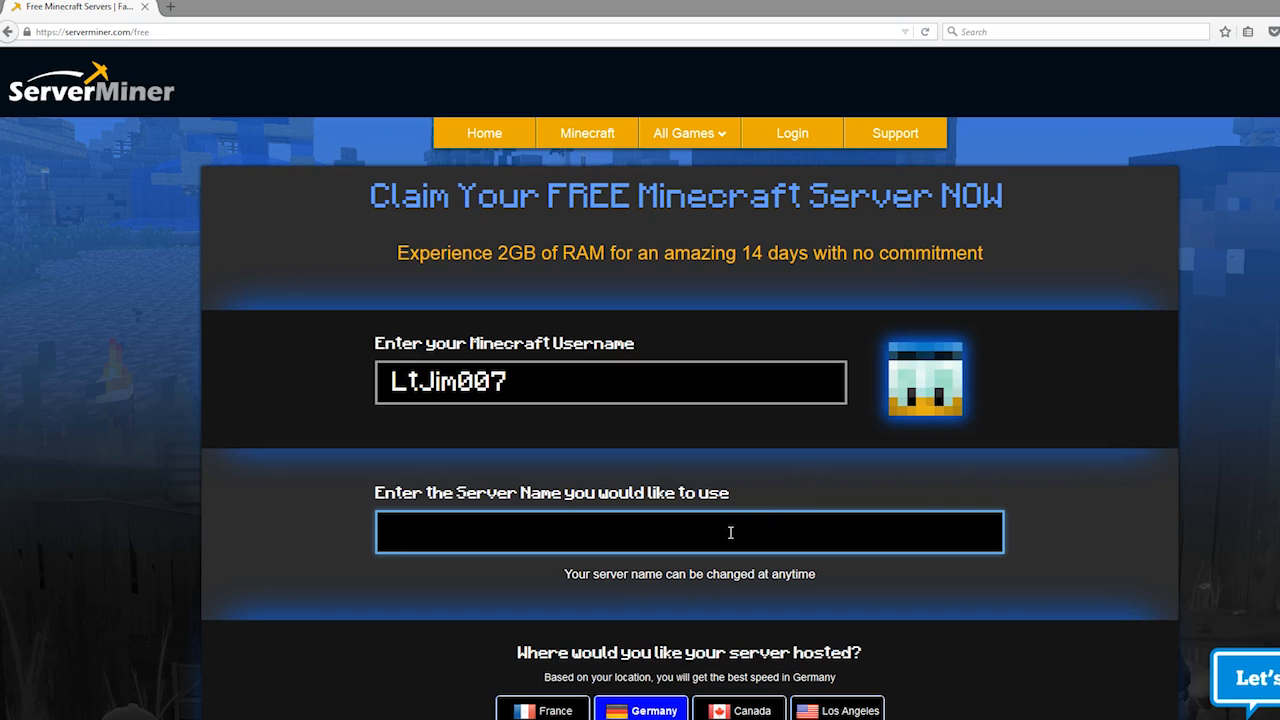
pyautogui.write('LtJi')
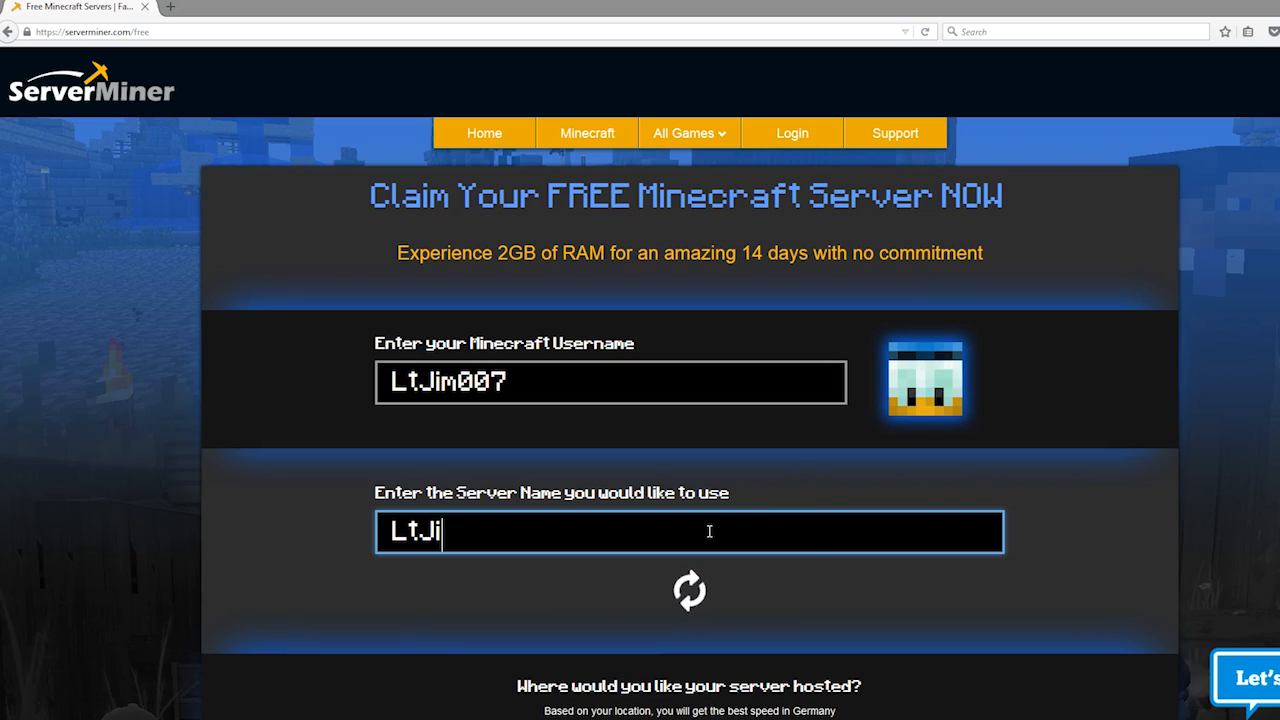
pyautogui.write('mcraft')
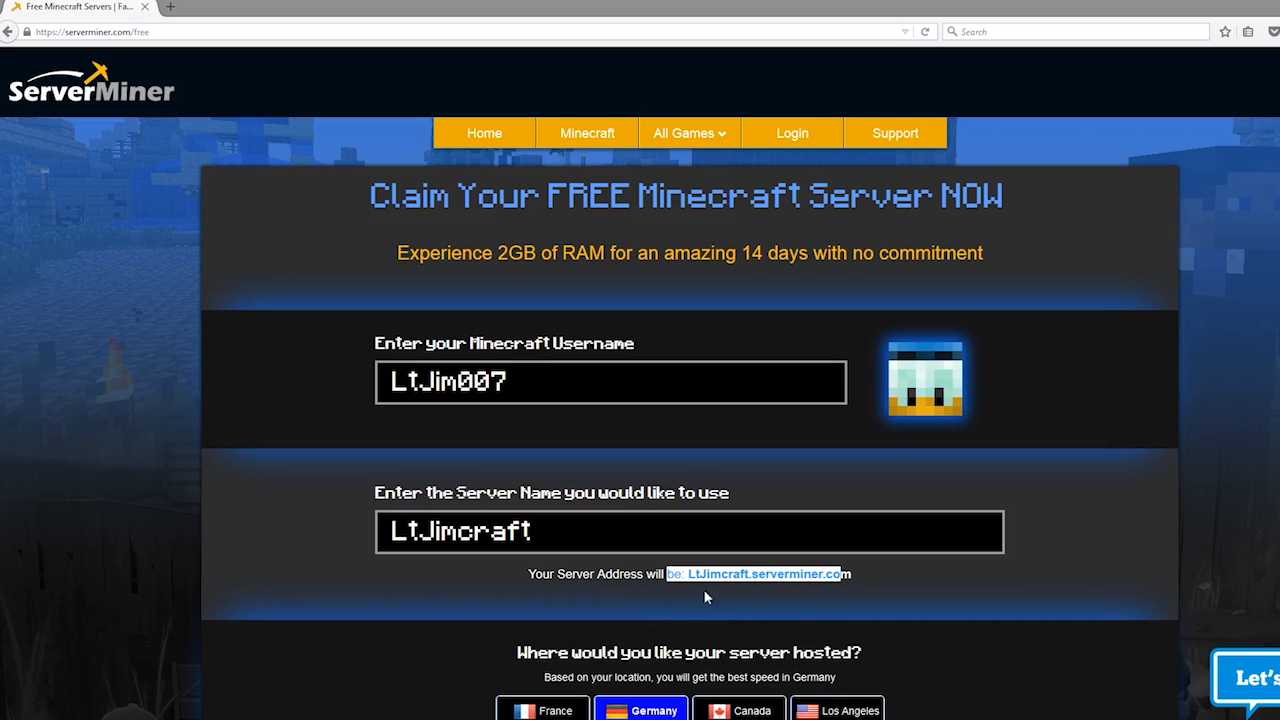
pyautogui.scroll(-3)
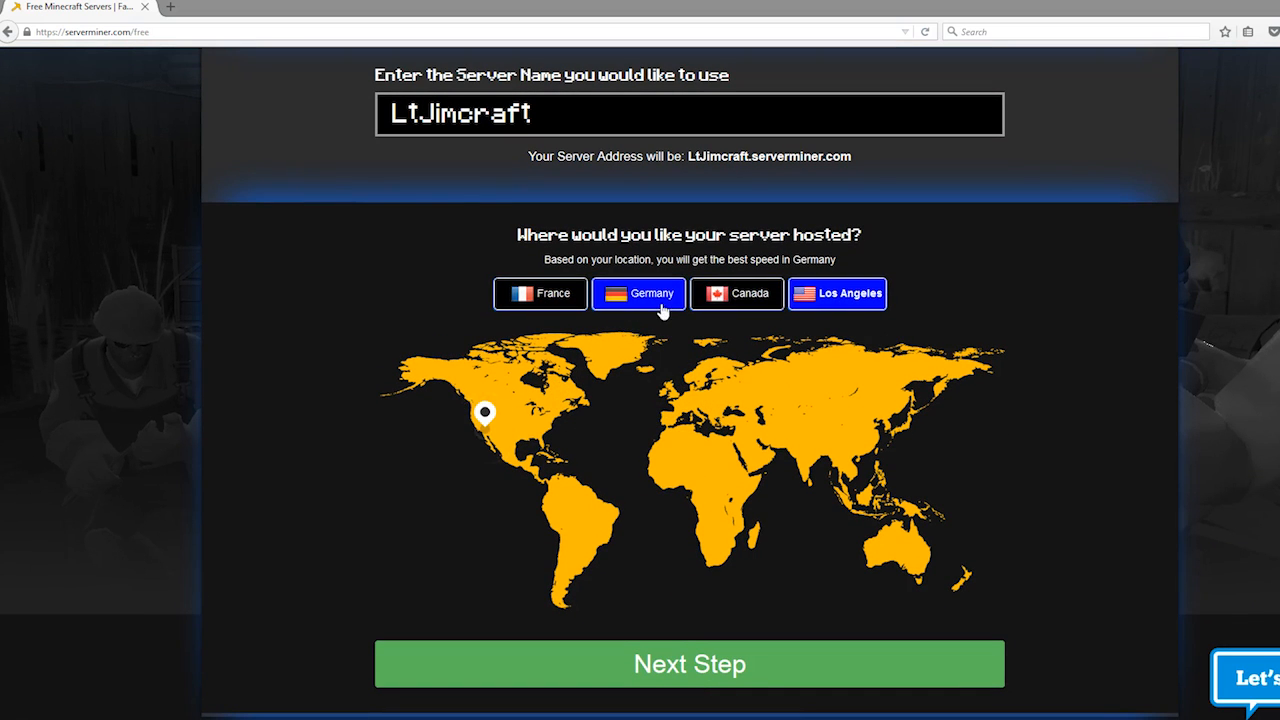
# Choose France as the hosting location and advance to the registration step
pyautogui.click(540, 293)
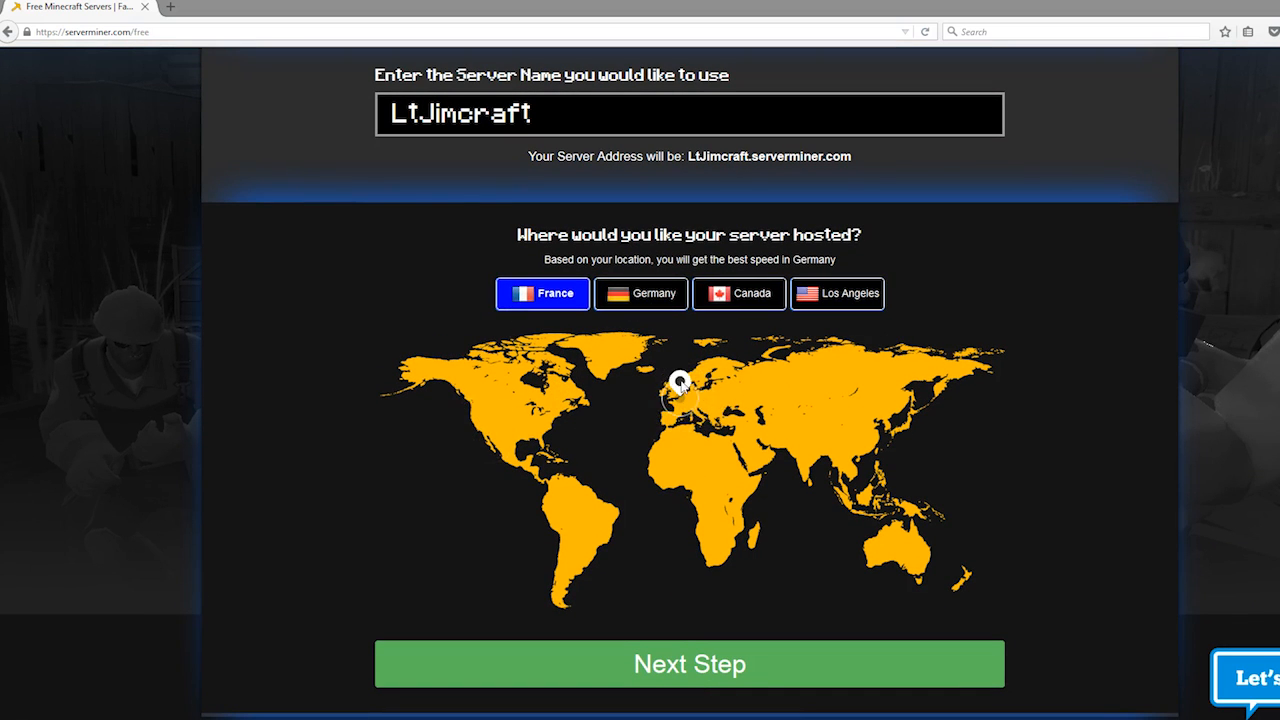
pyautogui.click(689, 663)
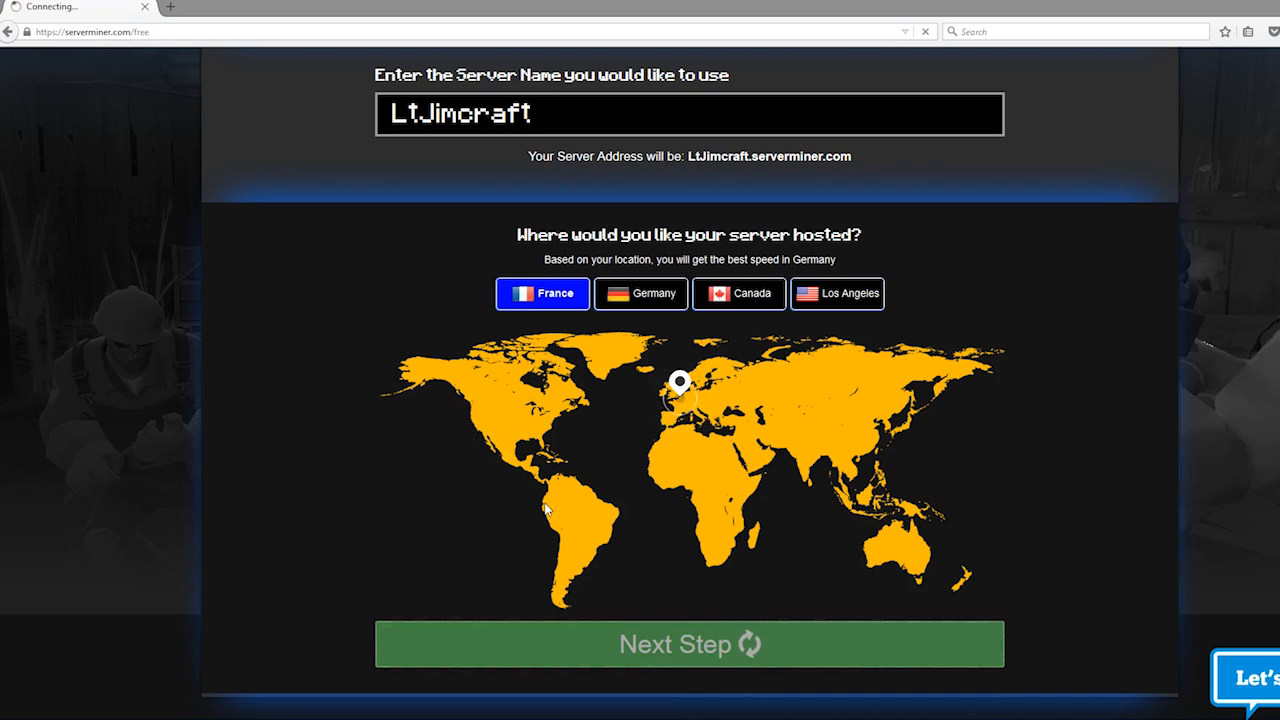
pyautogui.click(689, 643)
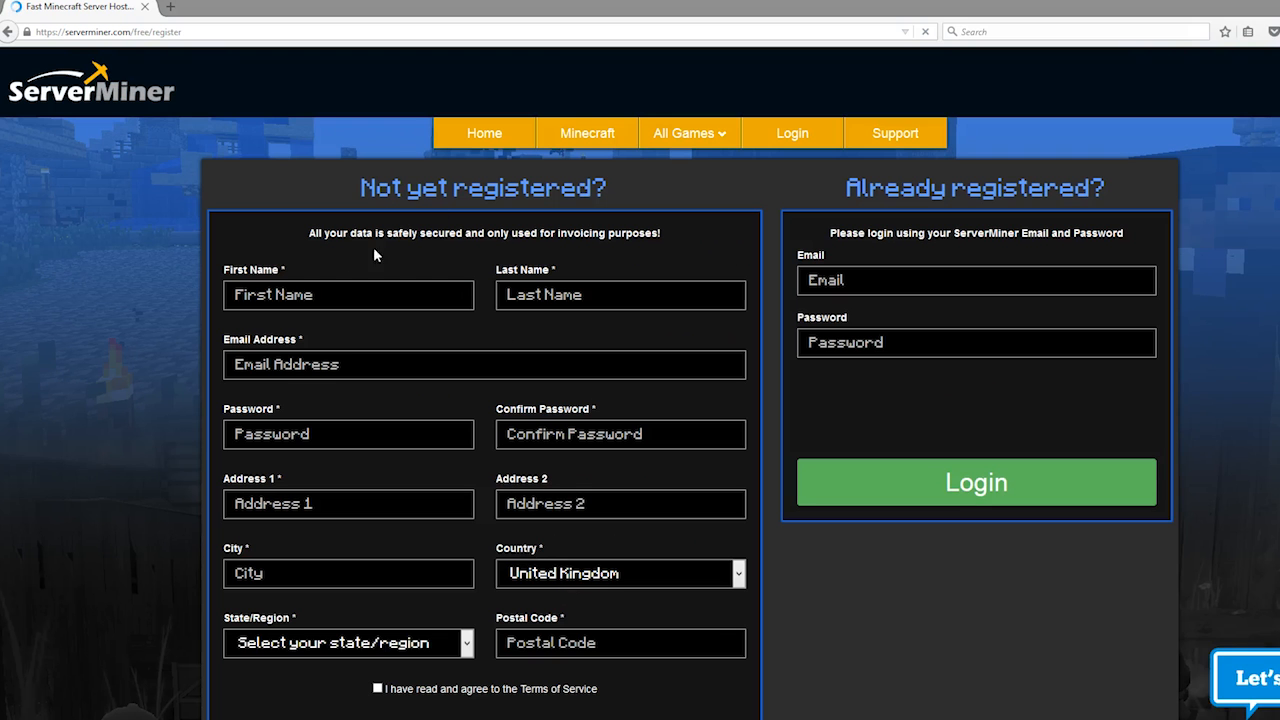
pyautogui.scroll(-3)
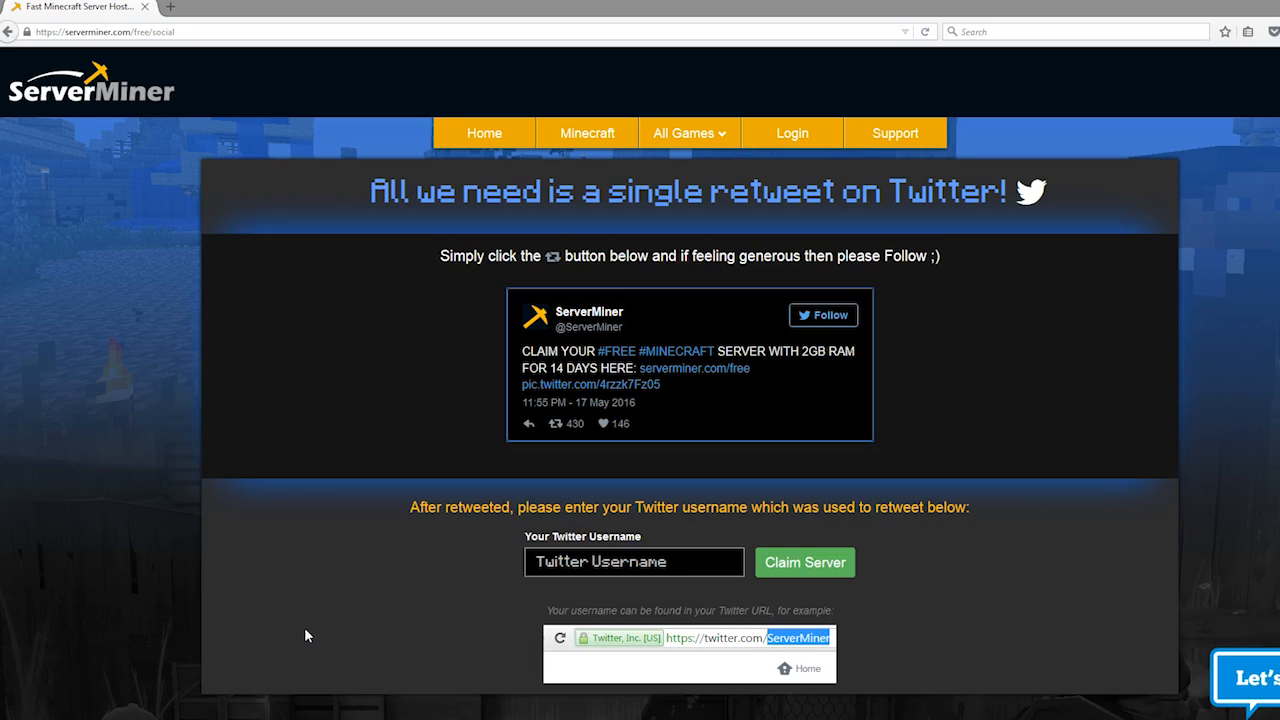
pyautogui.moveTo(878, 497)
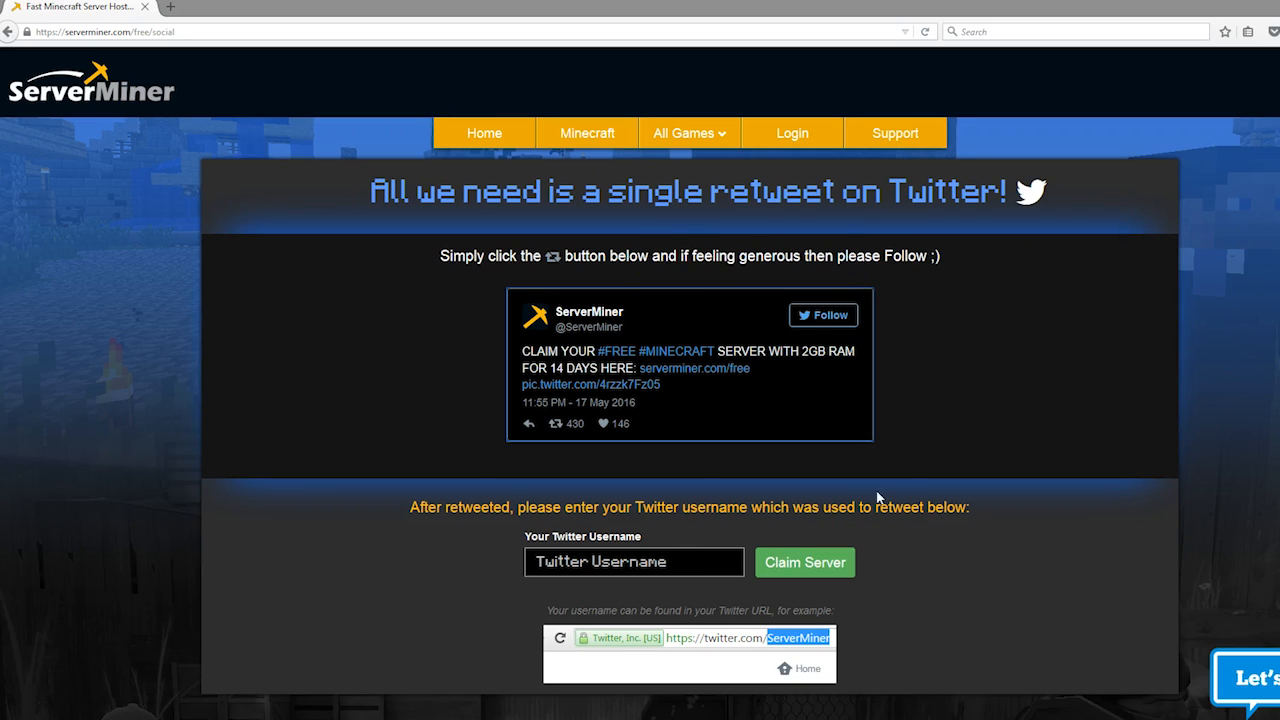
pyautogui.moveTo(585, 445)
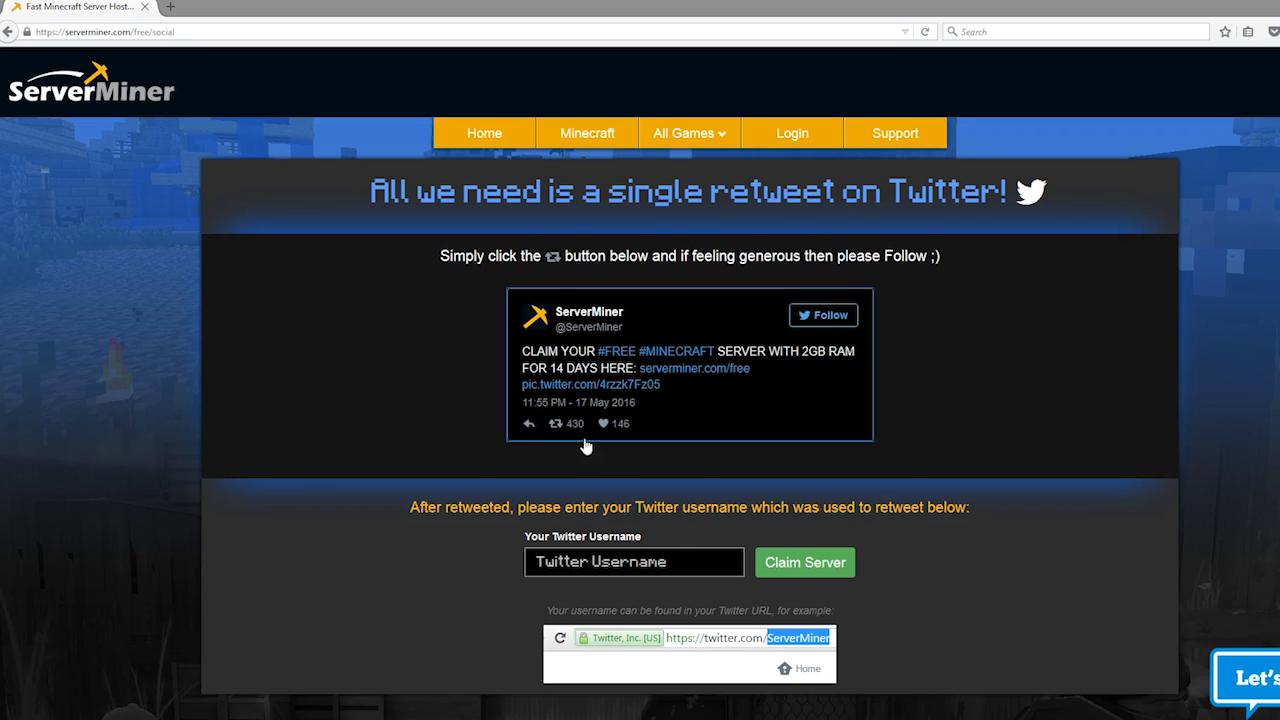
# Retweet the ServerMiner promotional tweet and dismiss the confirmation window
pyautogui.click(559, 423)
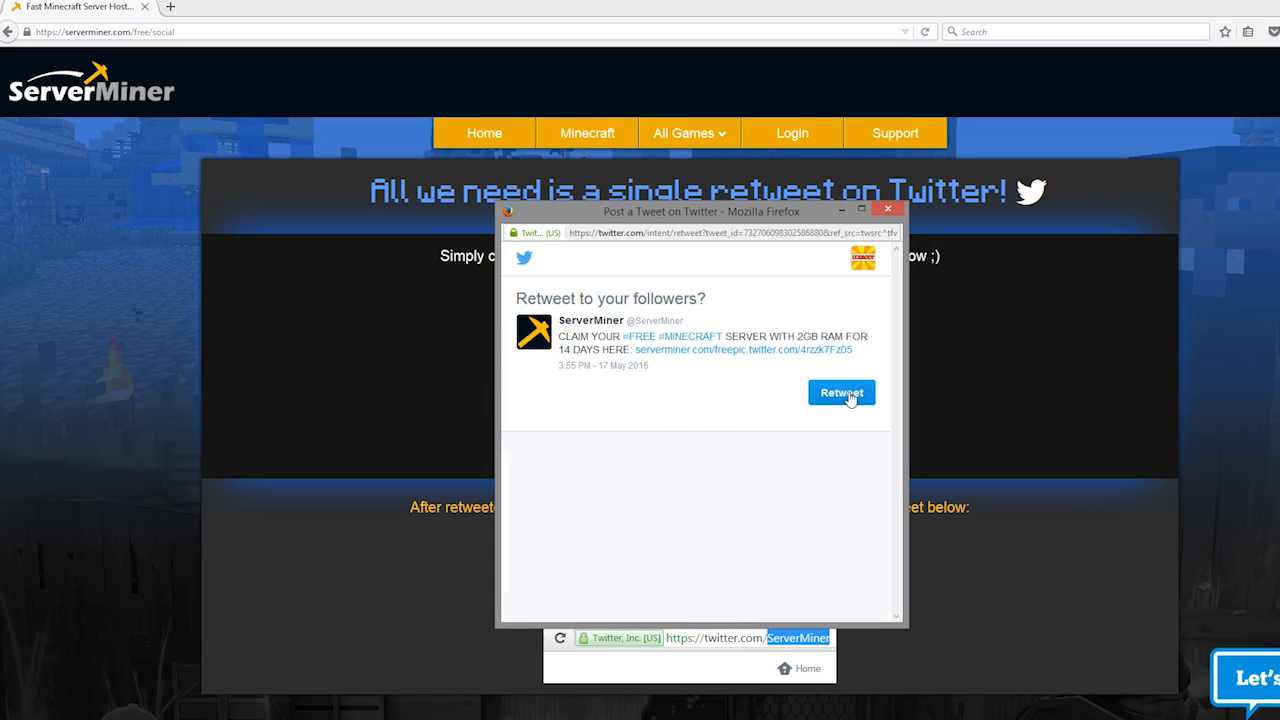
pyautogui.click(841, 392)
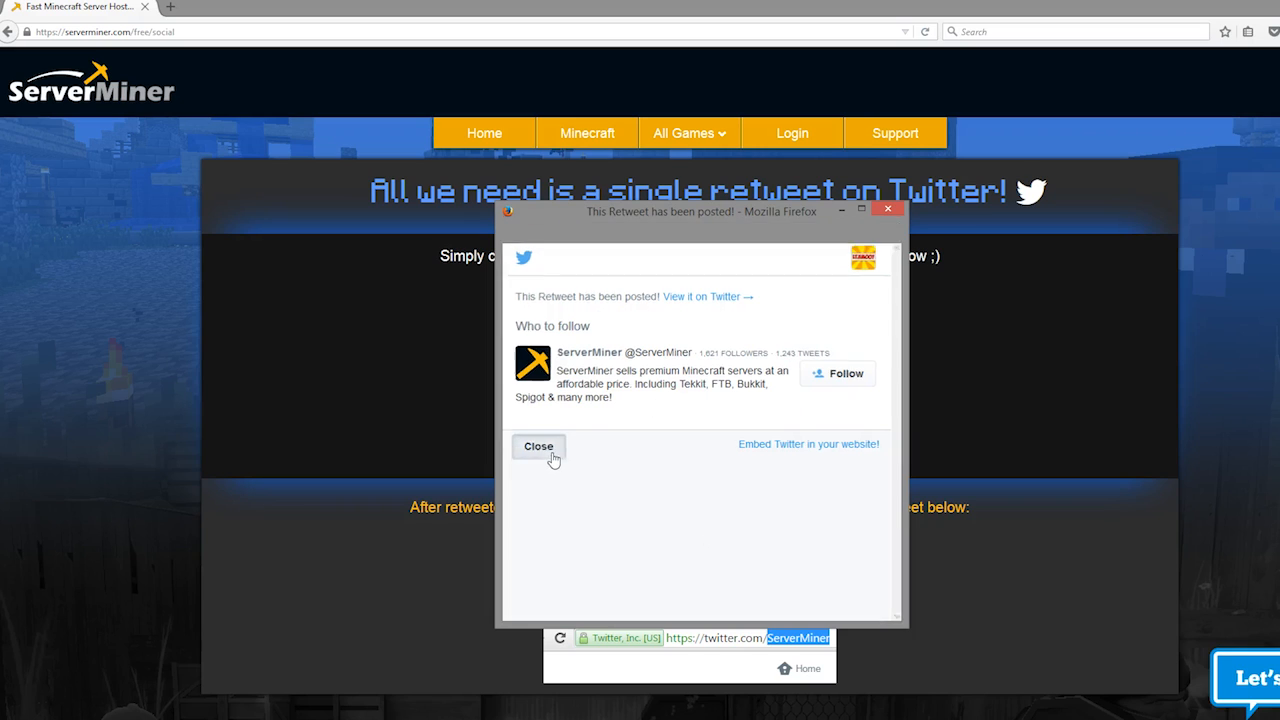
pyautogui.click(538, 446)
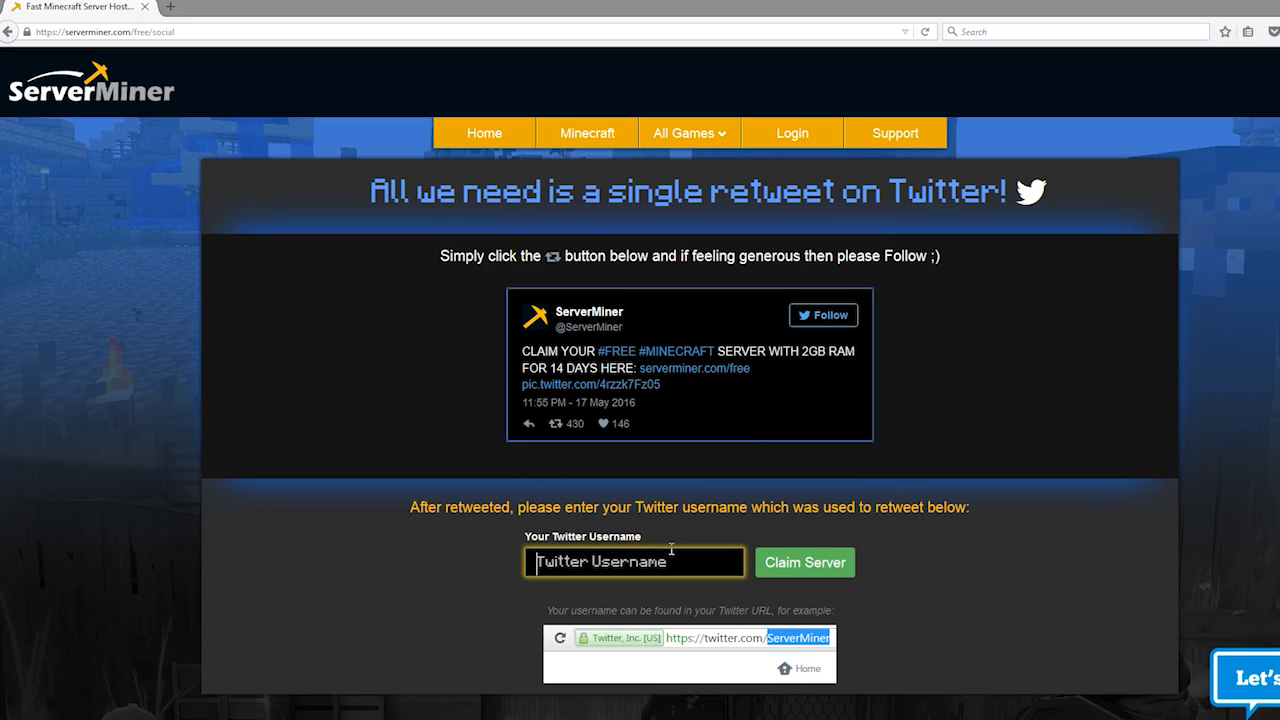
# Submit Twitter username LtJim007 to claim the server
pyautogui.write('Lt')
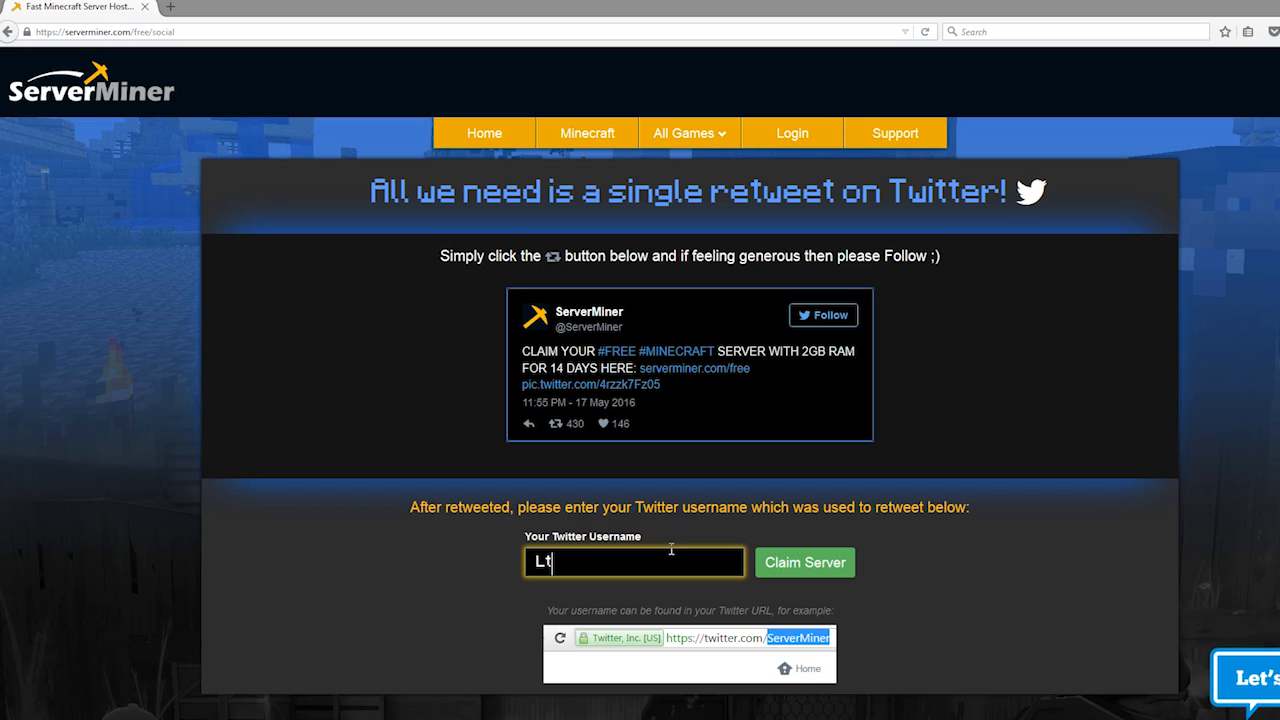
pyautogui.write('Jim007')
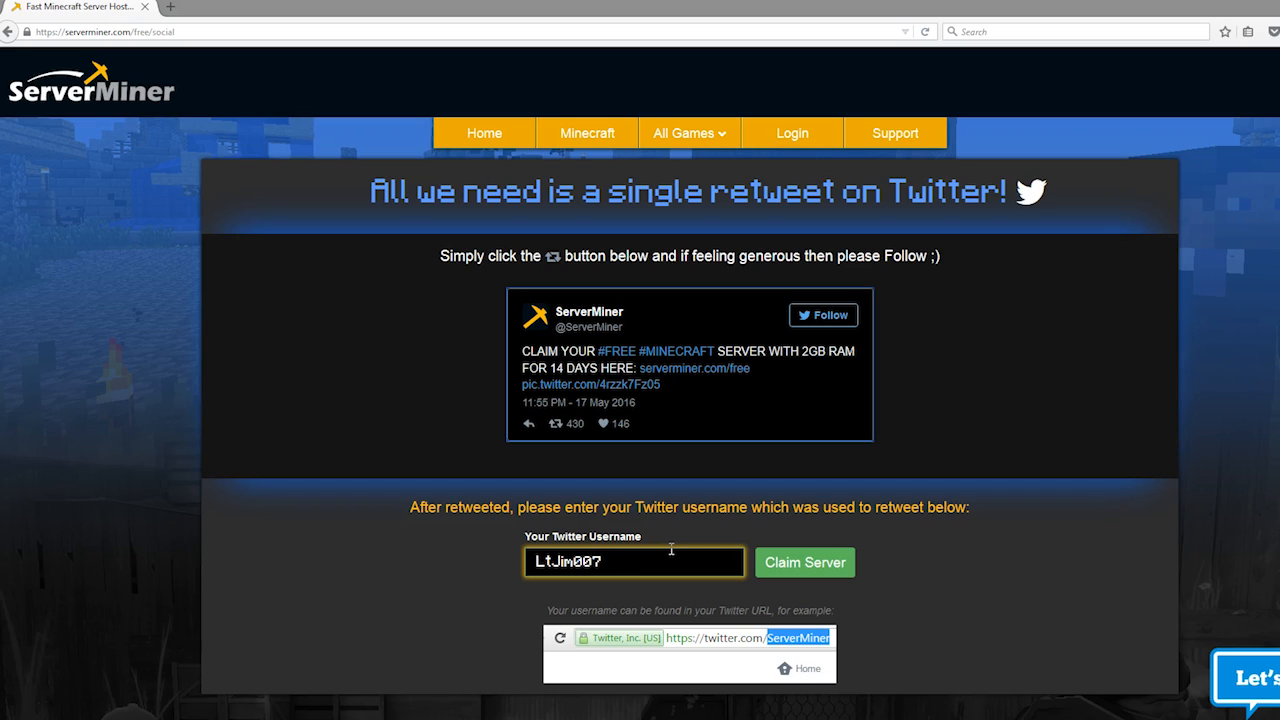
pyautogui.click(804, 562)
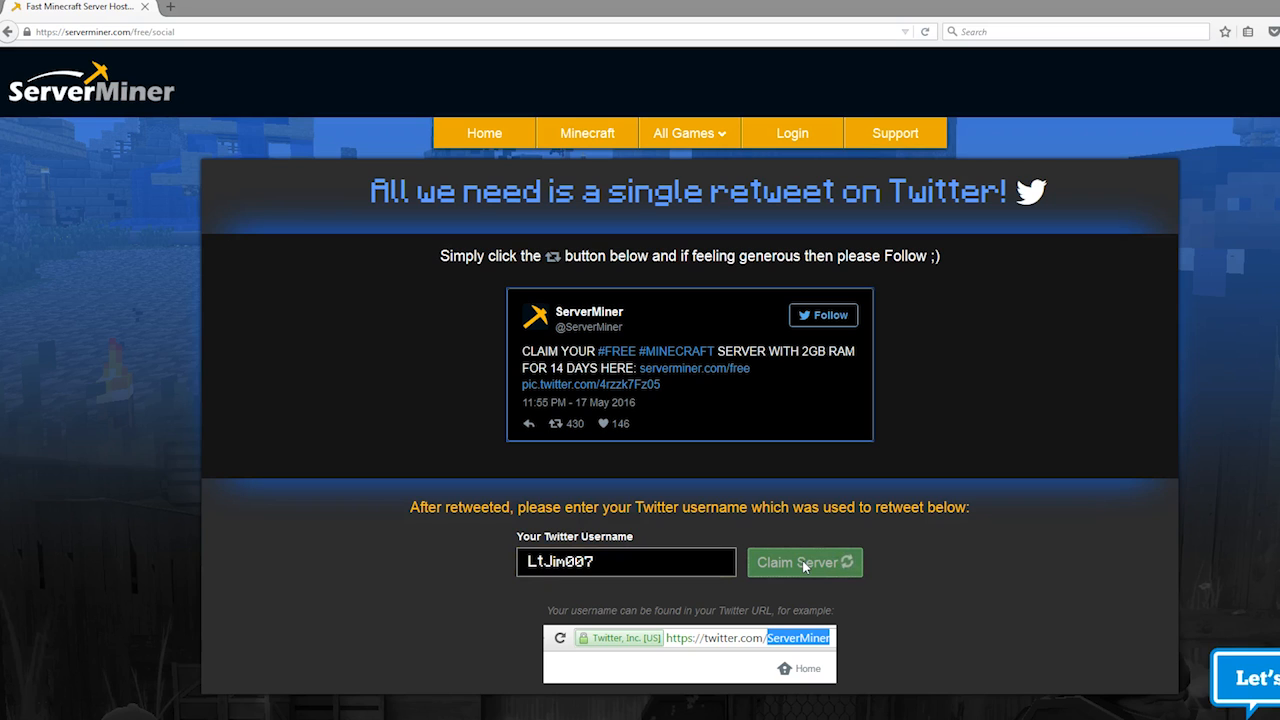
pyautogui.click(804, 562)
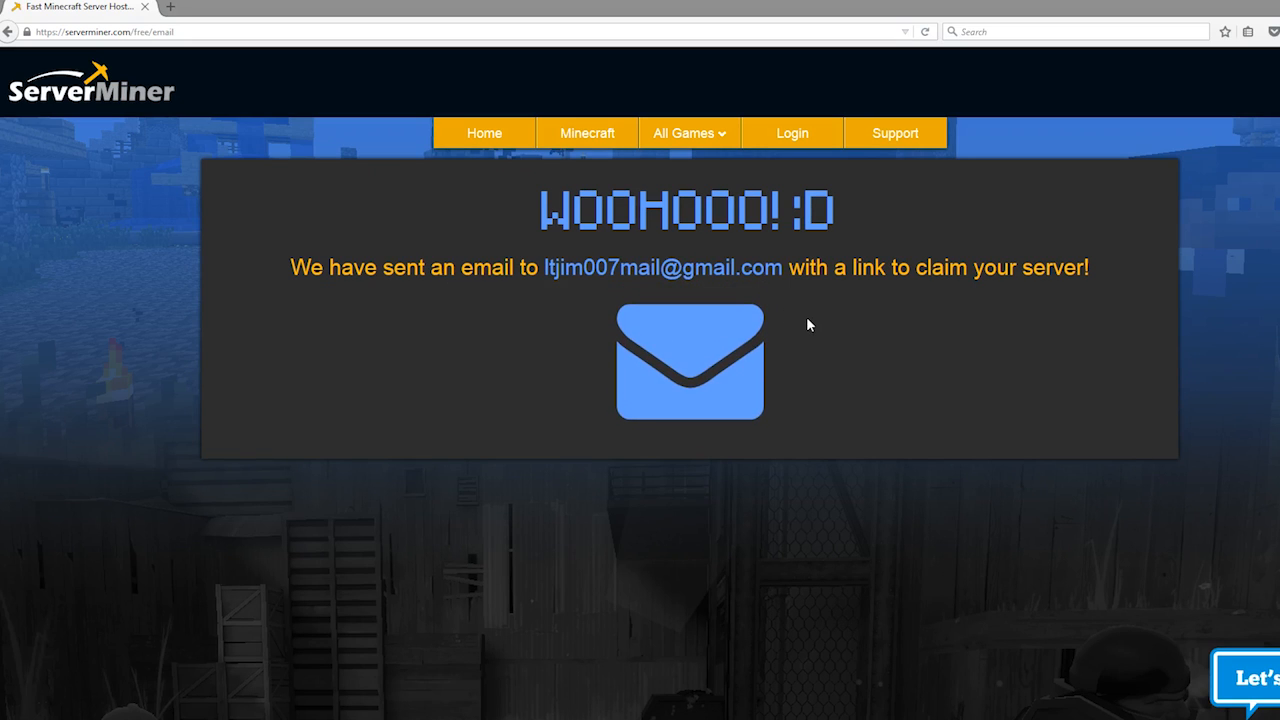
pyautogui.moveTo(535, 265)
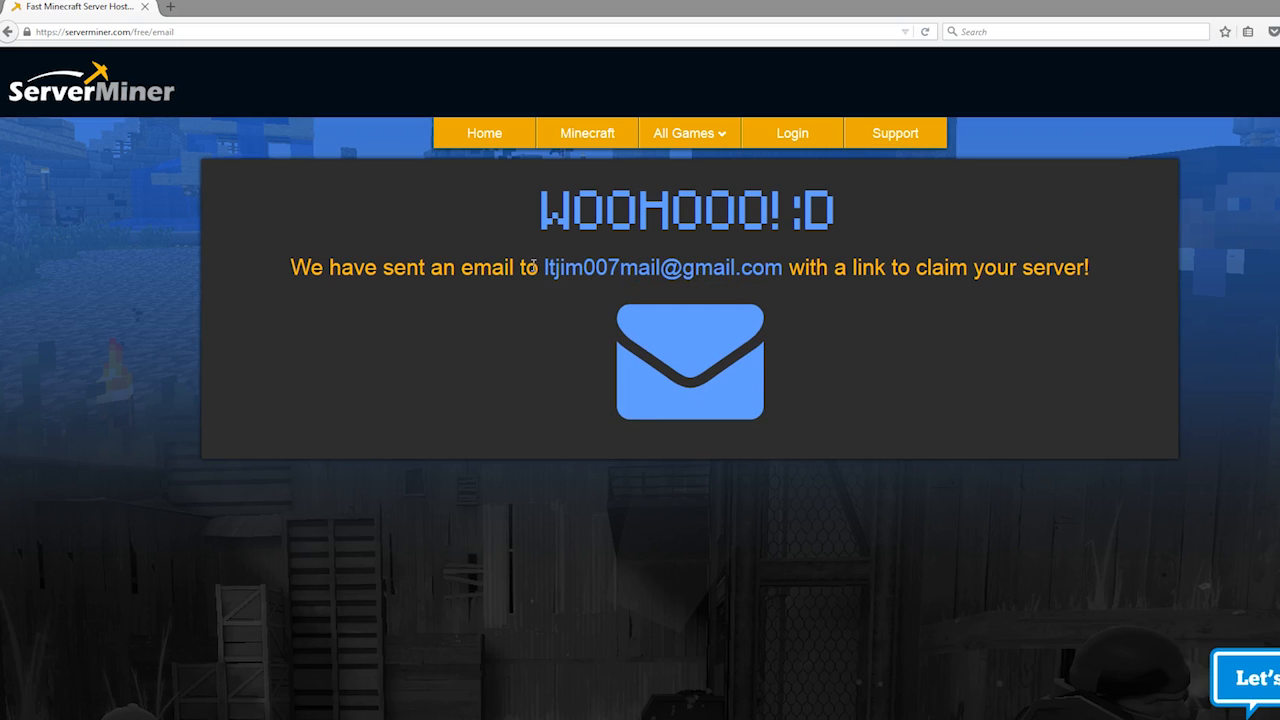
pyautogui.moveTo(660, 355)
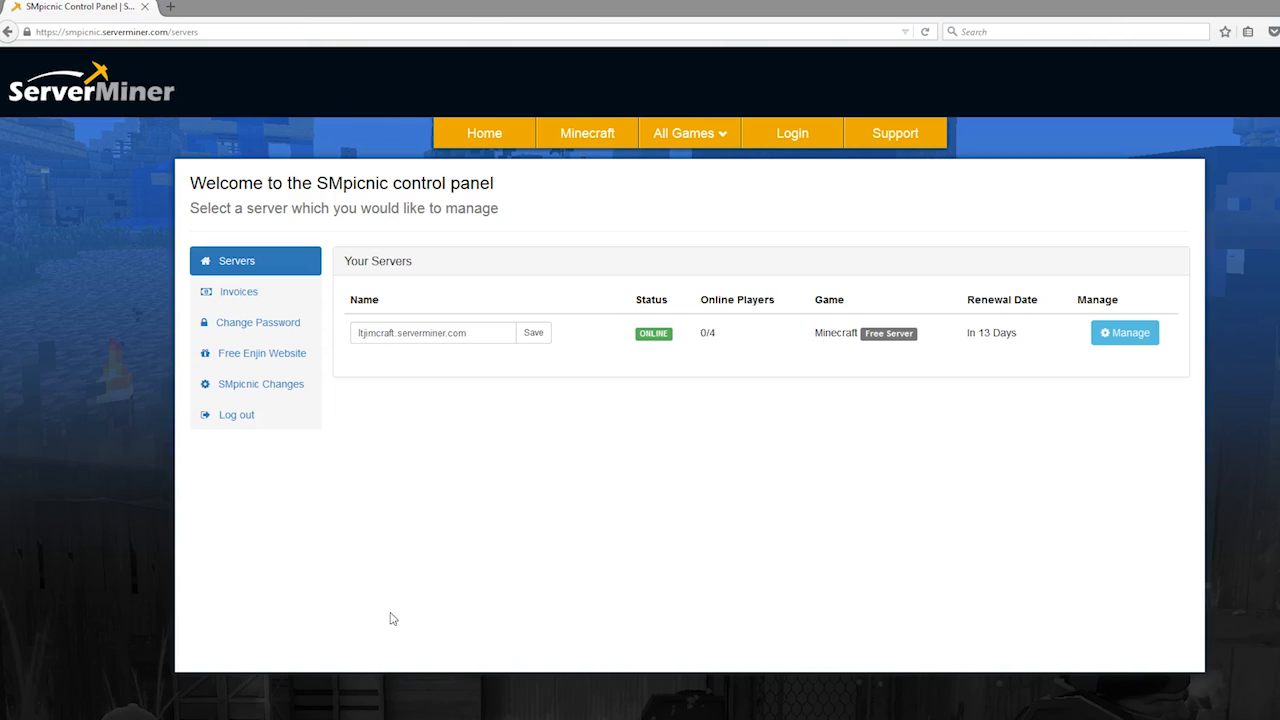
pyautogui.moveTo(583, 444)
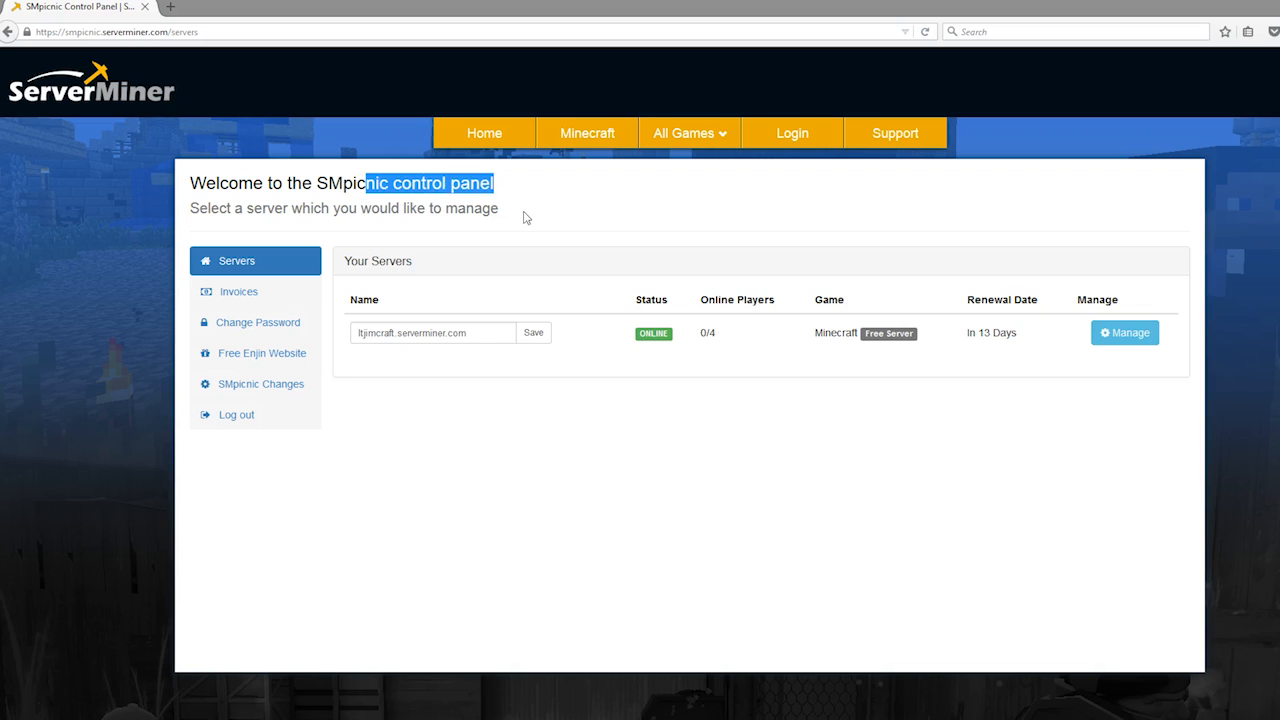
# Select the server address text shown in the SMpicnic control panel
pyautogui.tripleClick(432, 332)
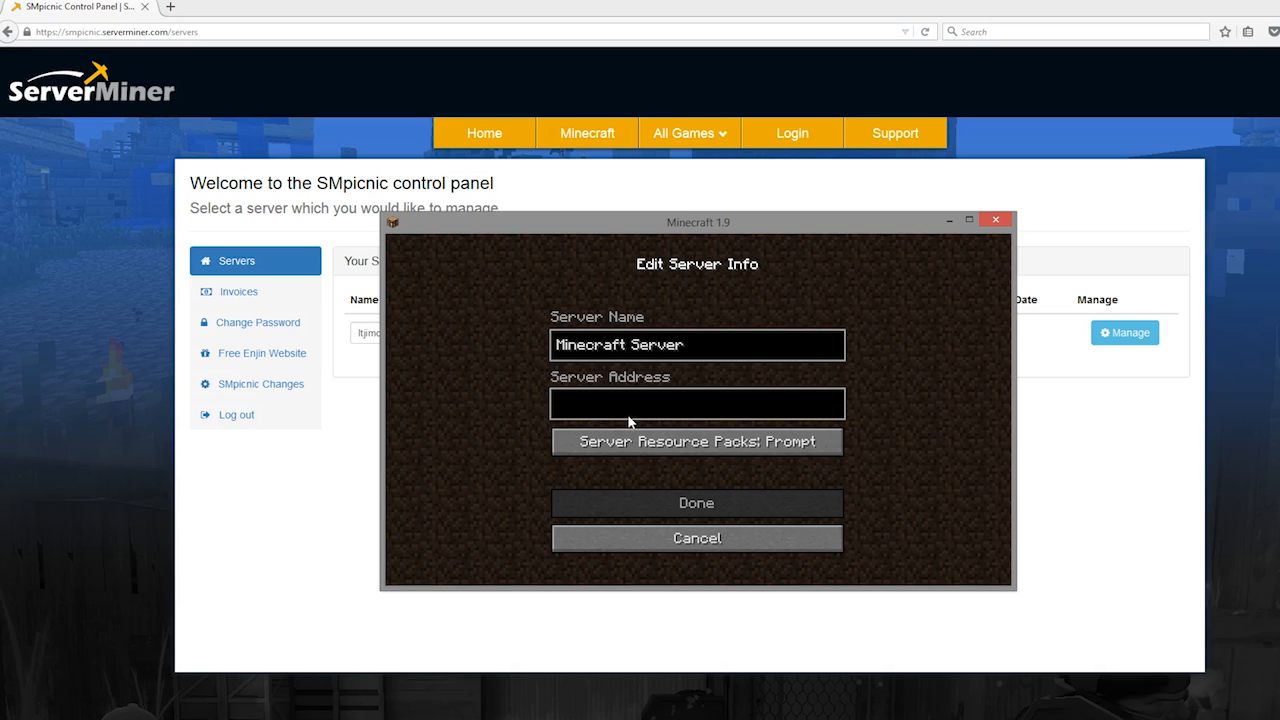
# Save the ServerMiner-hosted server entry to Minecraft's multiplayer list
pyautogui.click(696, 503)
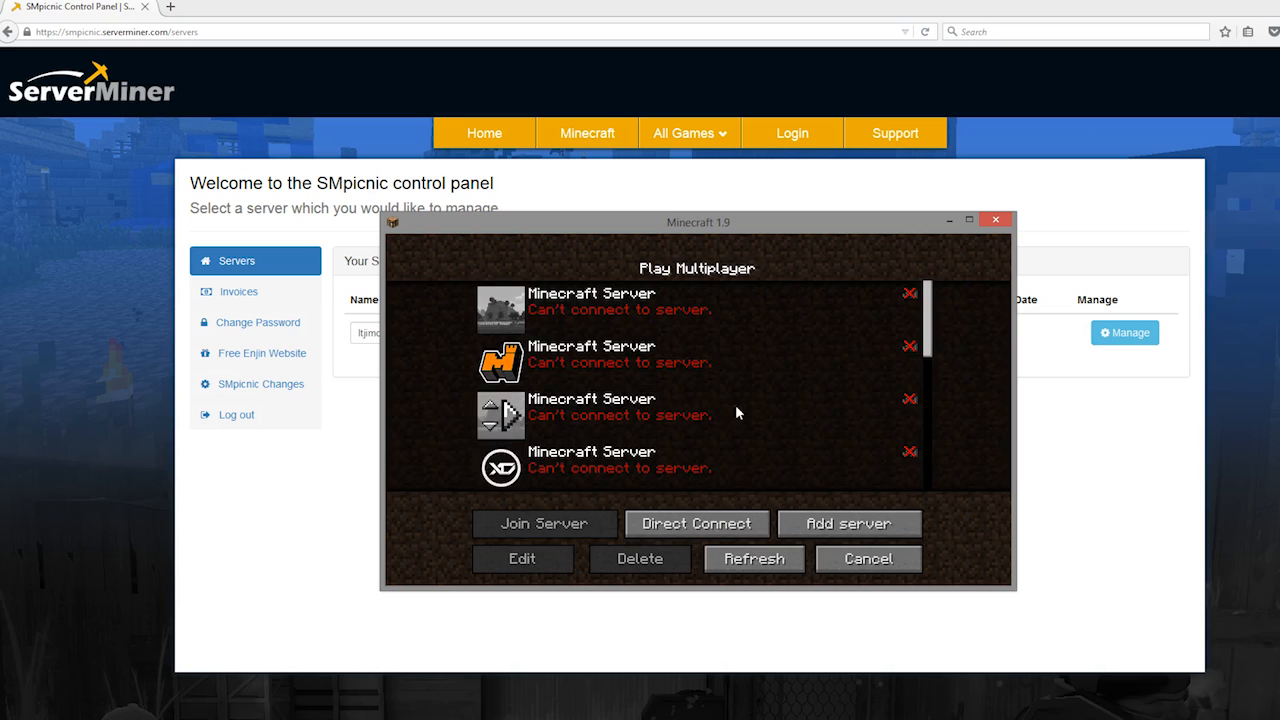
pyautogui.click(754, 558)
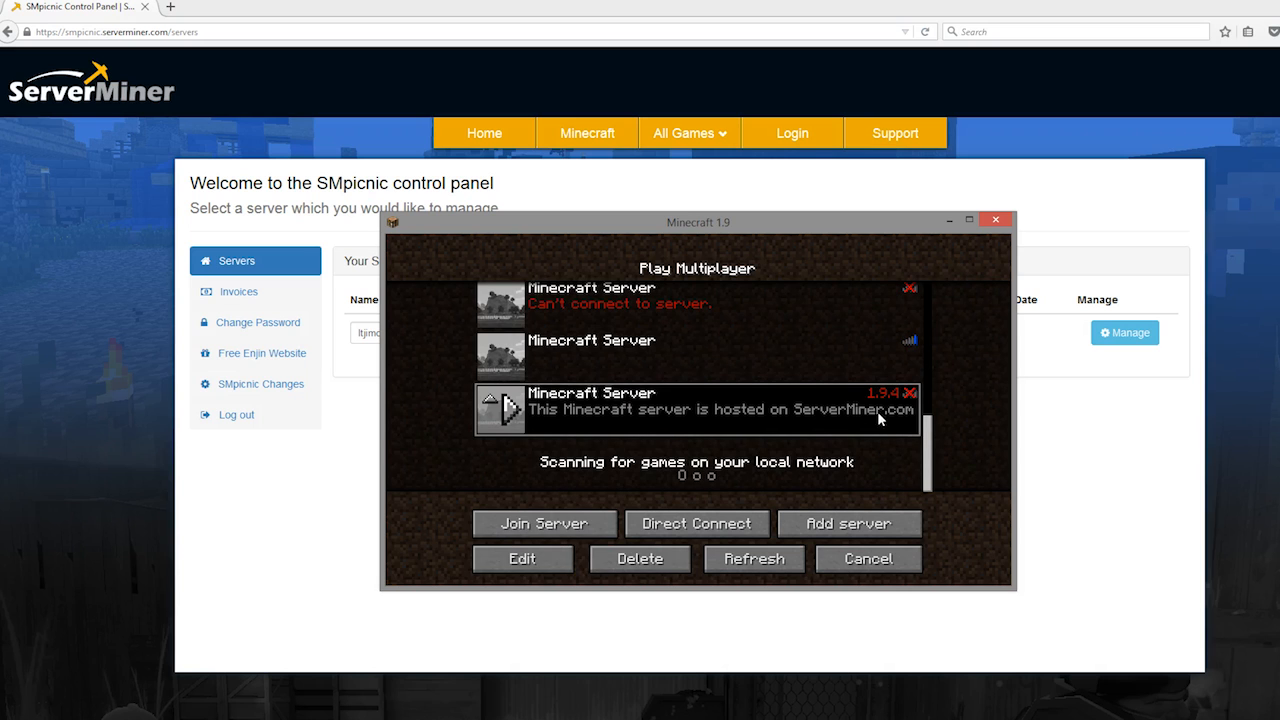
pyautogui.click(544, 523)
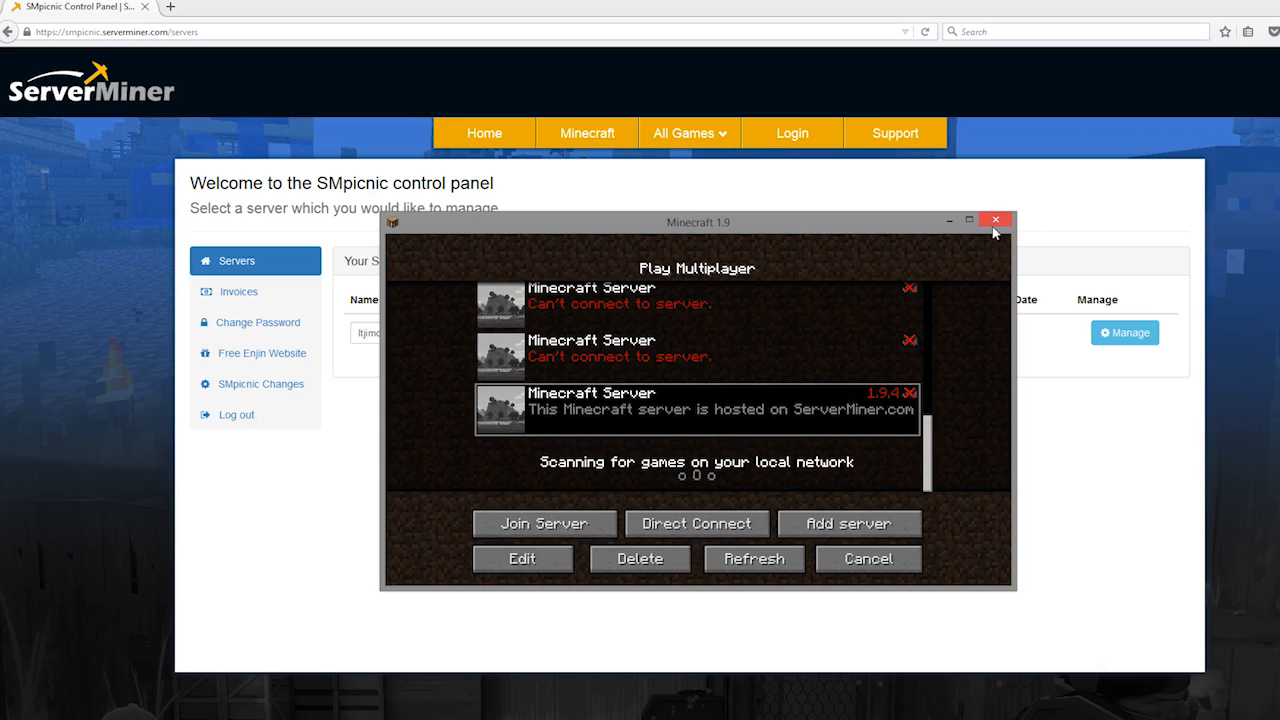
# Close Minecraft and open the server's game-version catalogue from its management page
pyautogui.click(995, 219)
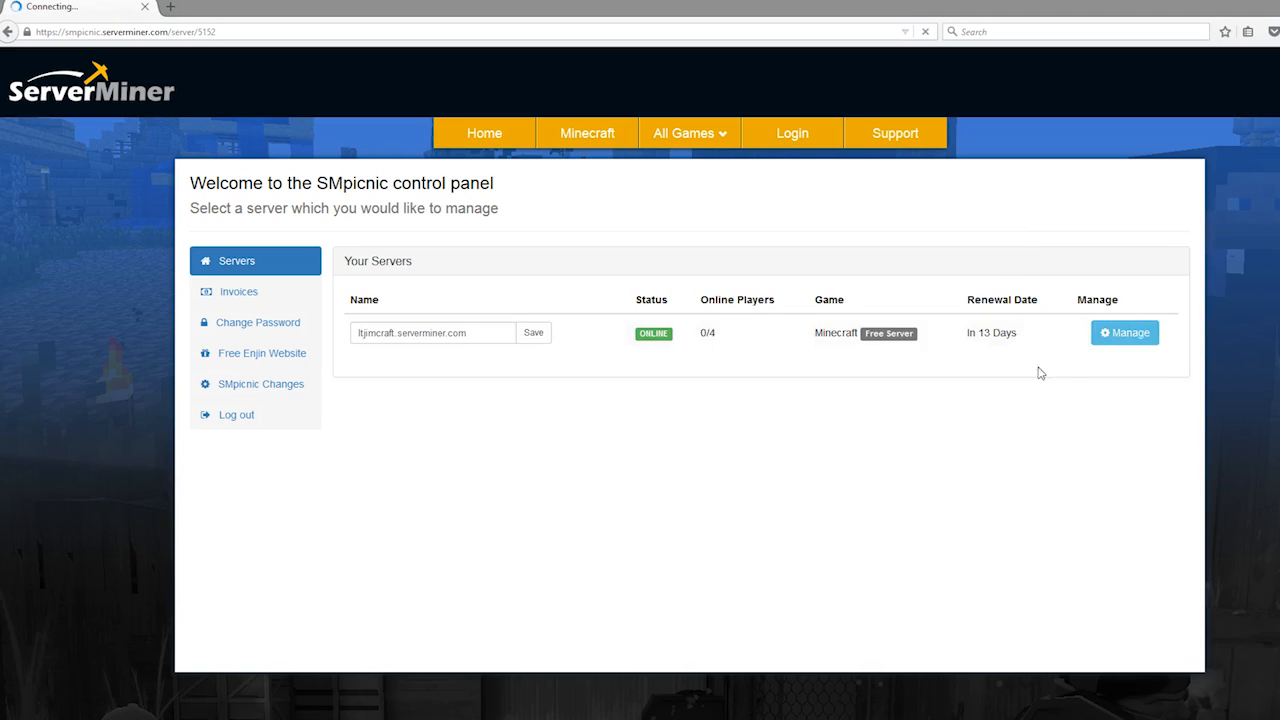
pyautogui.click(1124, 332)
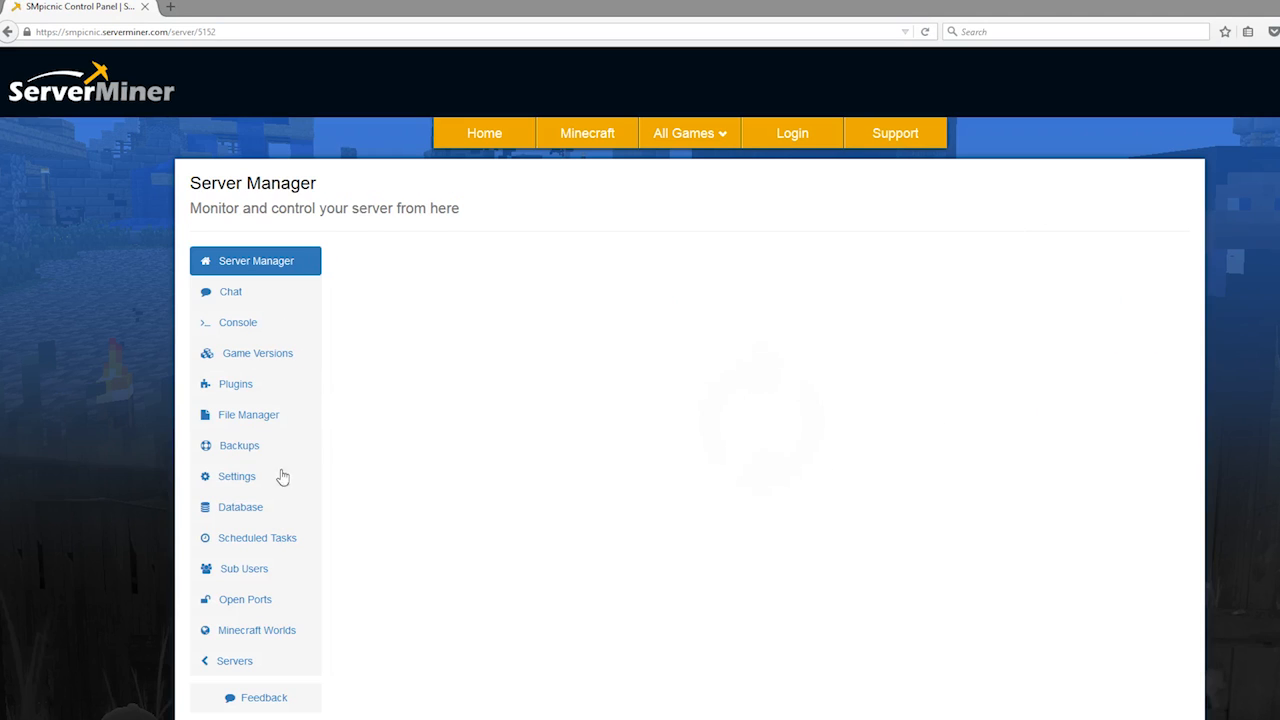
pyautogui.click(255, 260)
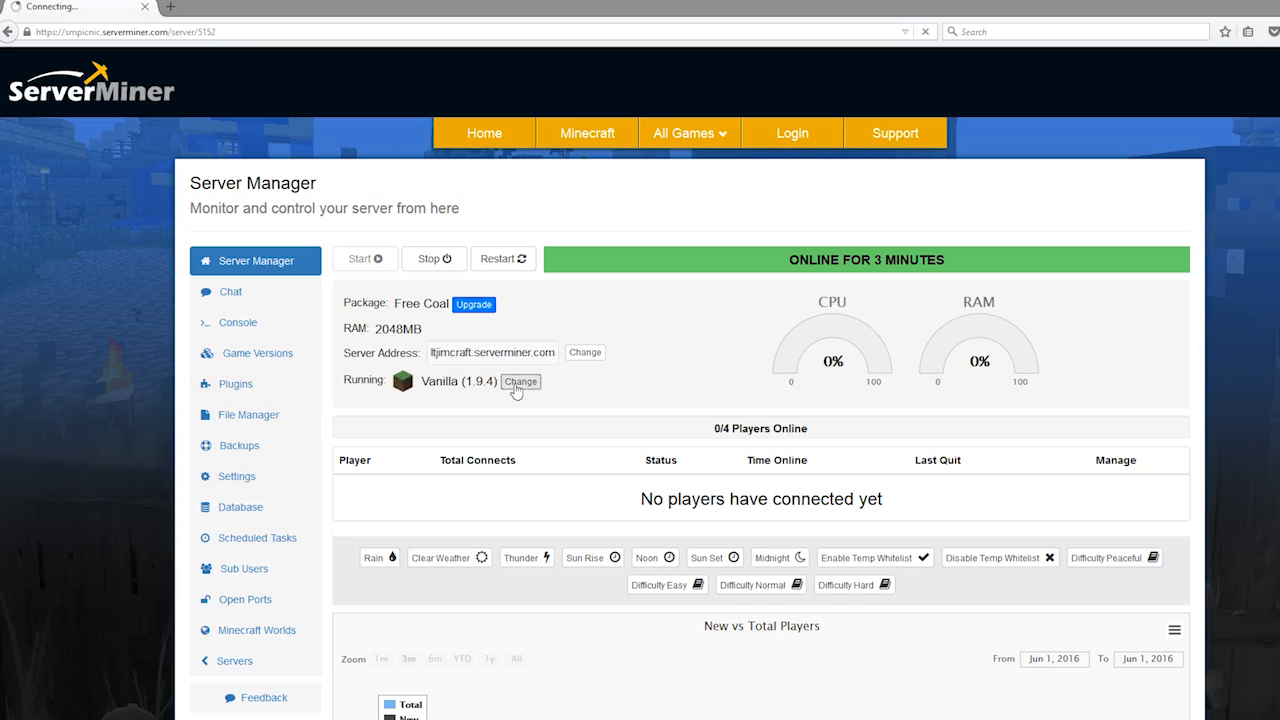
pyautogui.click(521, 381)
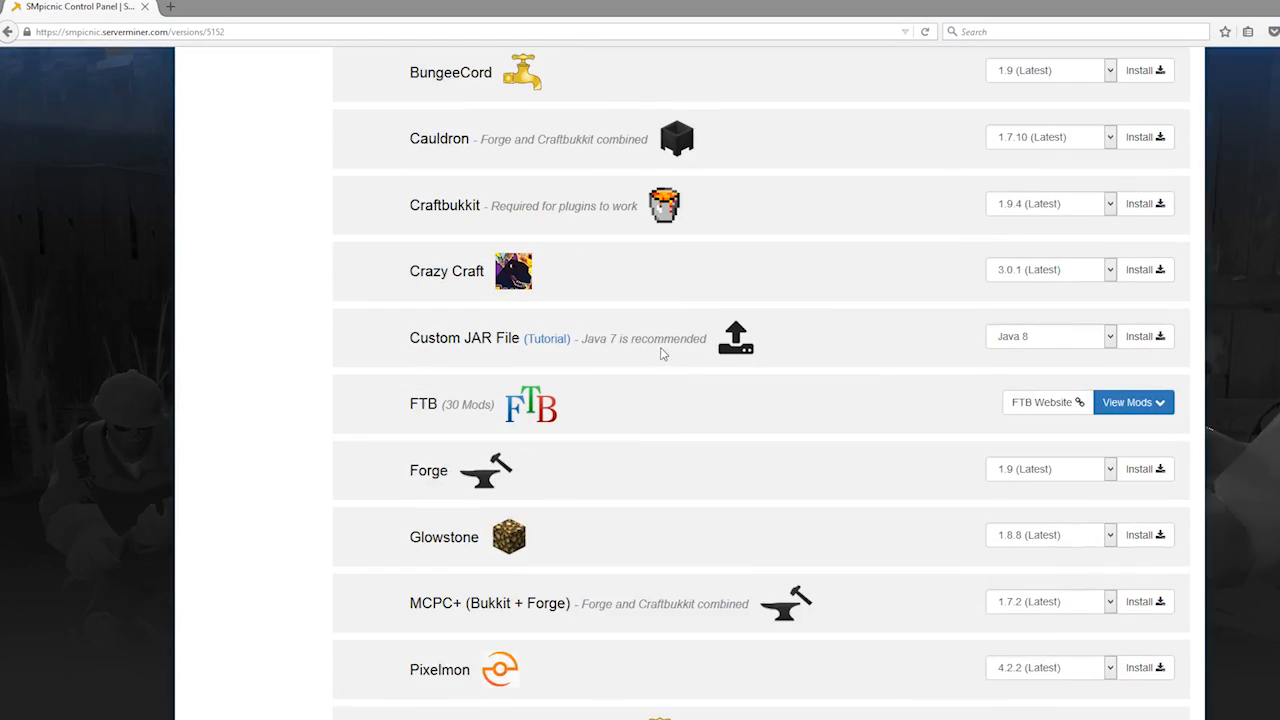
# Install Spigot version 1.9.2 and confirm the game version change
pyautogui.scroll(-3)
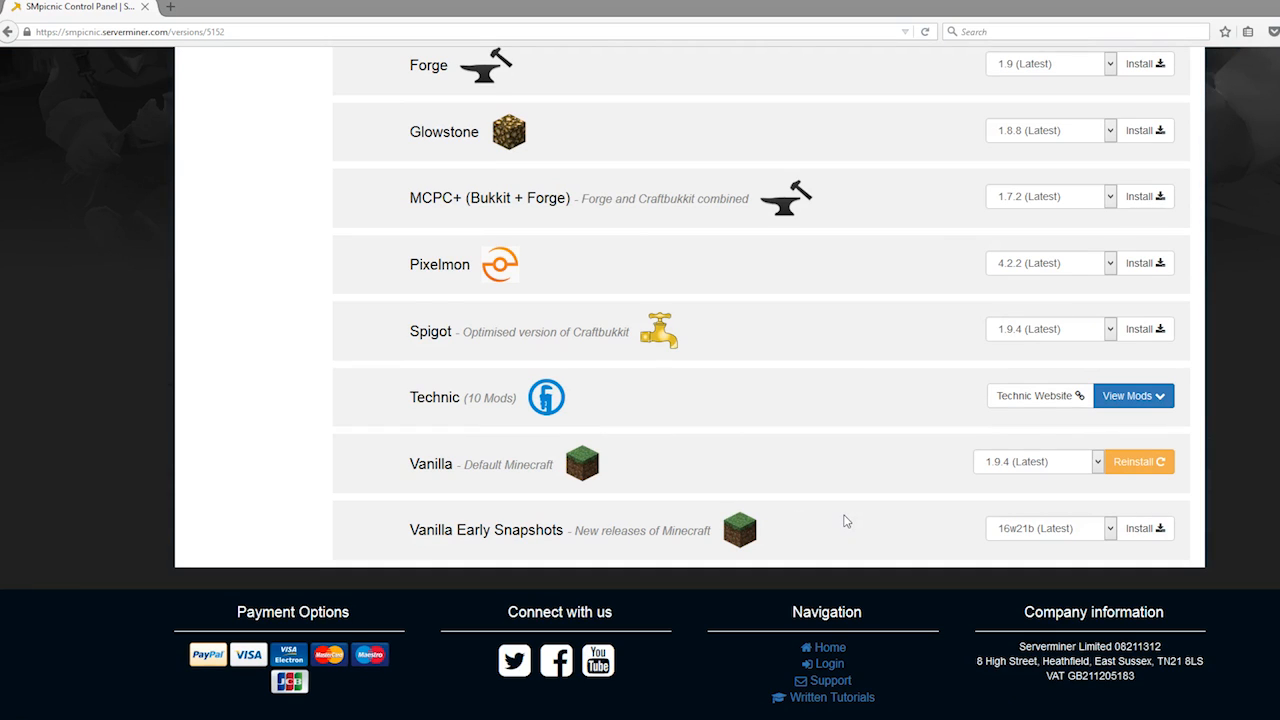
pyautogui.moveTo(783, 434)
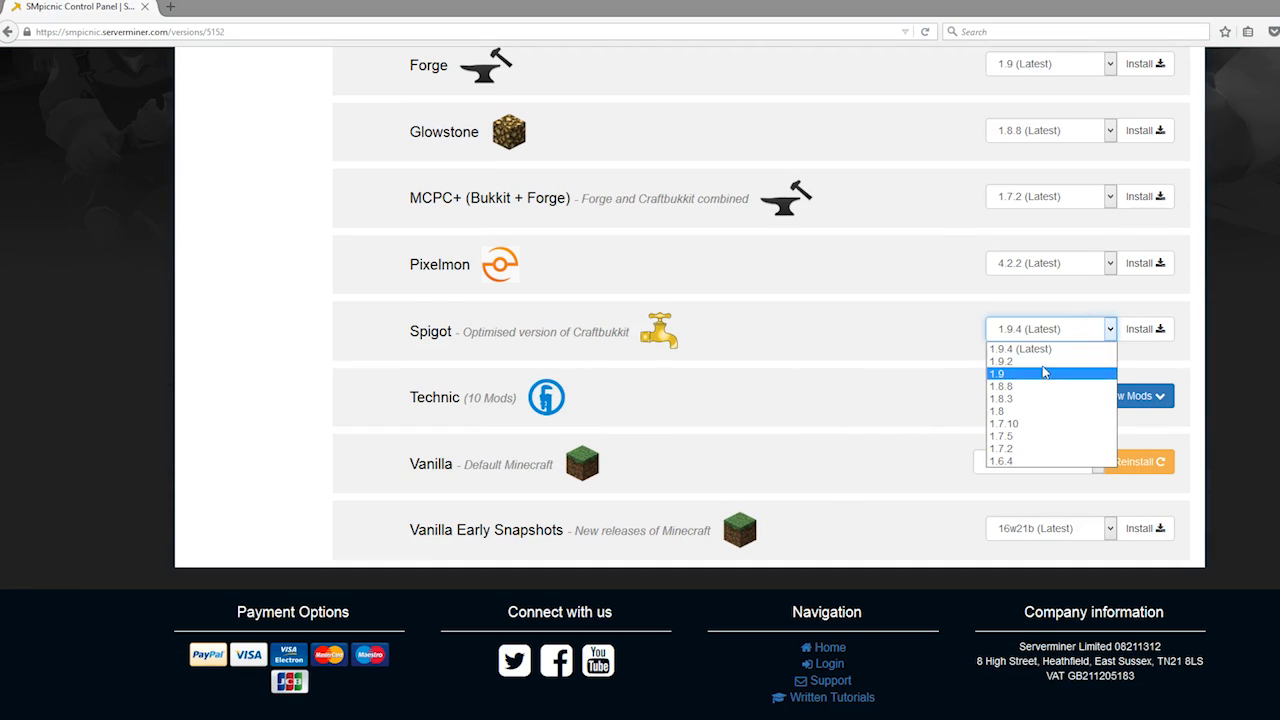
pyautogui.click(1002, 361)
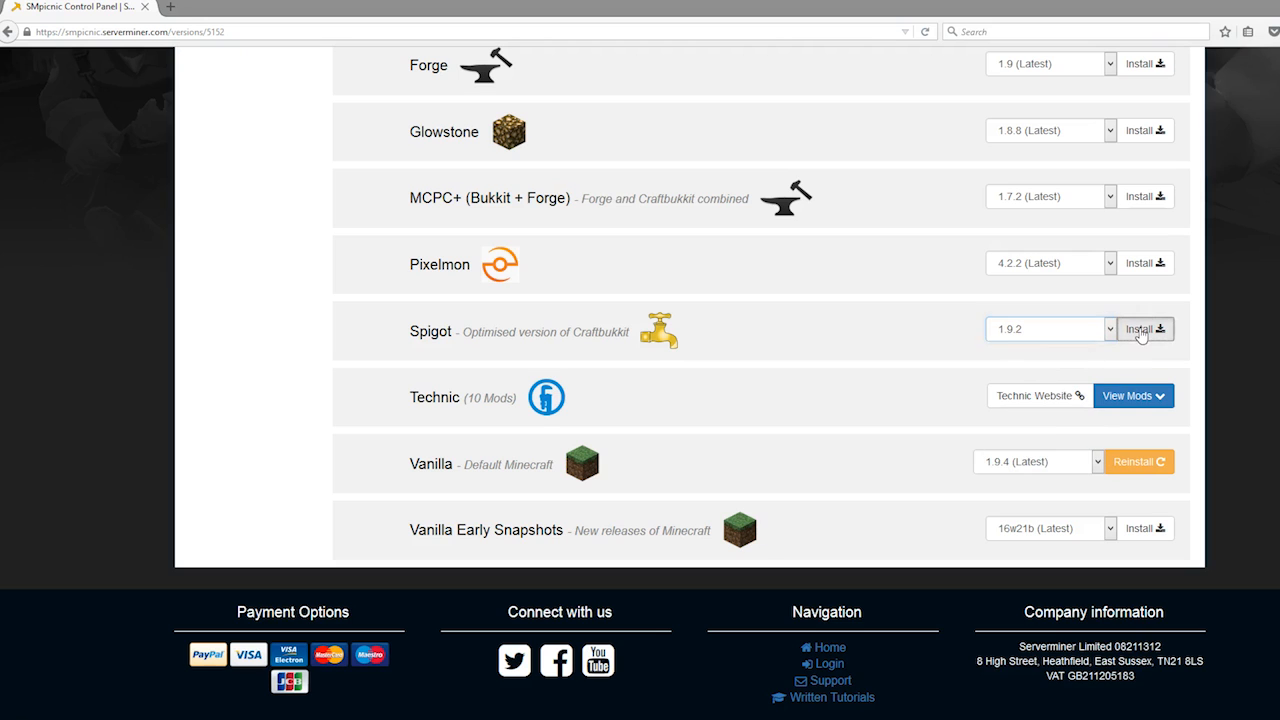
pyautogui.click(1143, 329)
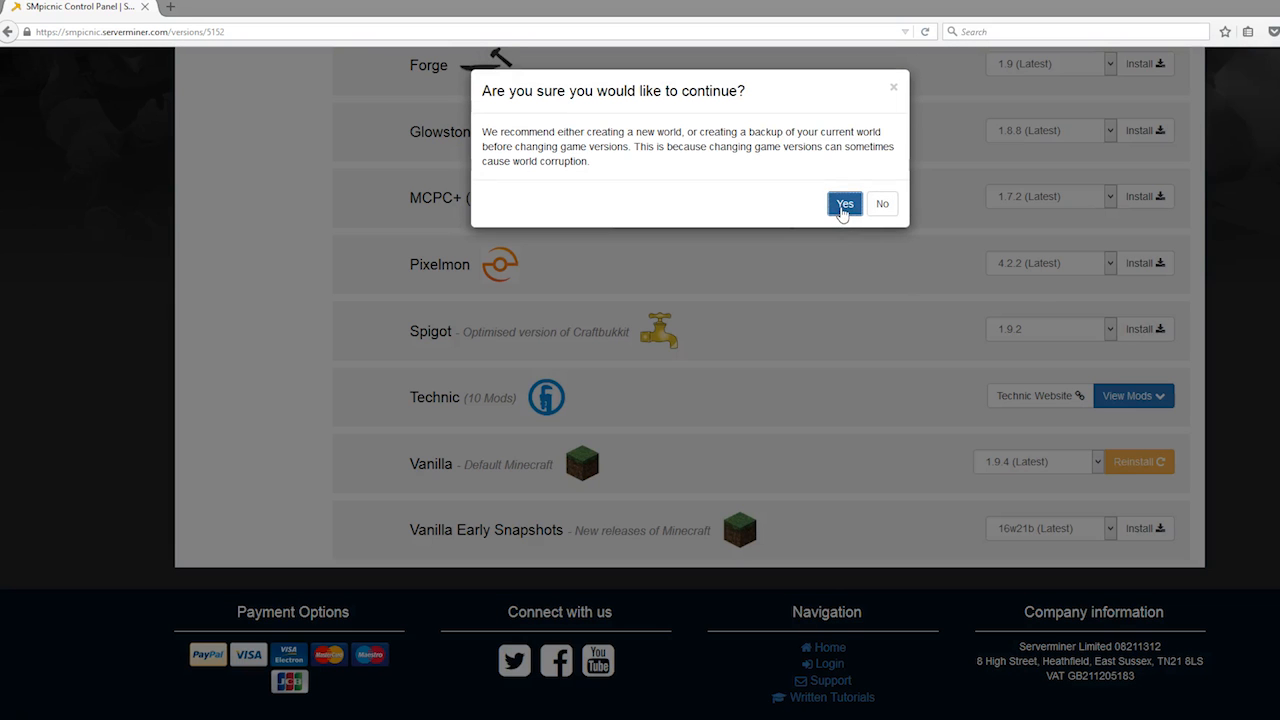
pyautogui.click(845, 203)
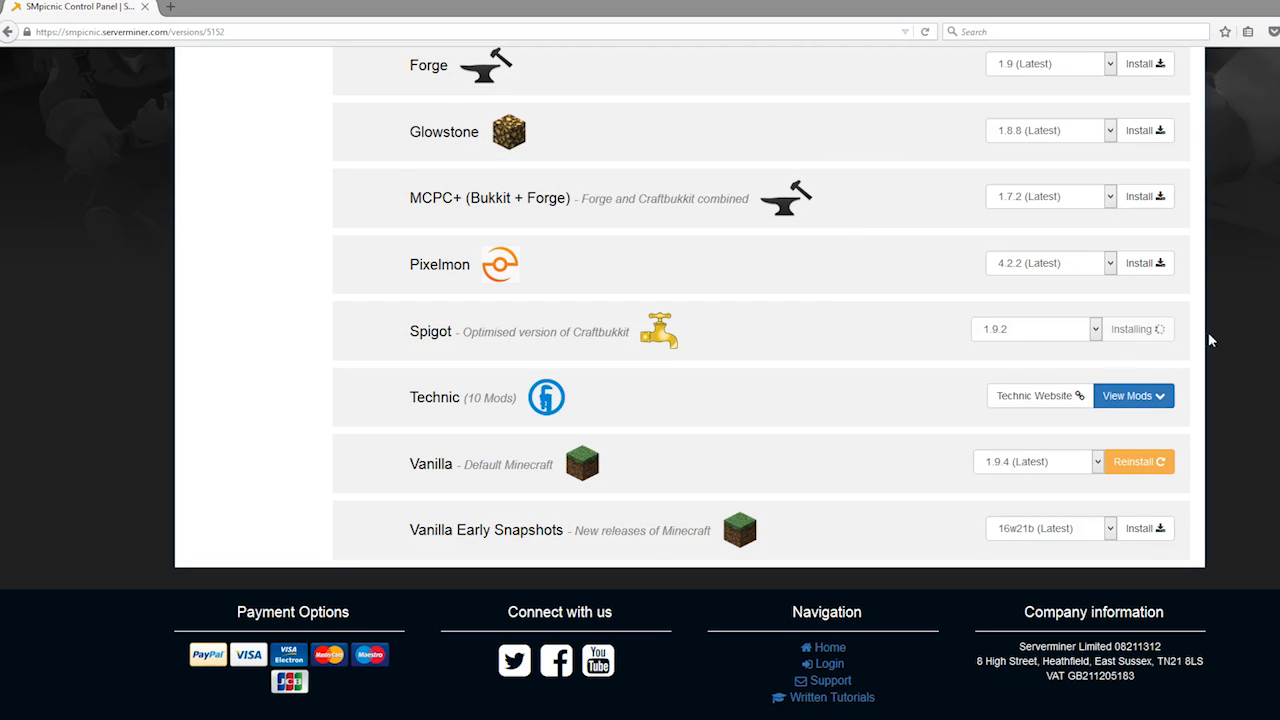
pyautogui.scroll(3)
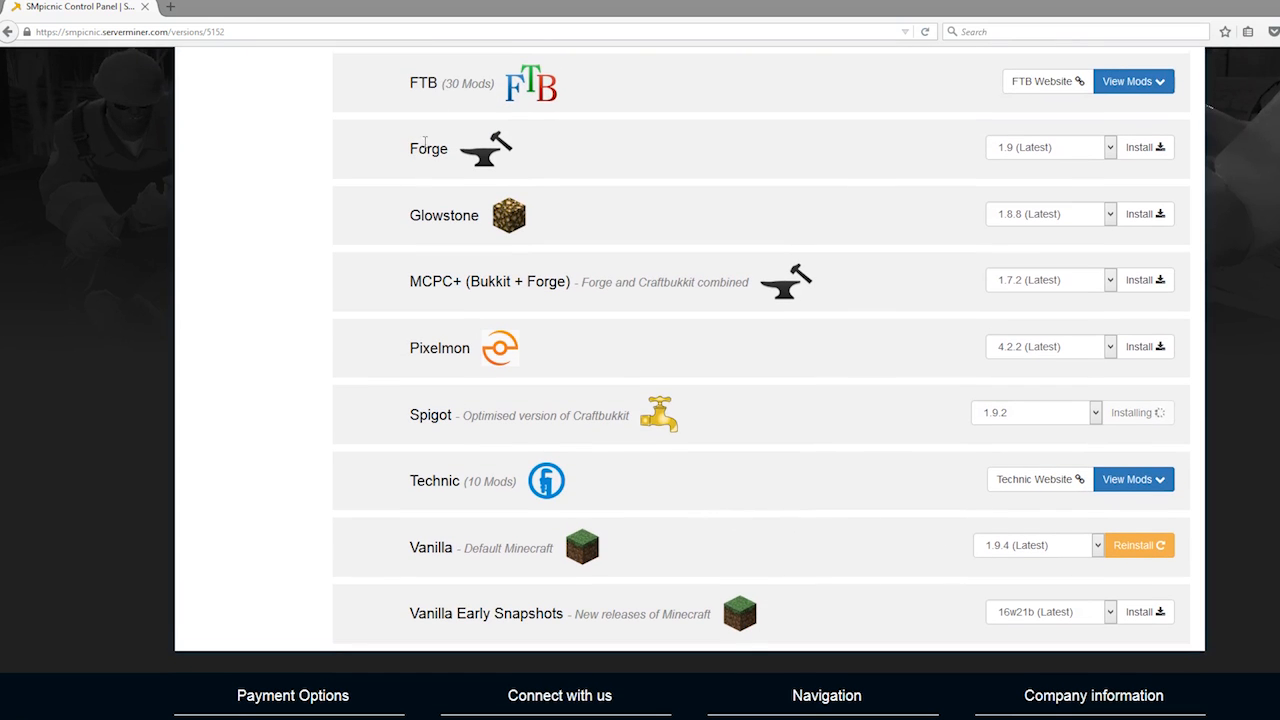
pyautogui.moveTo(524, 339)
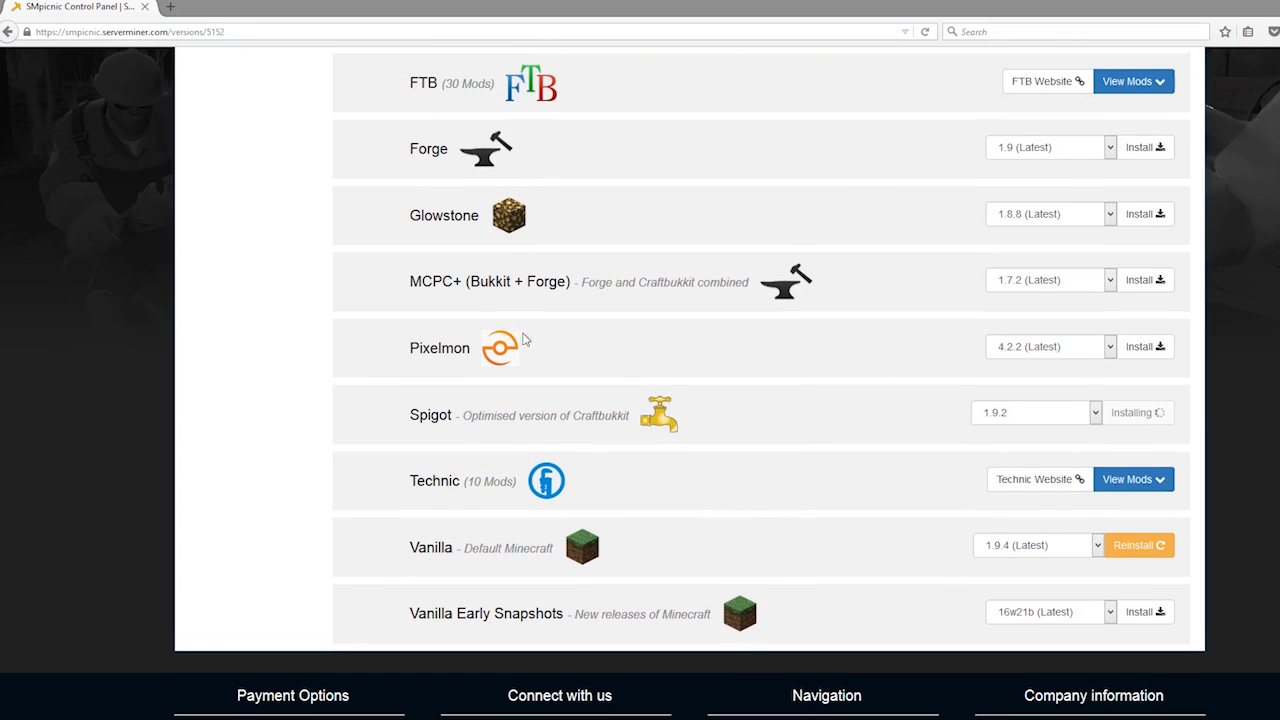
pyautogui.scroll(3)
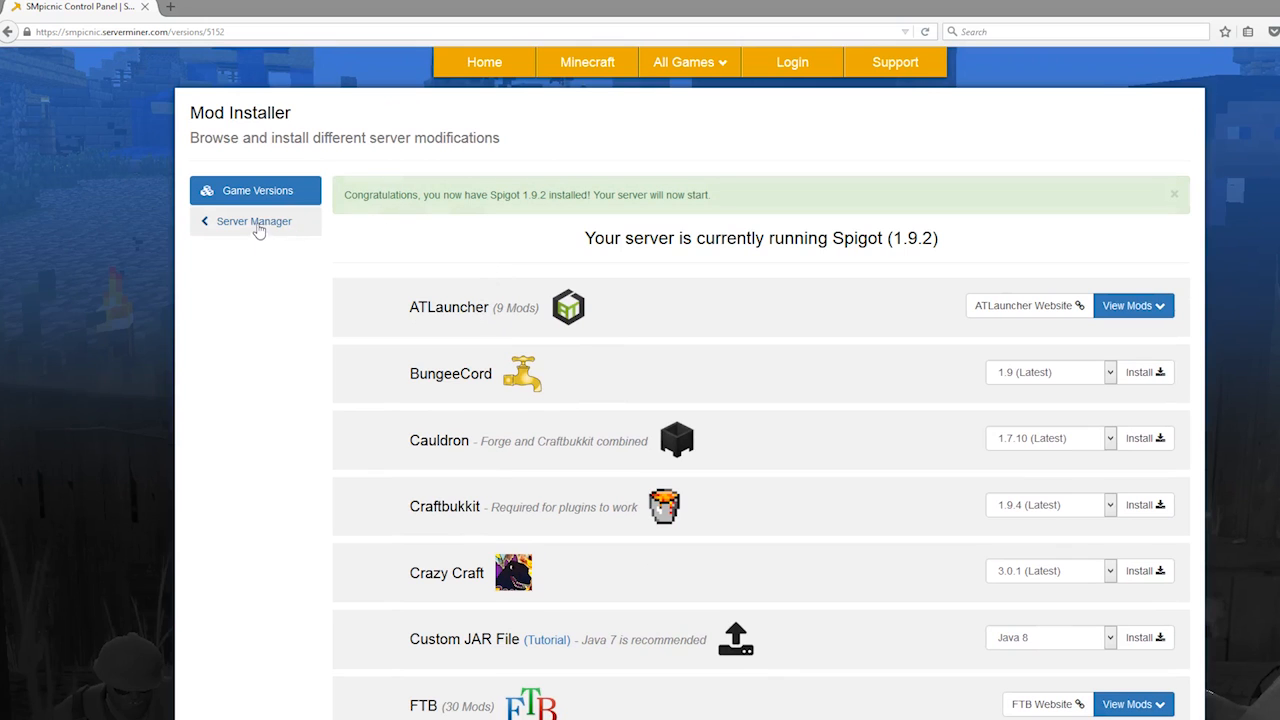
# Send the rain weather command from Server Manager, then return to Minecraft's multiplayer list
pyautogui.click(251, 221)
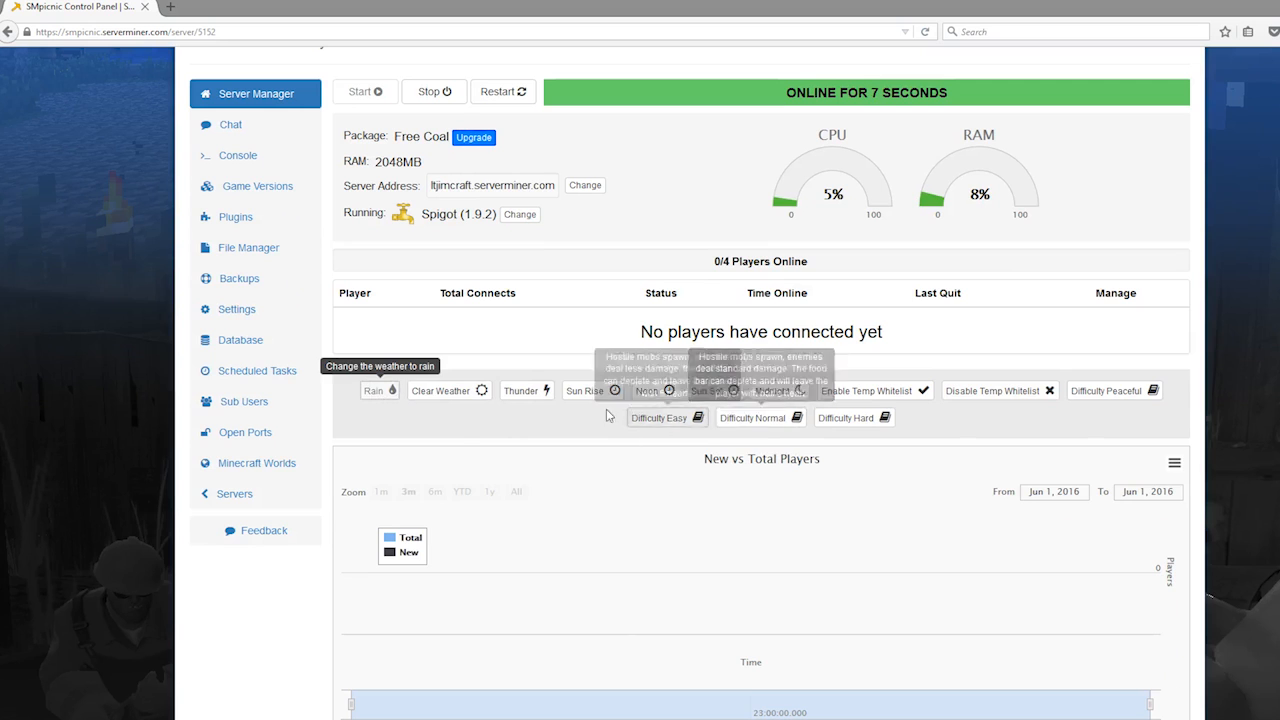
pyautogui.click(378, 390)
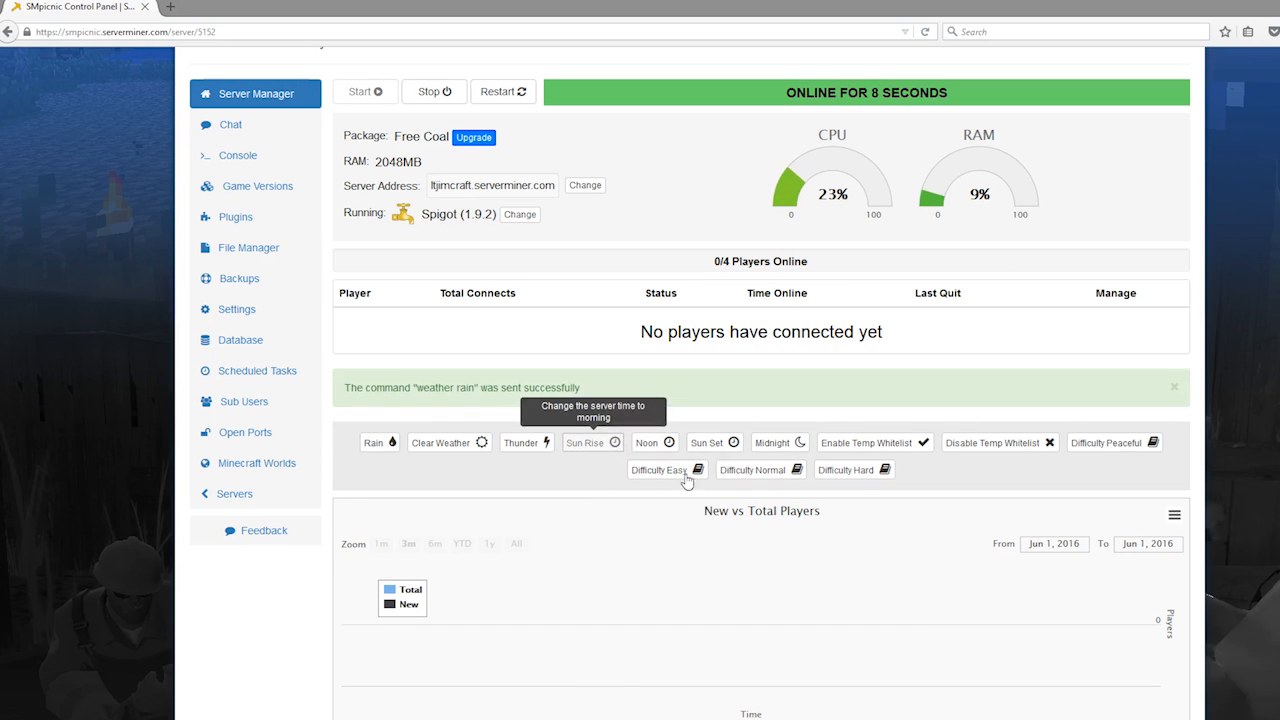
pyautogui.click(586, 443)
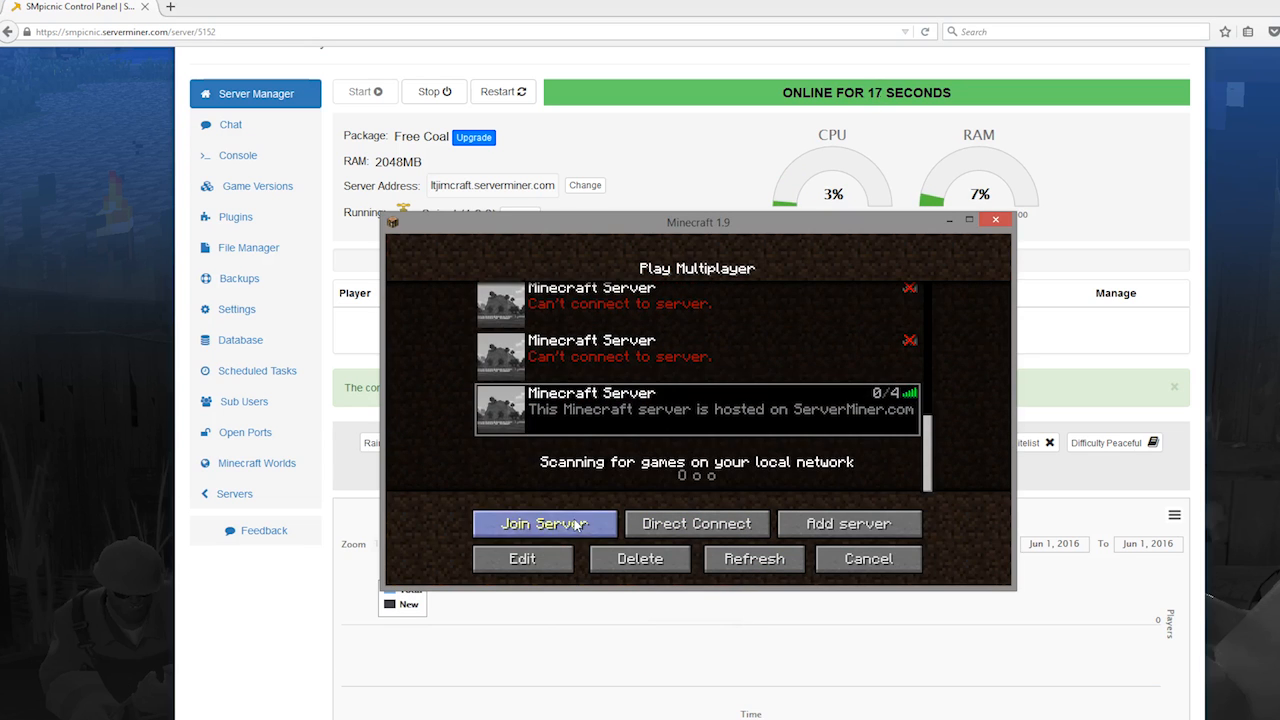
# Join the Spigot server in Minecraft and confirm the panel shows 1/4 players online
pyautogui.click(544, 523)
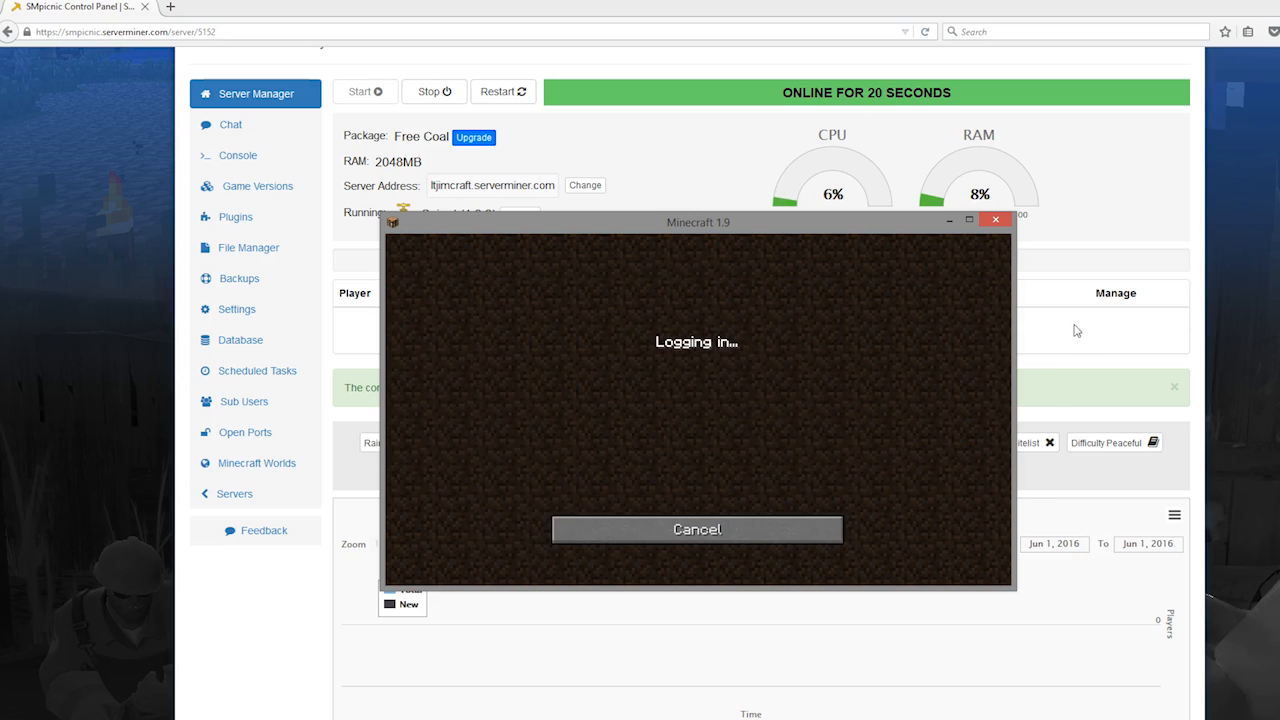
pyautogui.moveTo(693, 423)
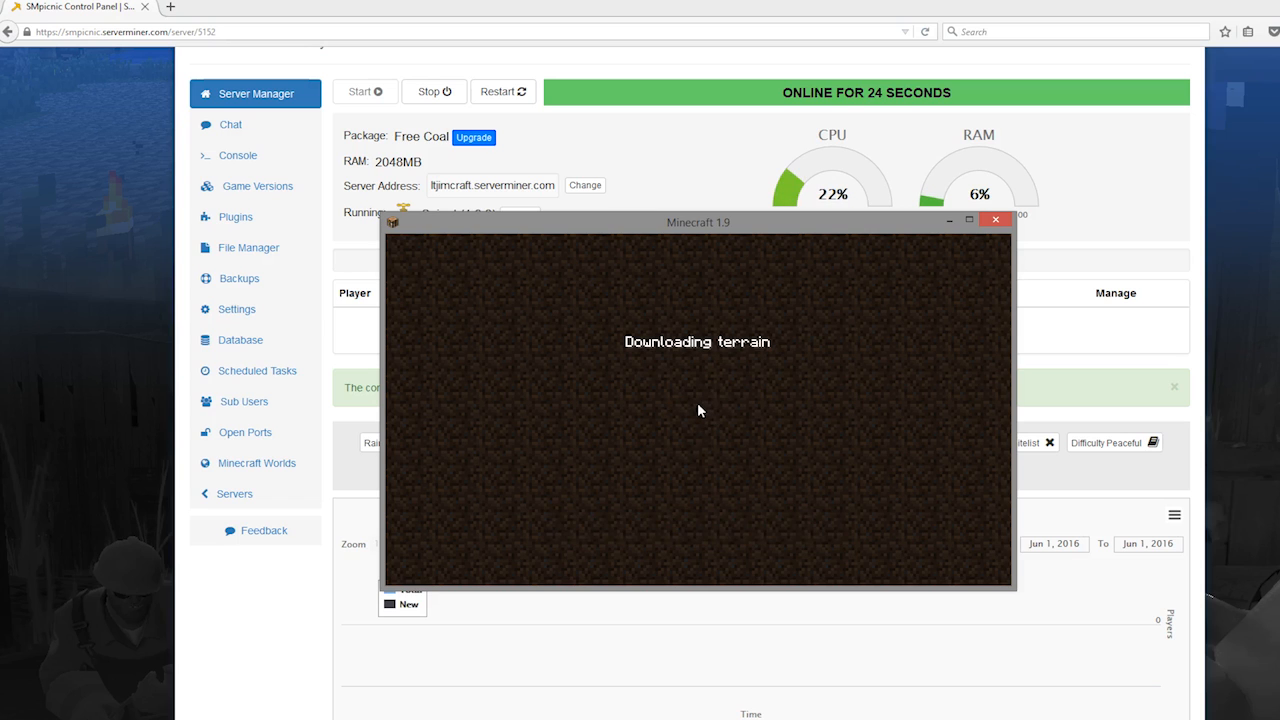
pyautogui.click(995, 219)
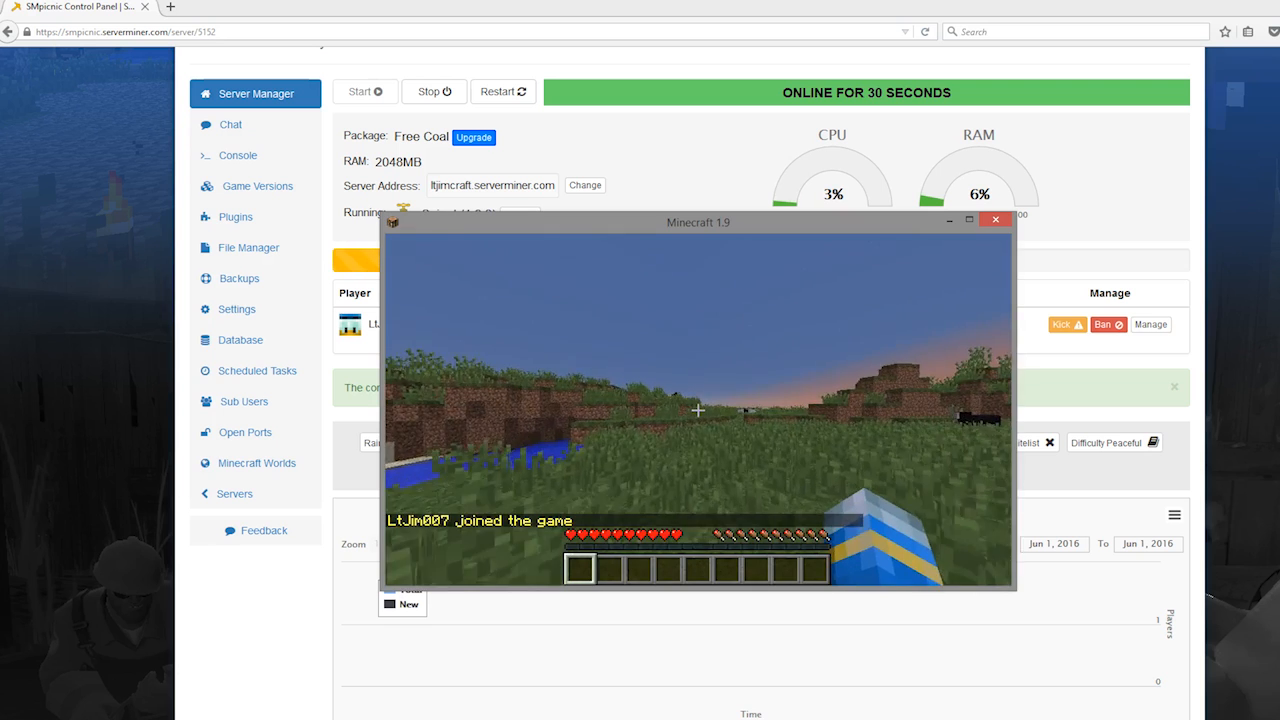
pyautogui.click(994, 220)
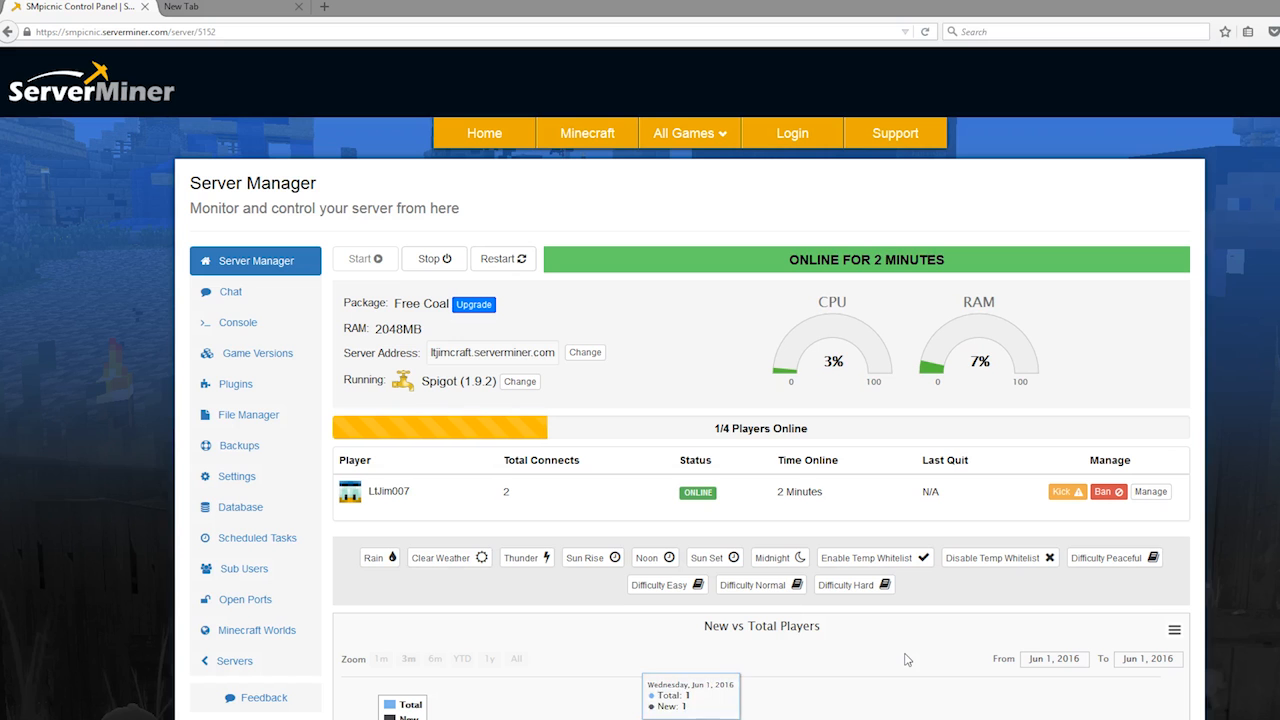
pyautogui.moveTo(658, 497)
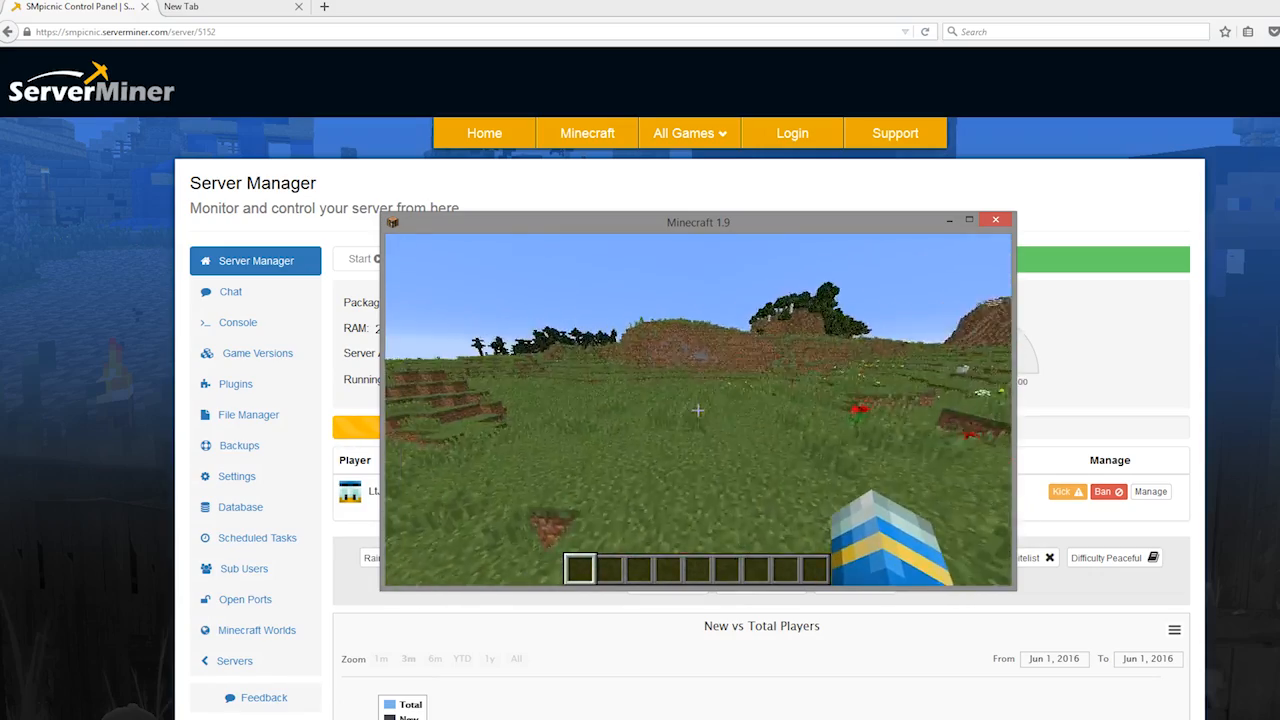
pyautogui.press('Escape')
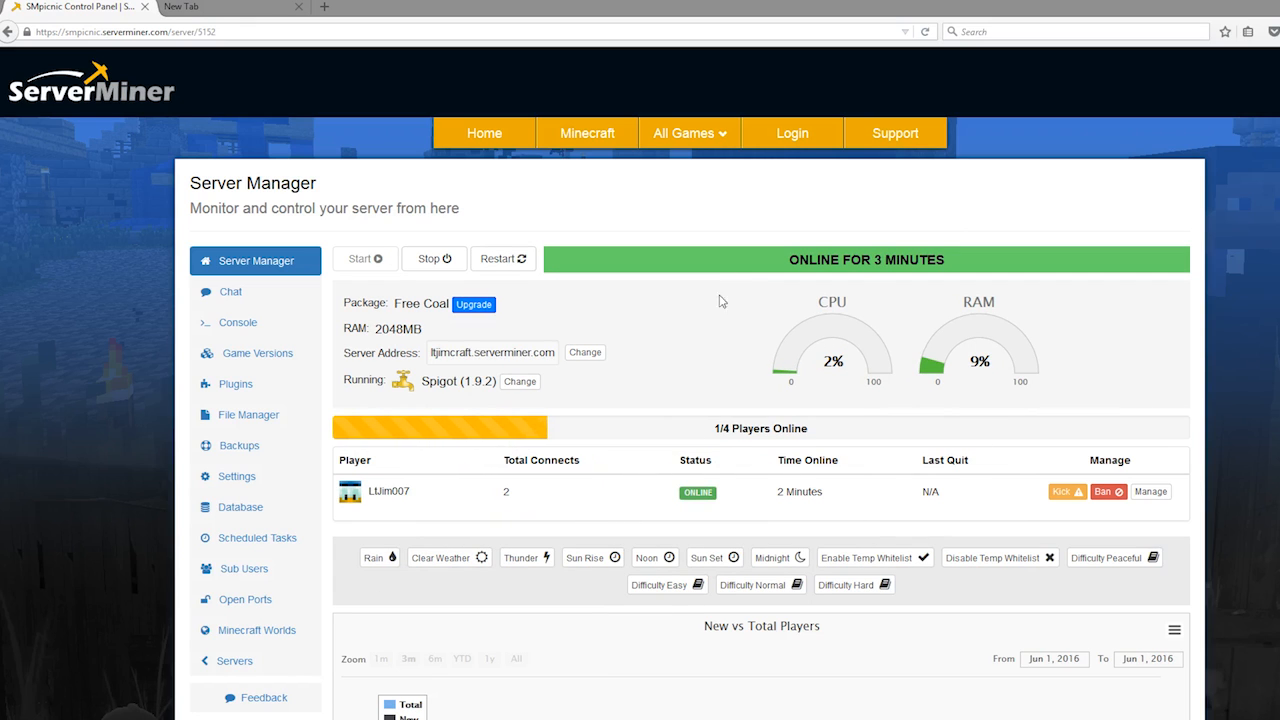
pyautogui.click(238, 384)
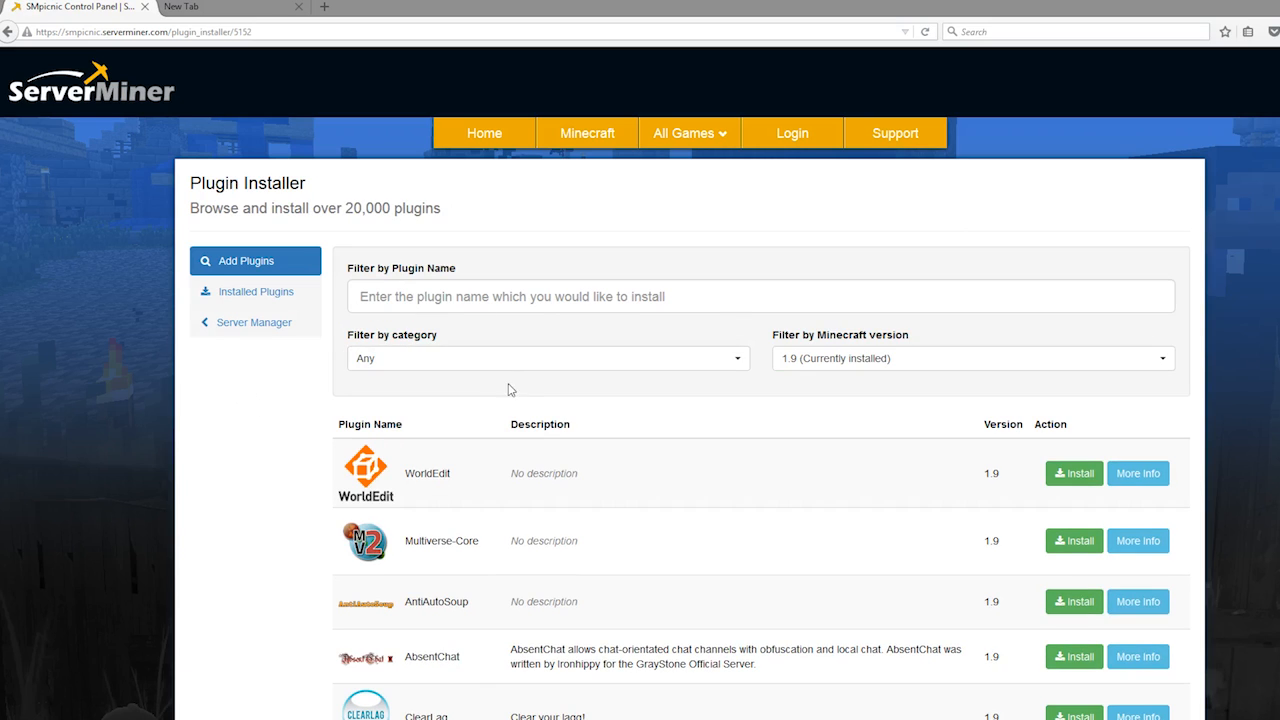
# Install WorldEdit from the plugin installer and check the success message
pyautogui.click(1073, 473)
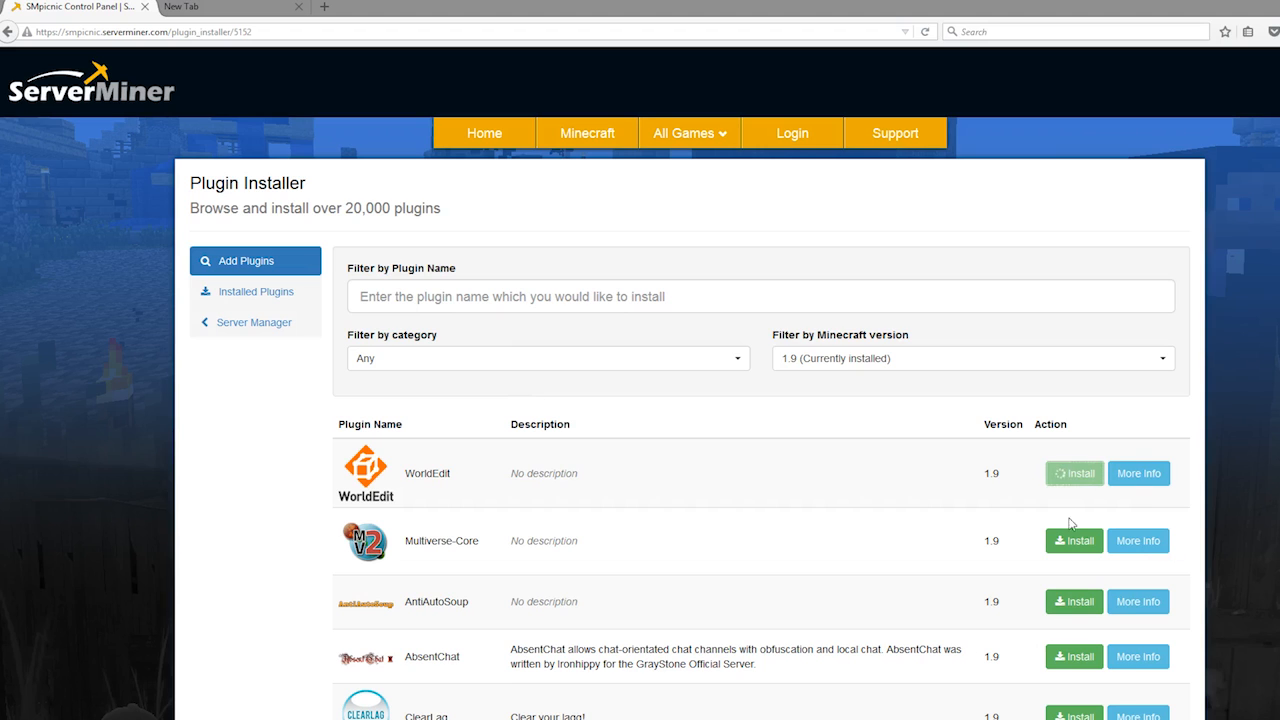
pyautogui.click(1073, 473)
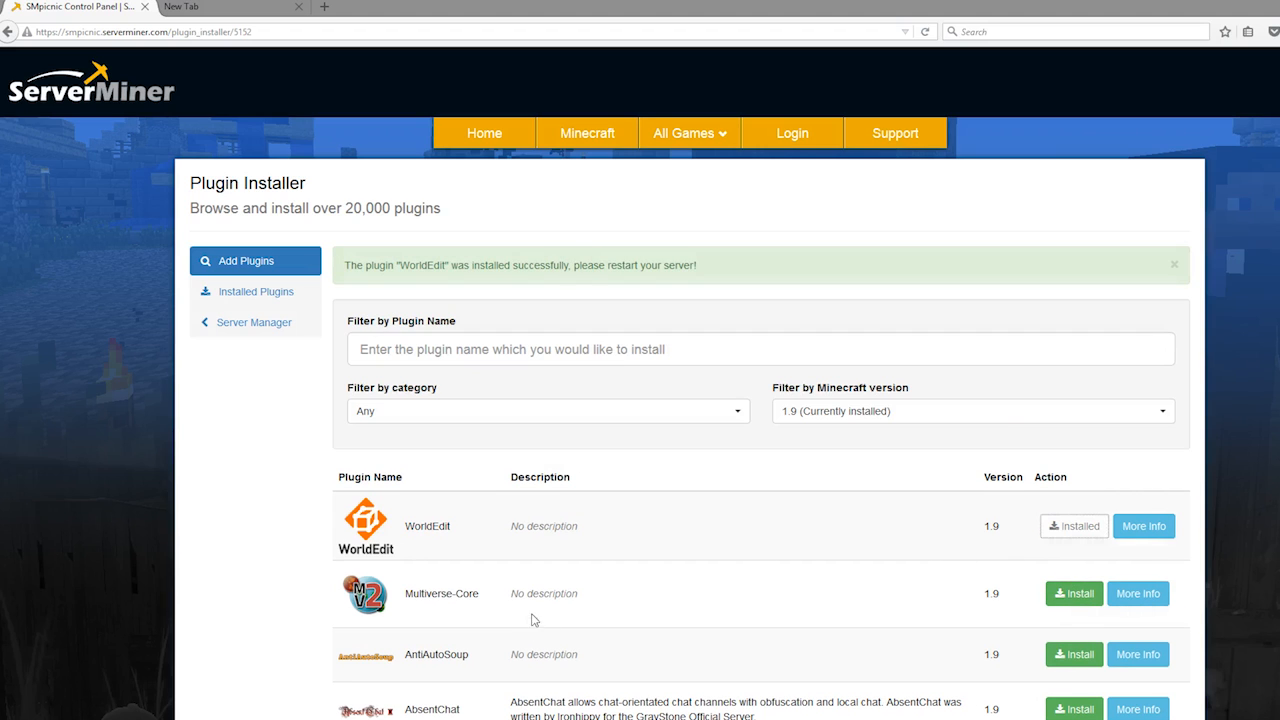
pyautogui.moveTo(825, 397)
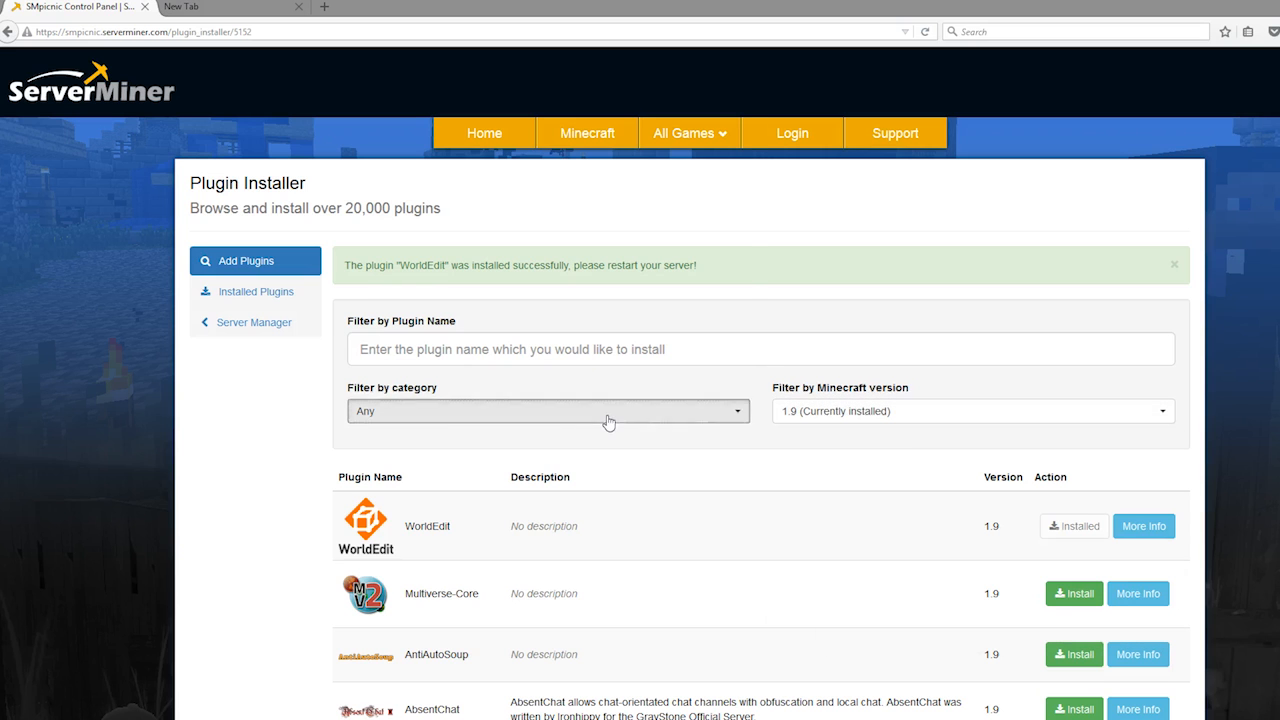
pyautogui.moveTo(600, 545)
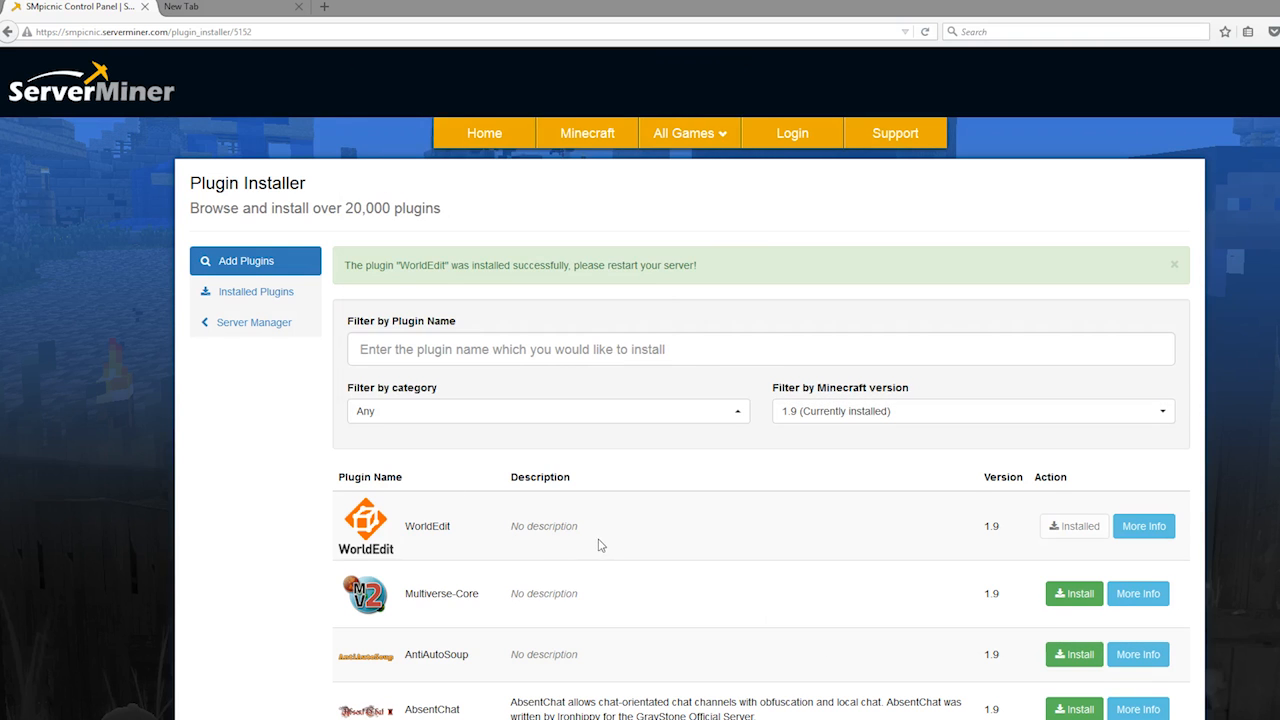
pyautogui.scroll(-3)
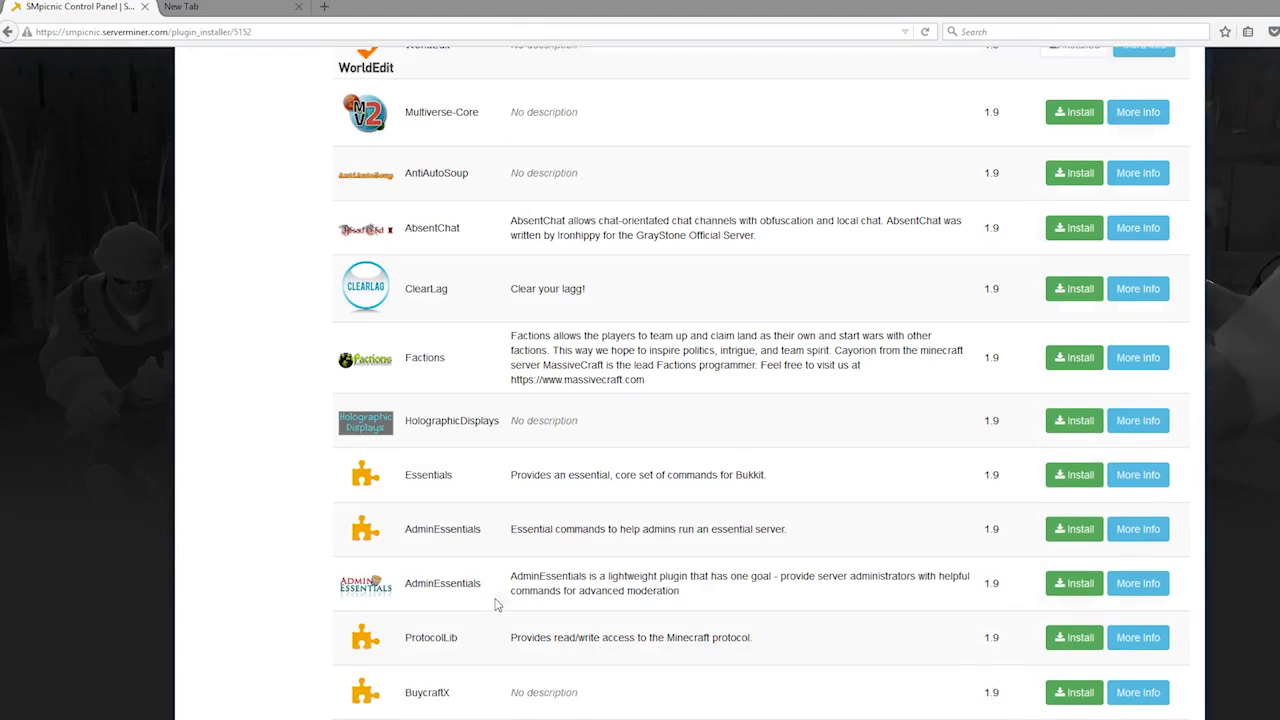
pyautogui.scroll(-3)
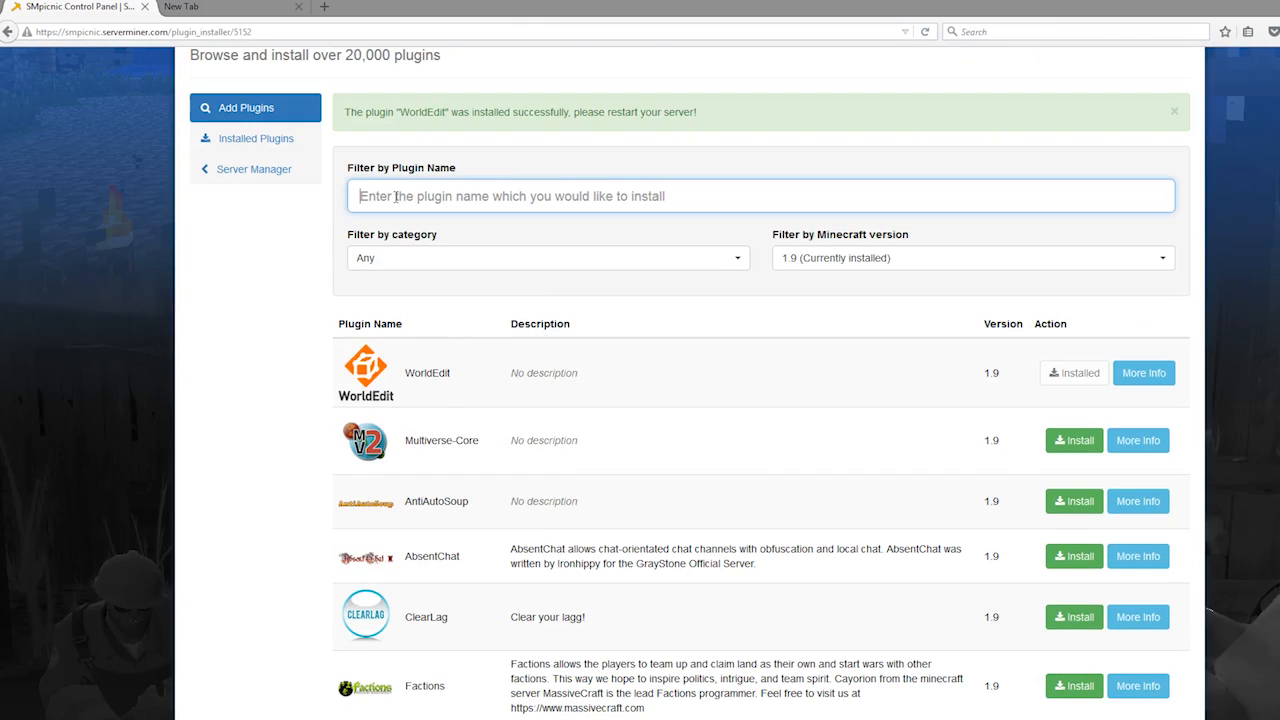
# Filter the plugin list for 'essentials' and install Essentials
pyautogui.write('essentials')
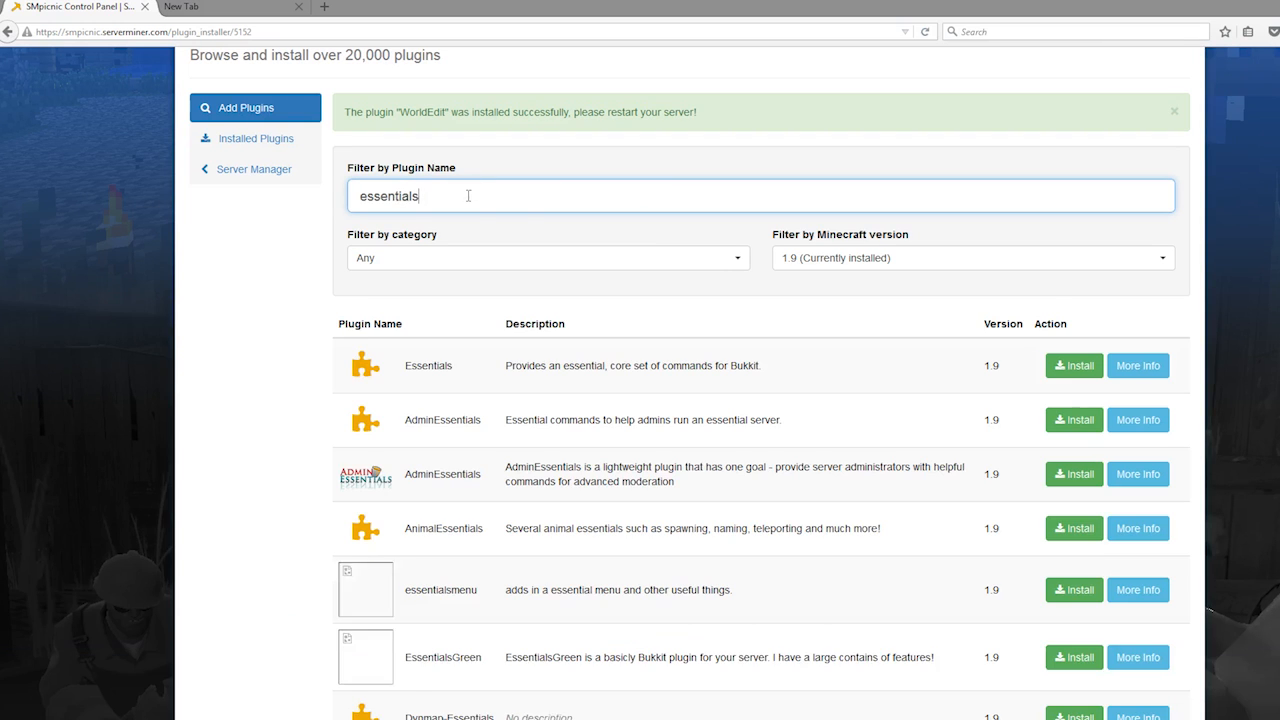
pyautogui.click(1073, 365)
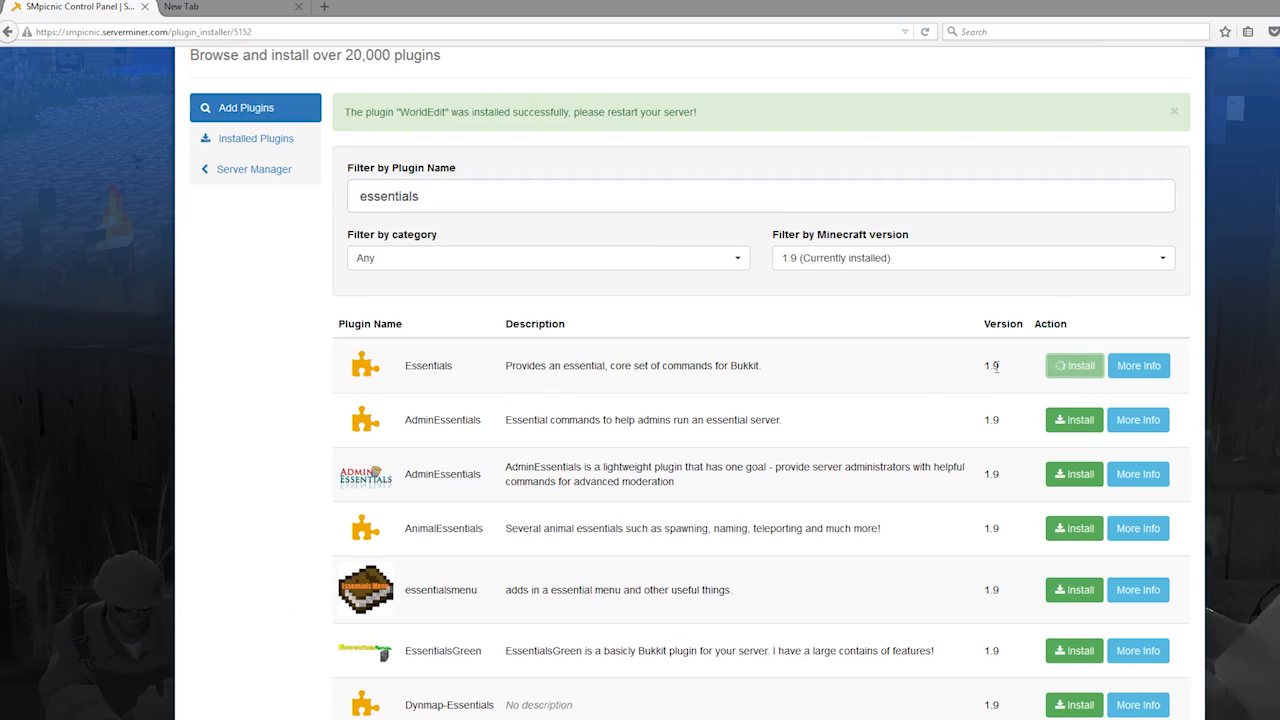
pyautogui.click(1073, 365)
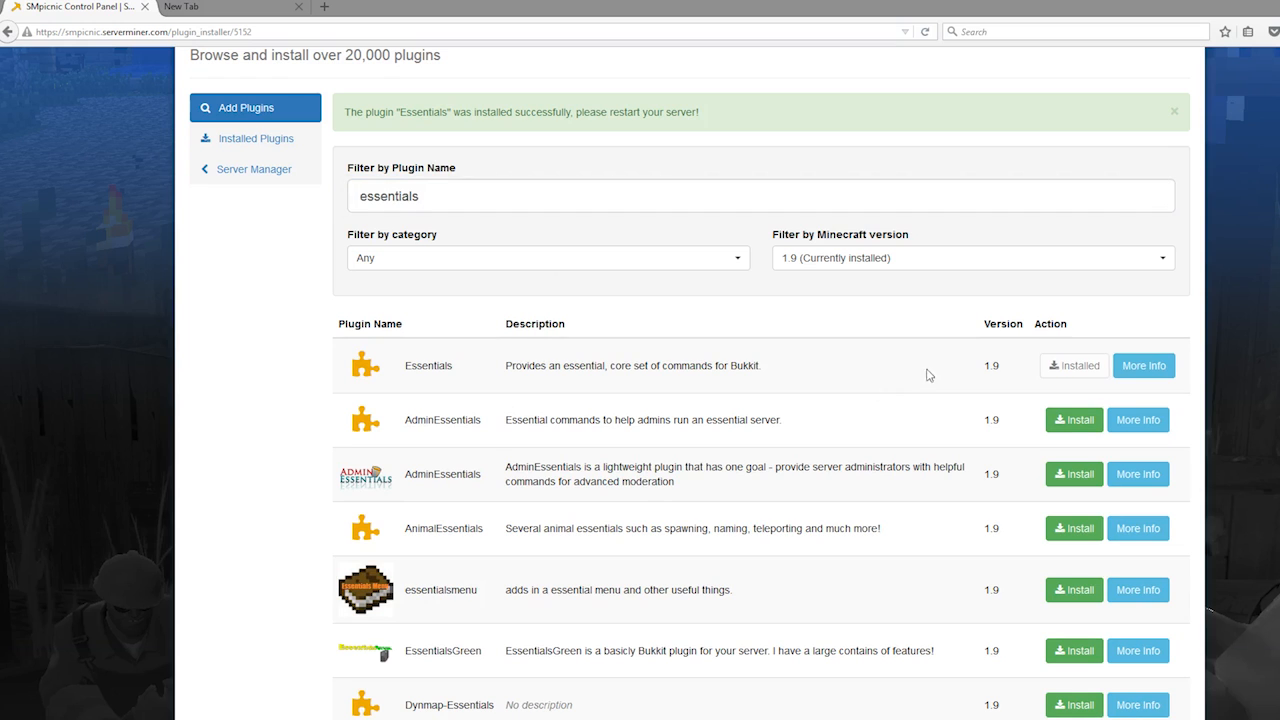
pyautogui.scroll(-3)
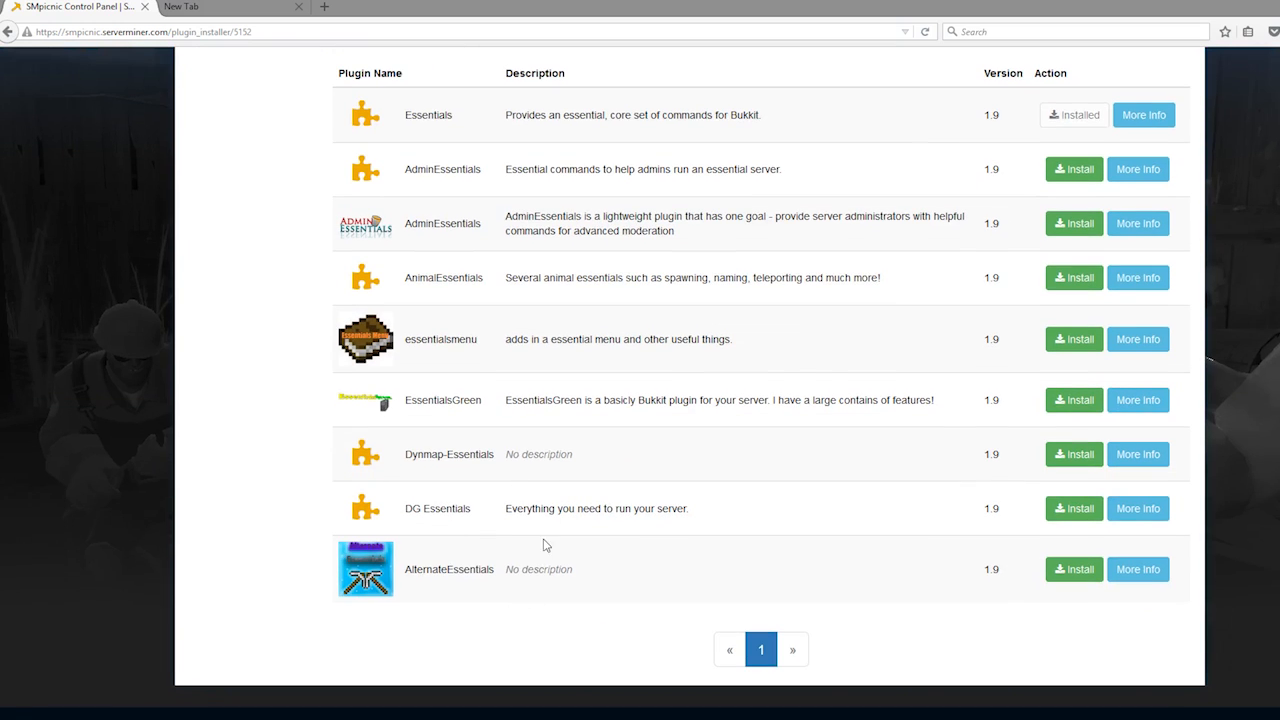
pyautogui.scroll(3)
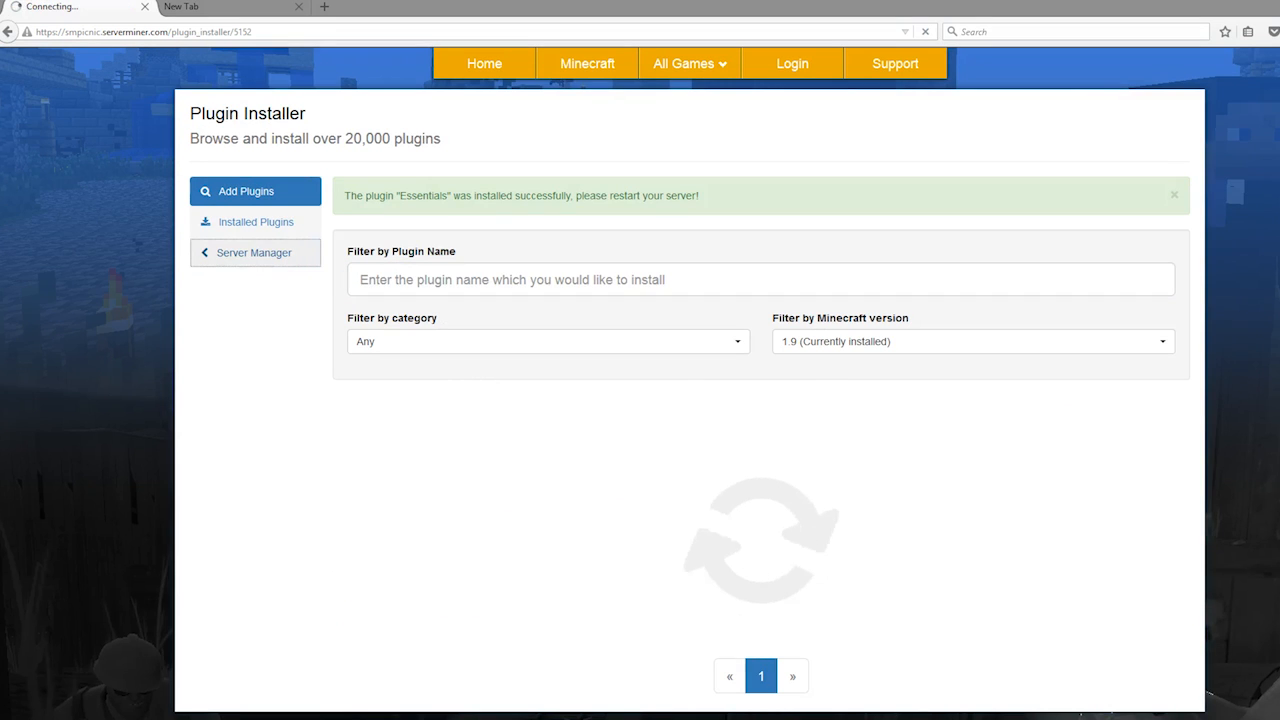
# Reload the server from the Minecraft chat, then open and cancel the address Change dialog
pyautogui.click(254, 252)
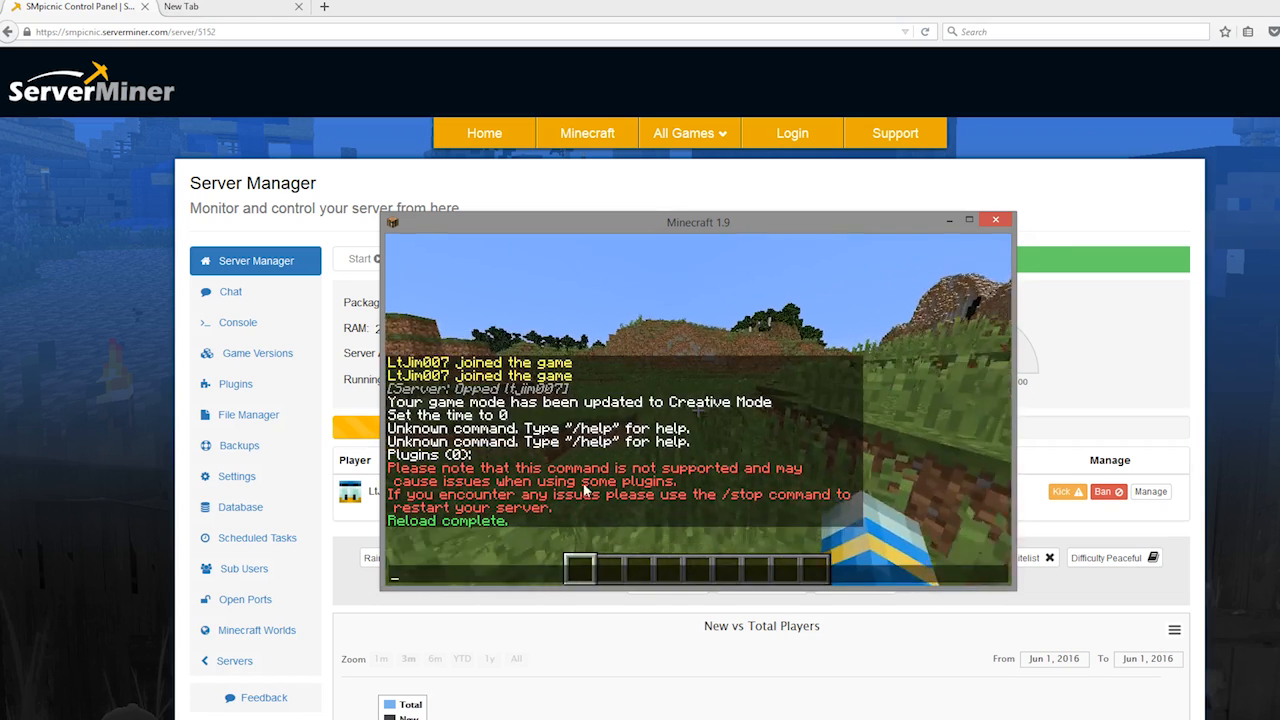
pyautogui.click(995, 219)
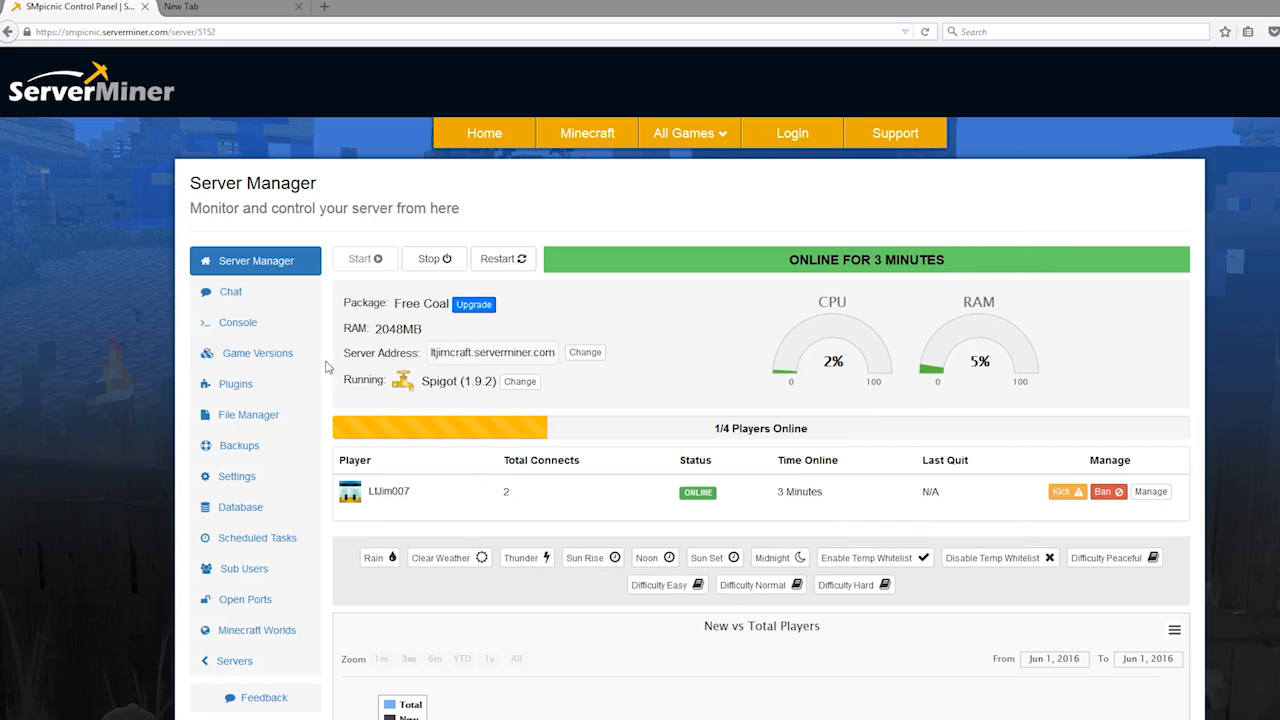
pyautogui.doubleClick(398, 328)
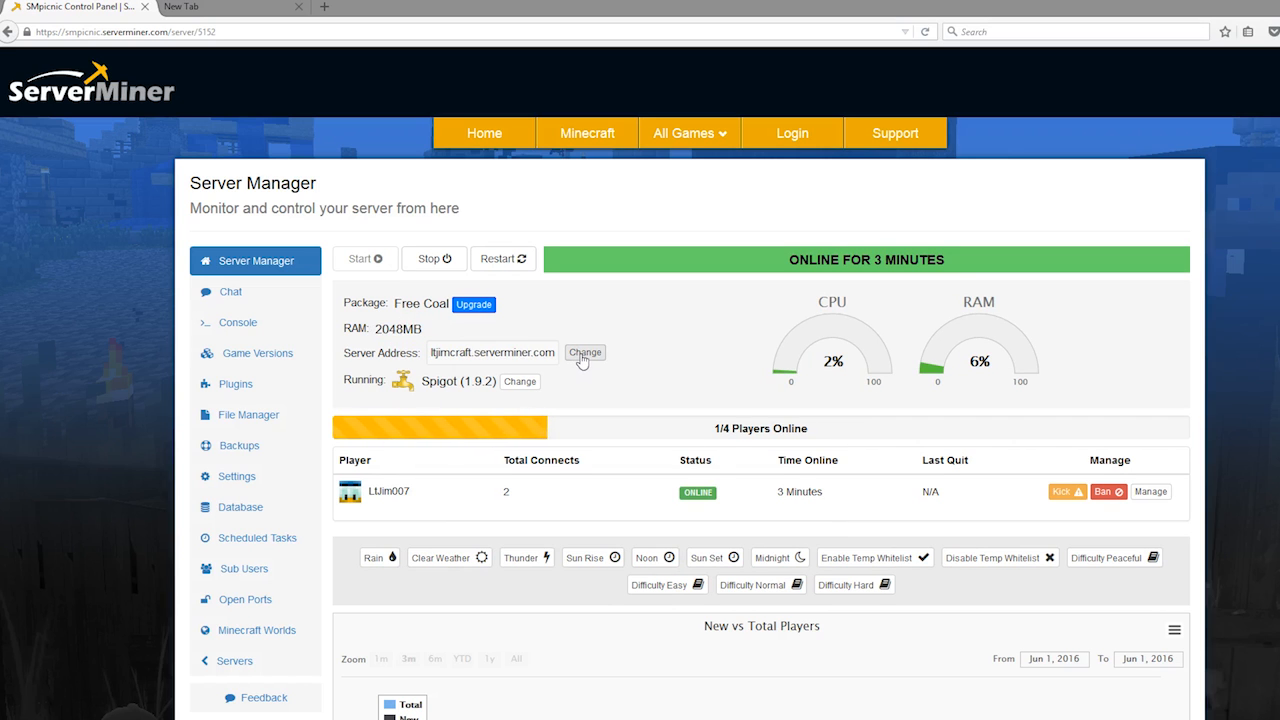
pyautogui.click(585, 352)
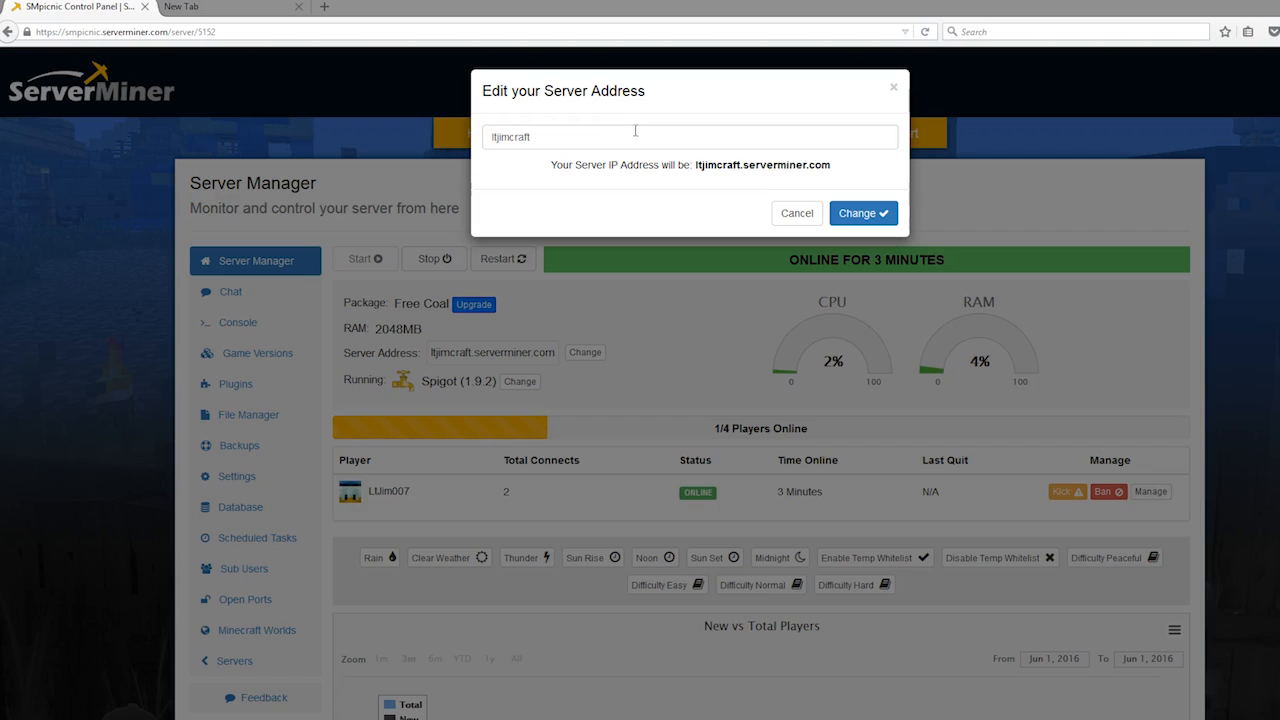
pyautogui.click(796, 213)
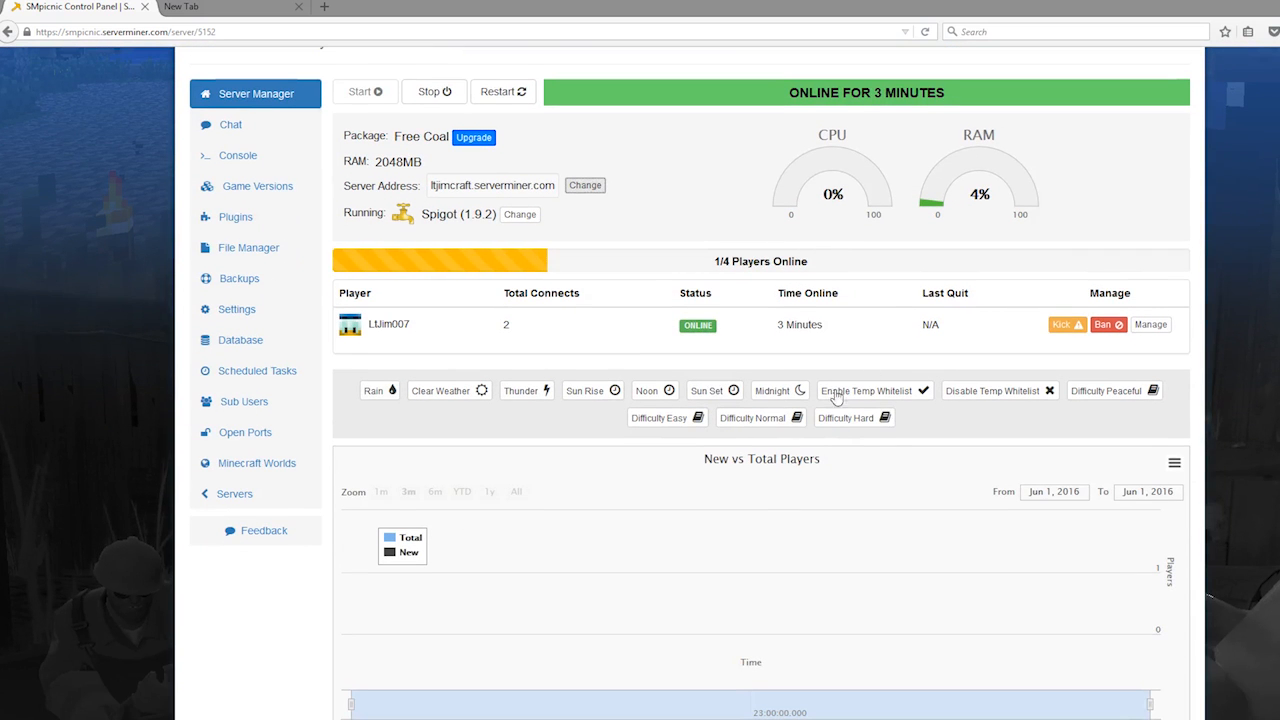
pyautogui.moveTo(1067, 324)
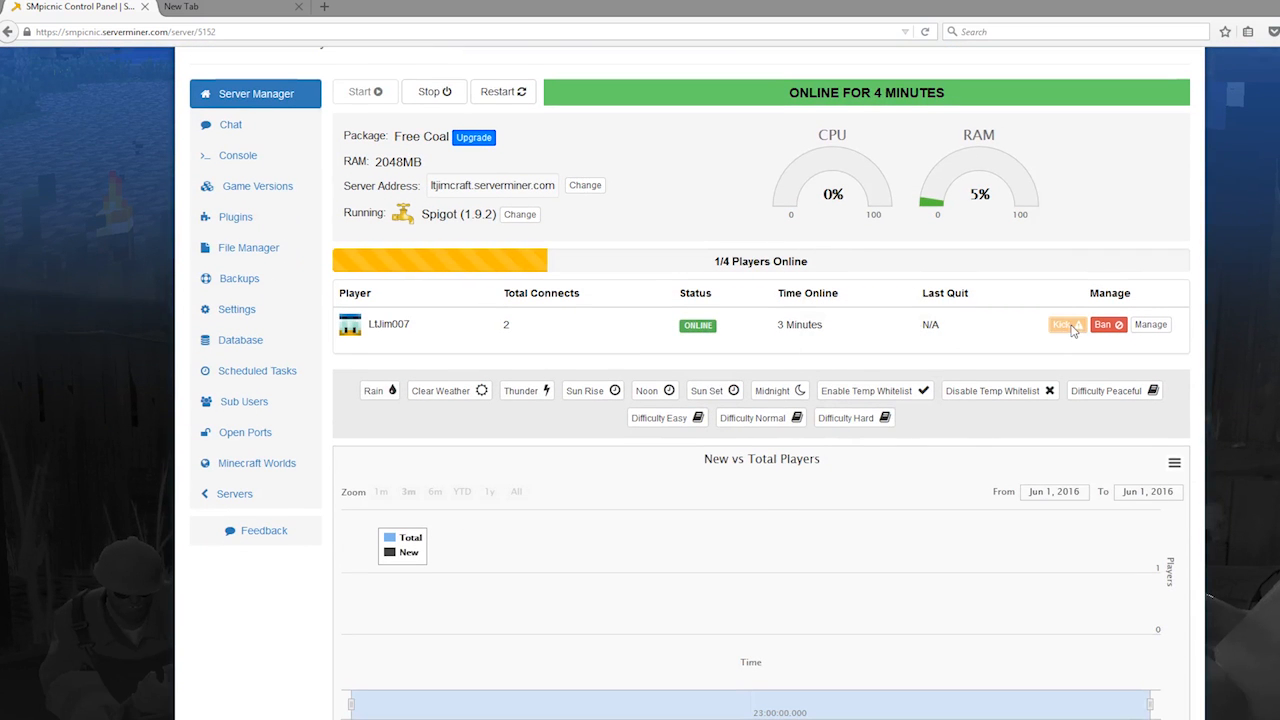
# Kick the online player and confirm the panel shows 0/4 players online
pyautogui.click(1067, 324)
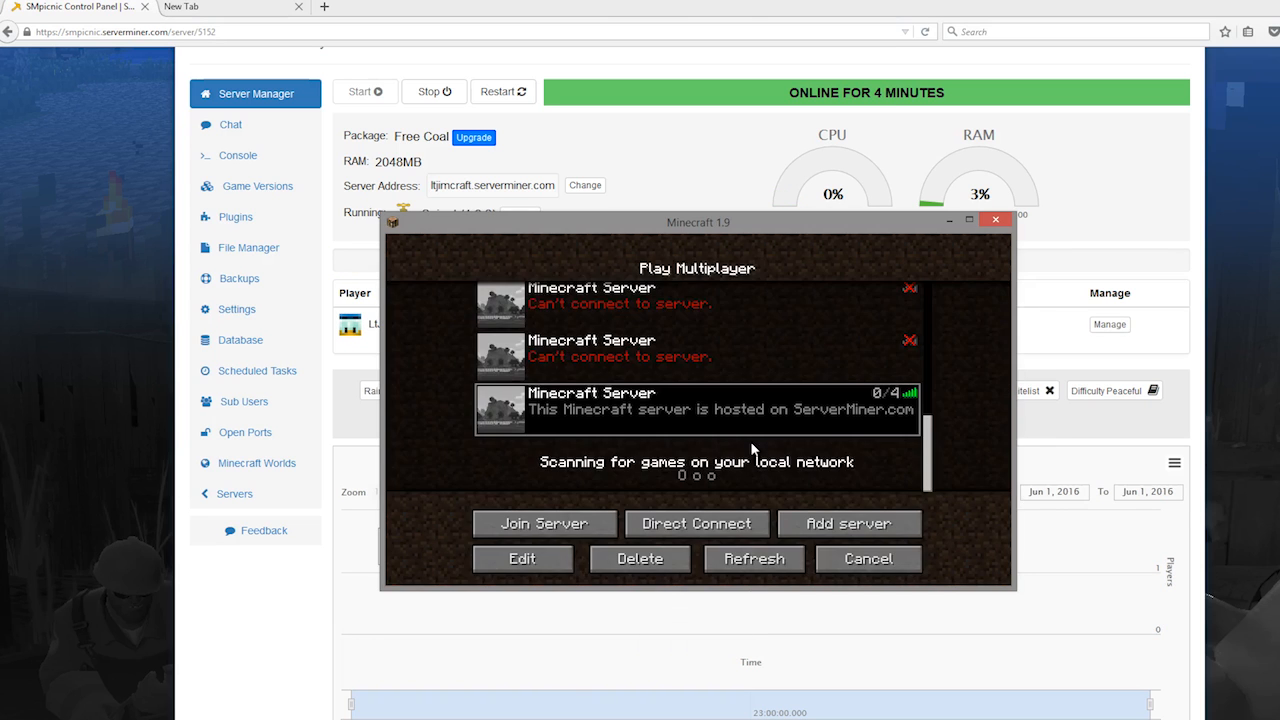
pyautogui.click(995, 220)
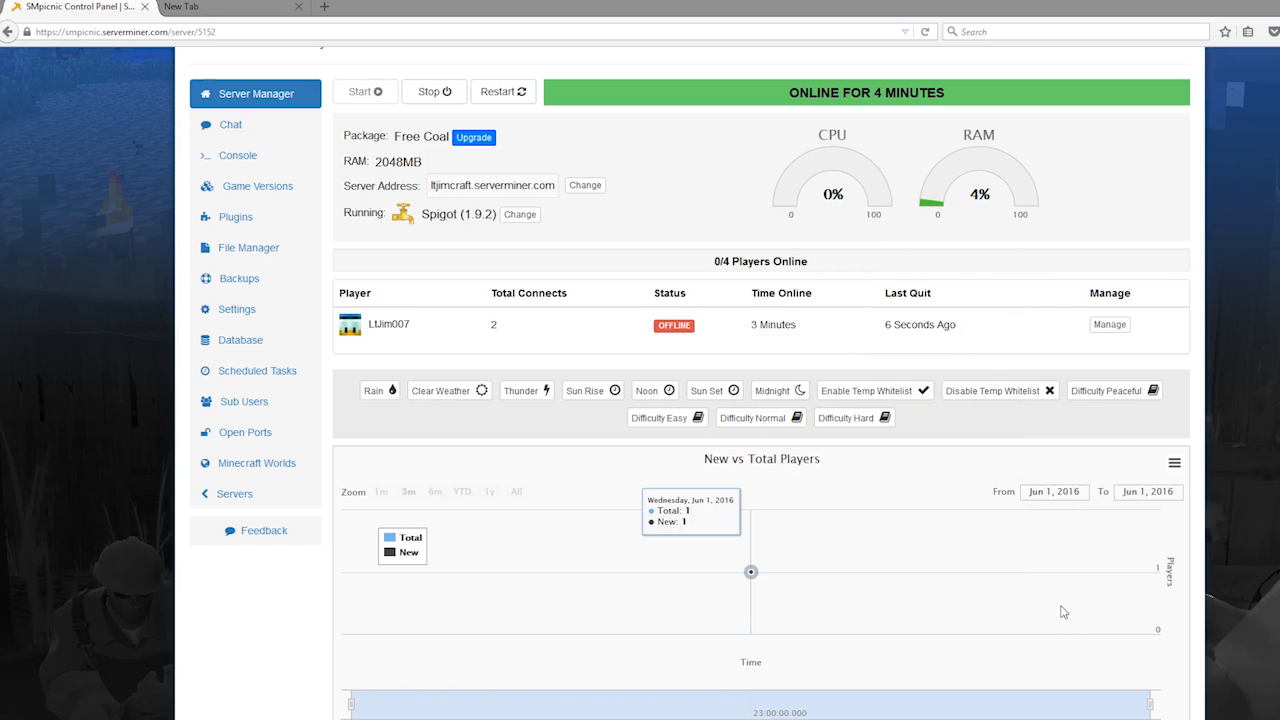
pyautogui.scroll(3)
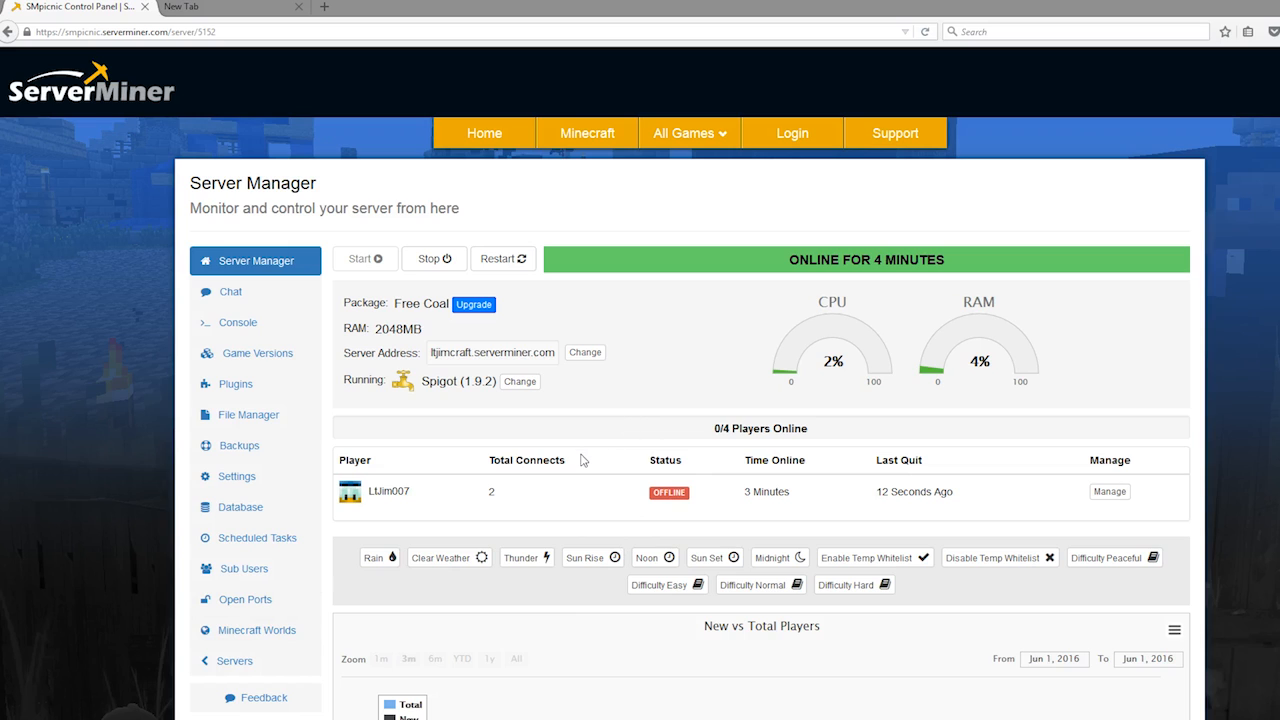
pyautogui.moveTo(526, 557)
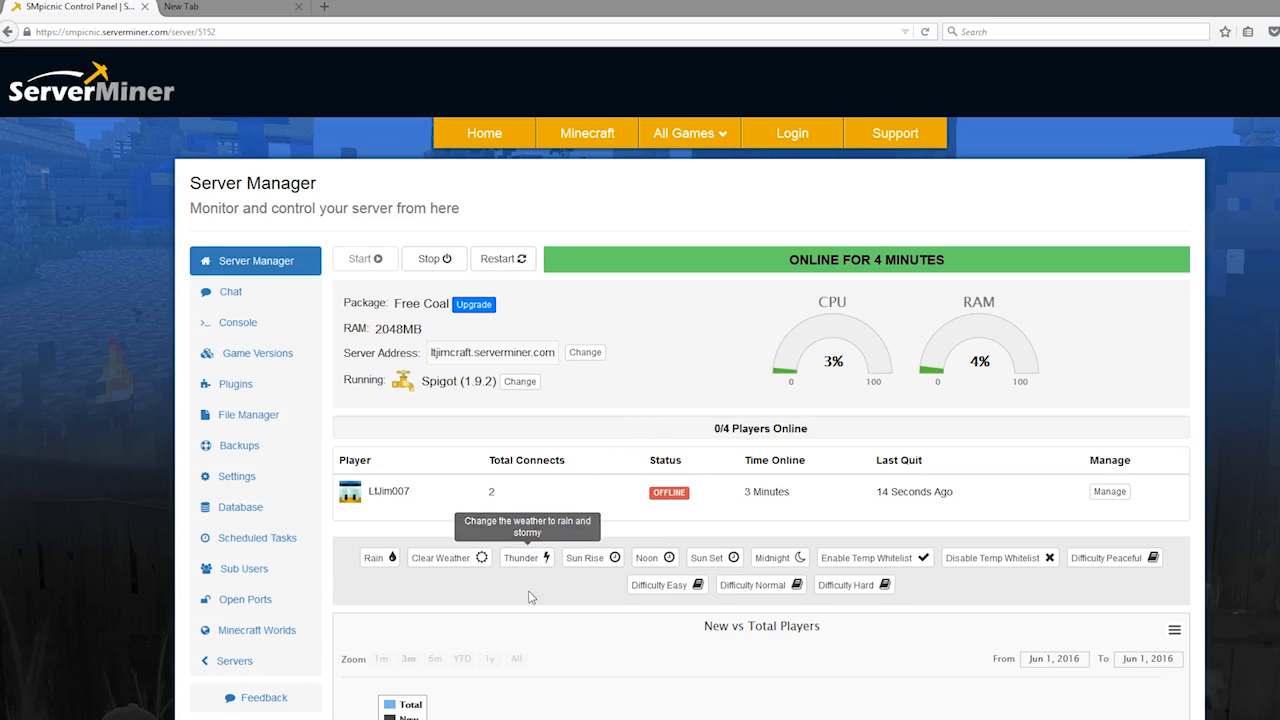